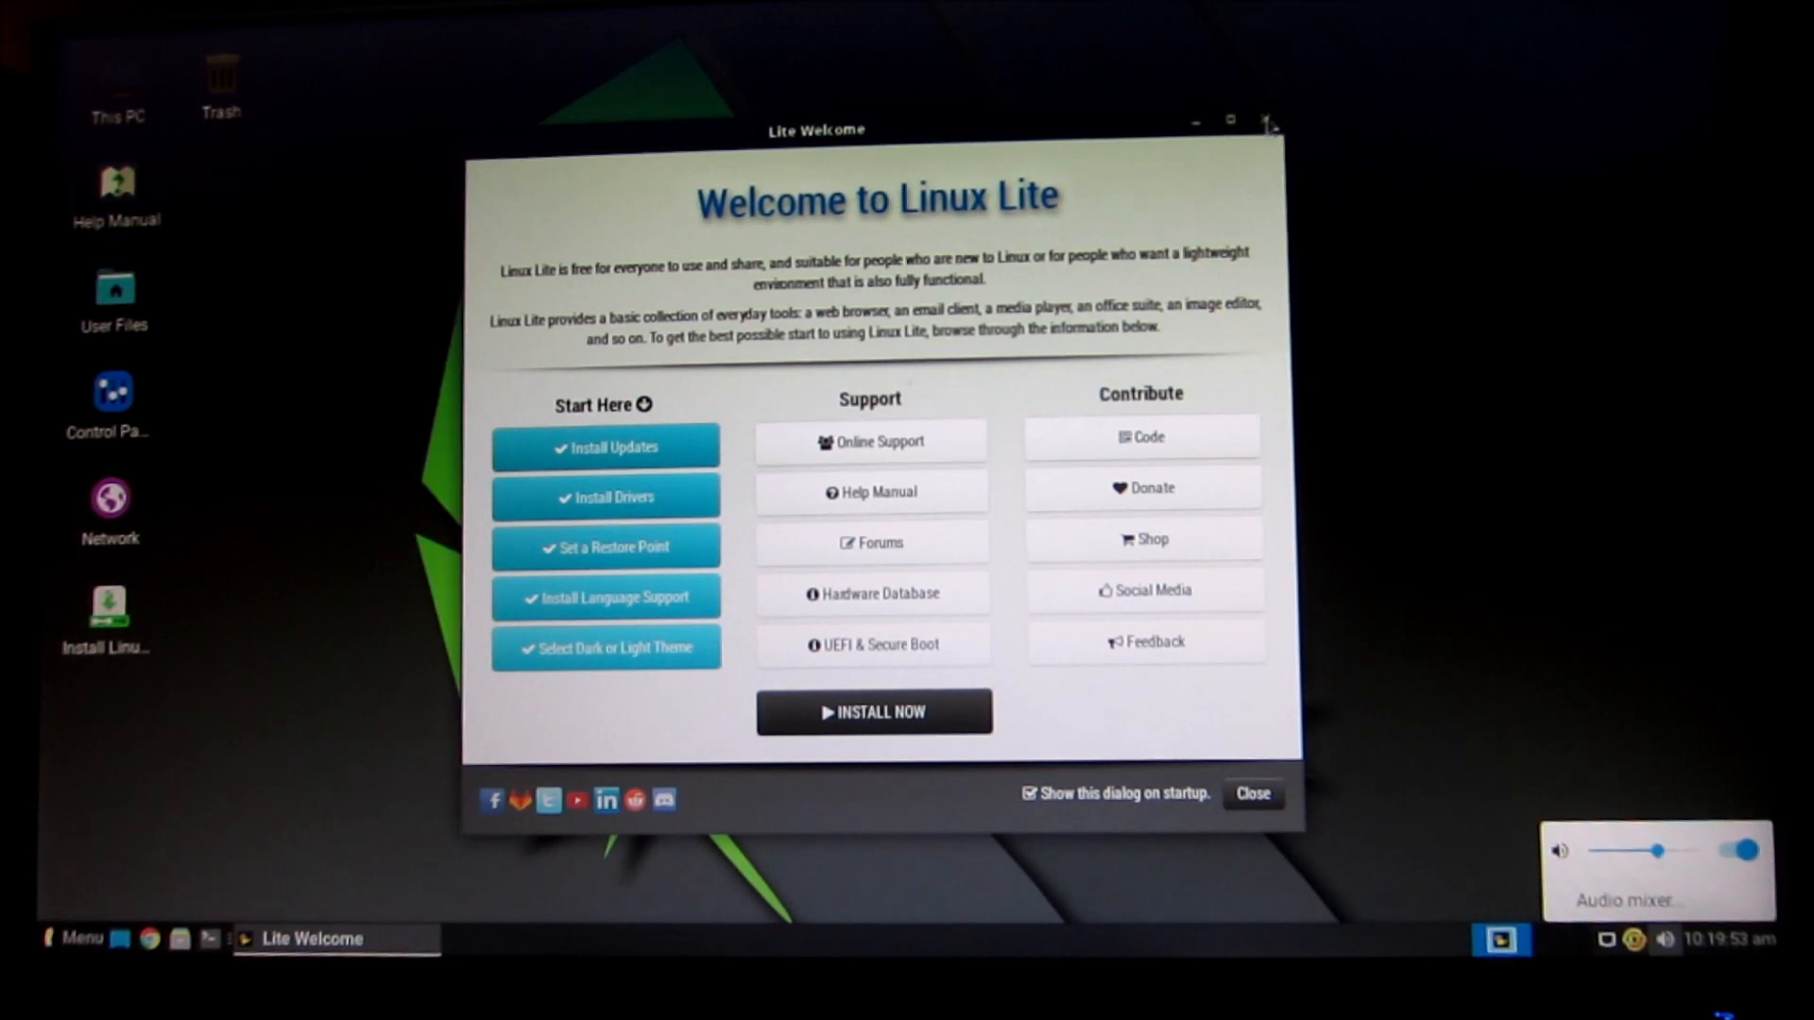
Close the Welcome to Linux Lite dialog to reveal the desktop
{"action": "left_click", "coordinate": [1251, 794]}
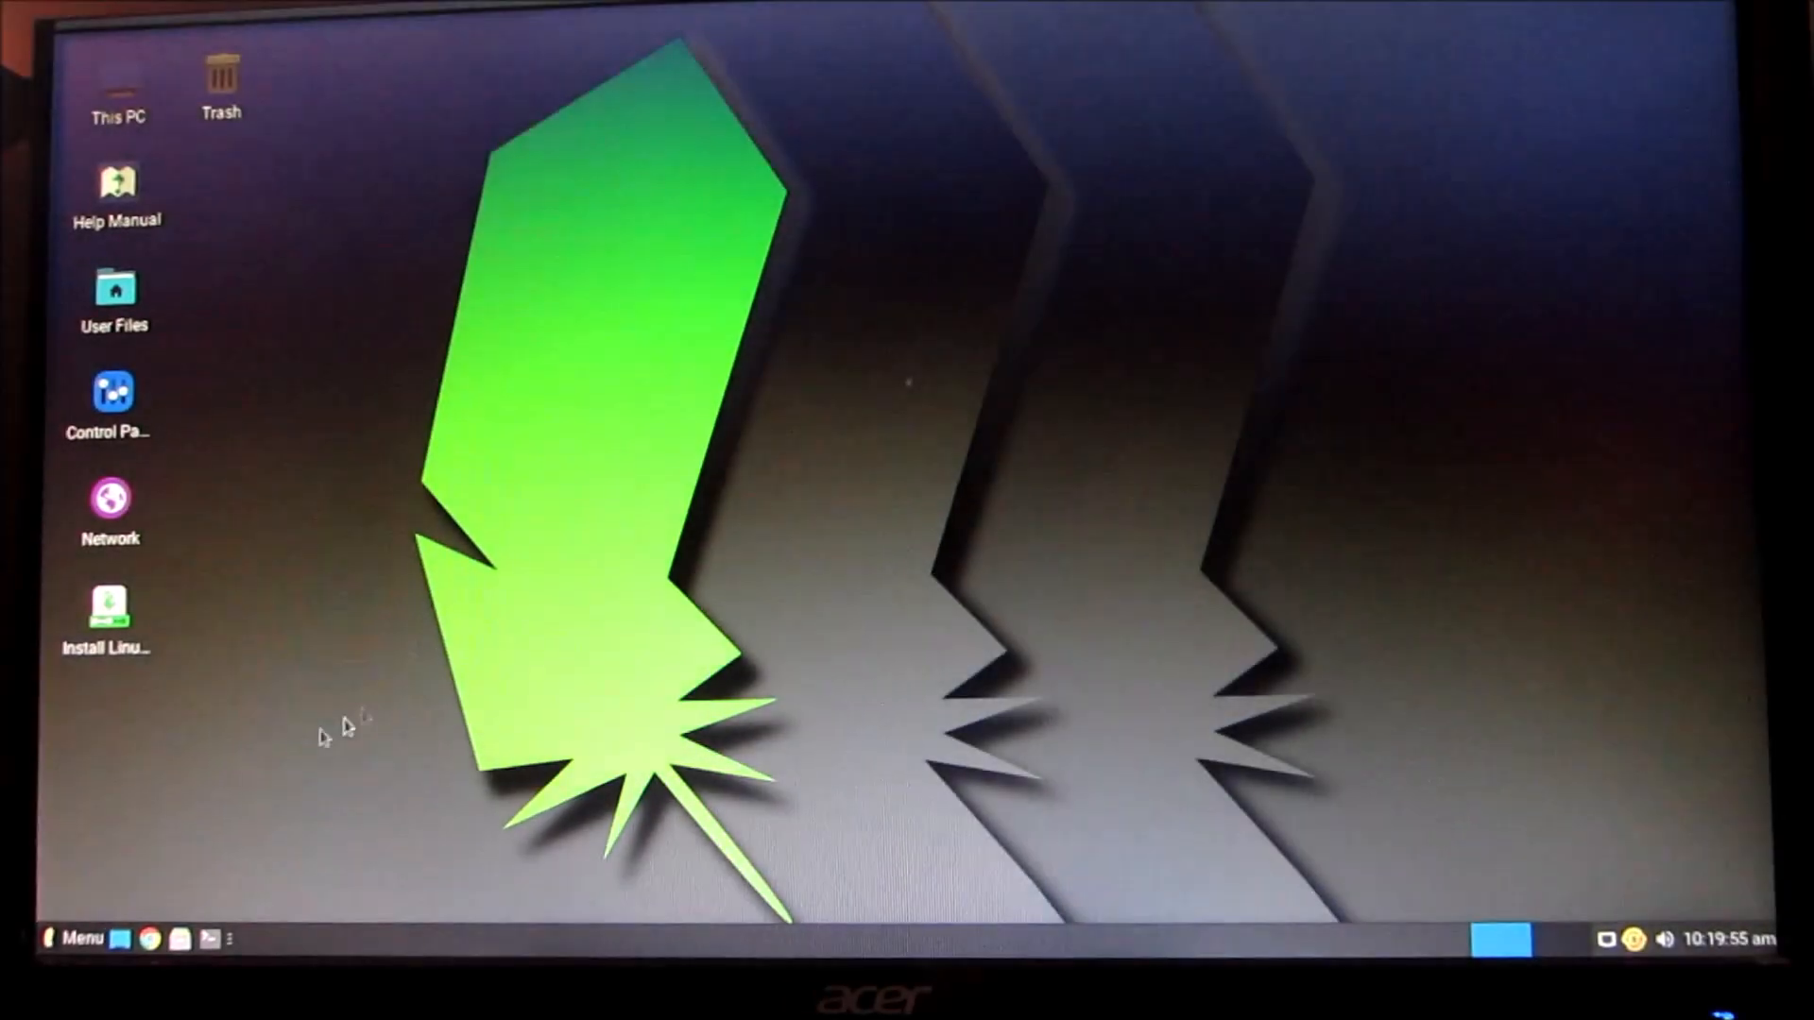
Browse the Menu's All Applications and Settings categories down to the Firewall Config entry
{"action": "left_click", "coordinate": [71, 939]}
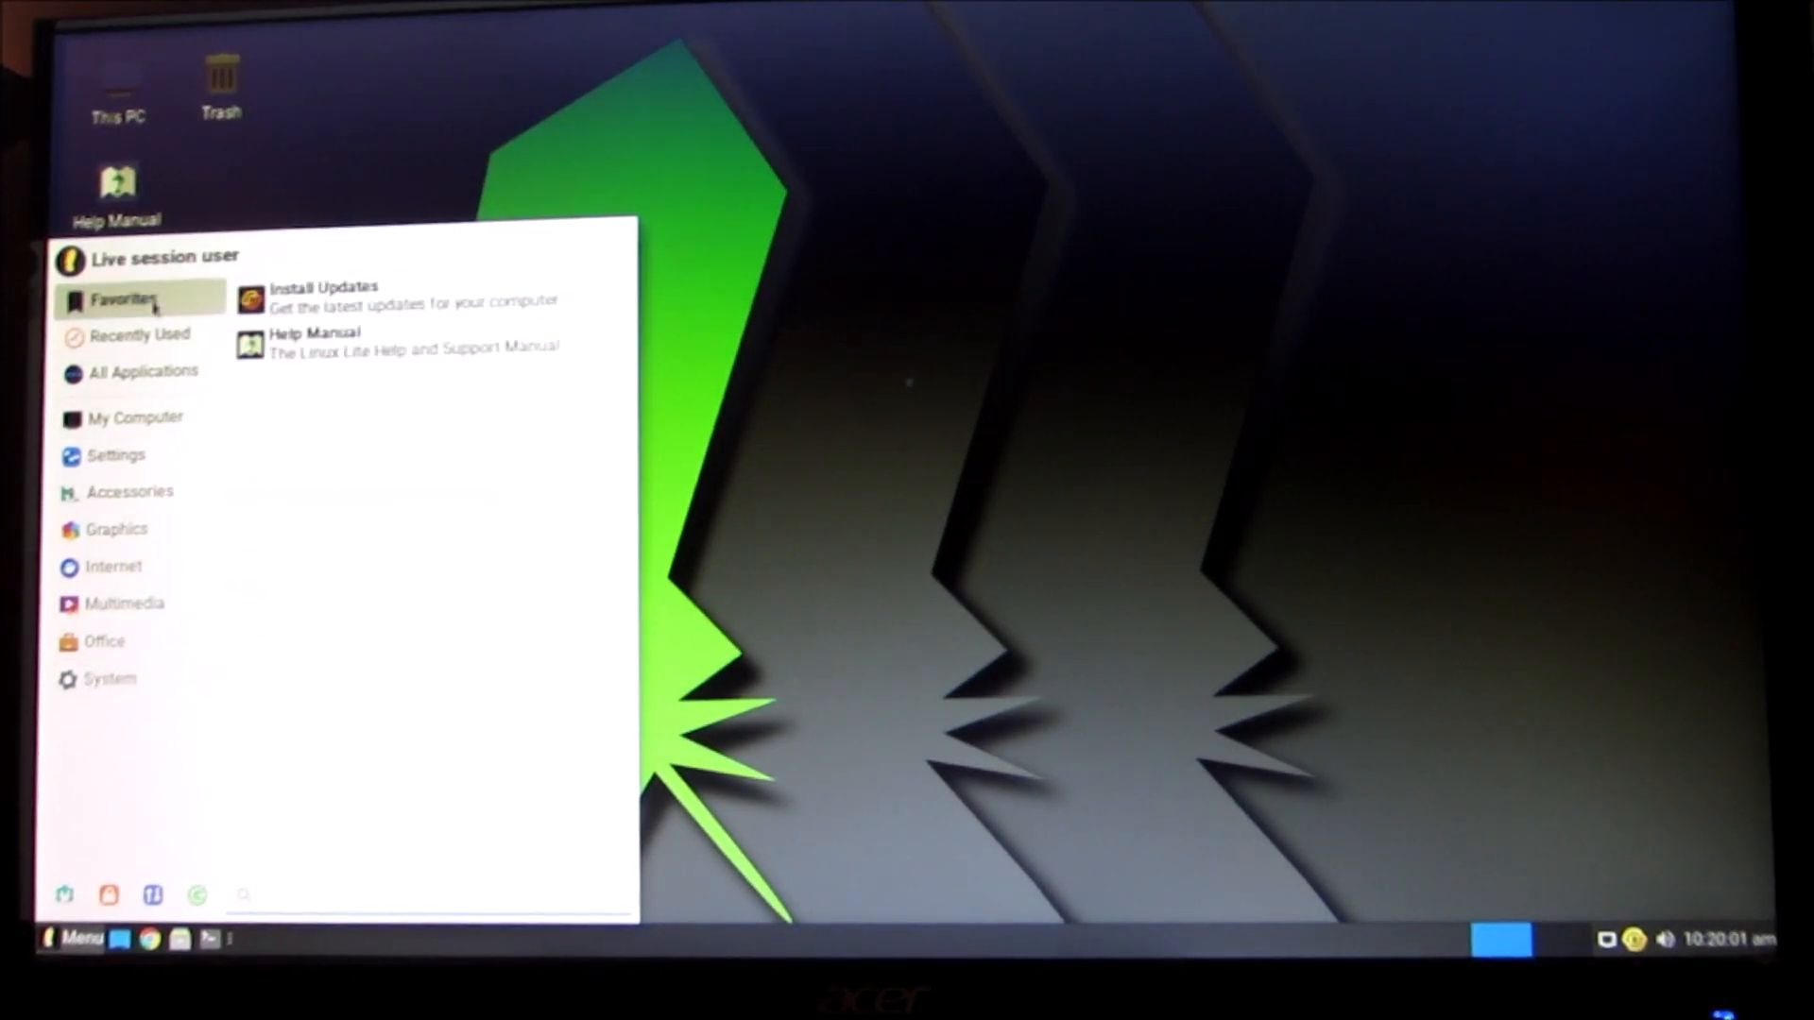
{"action": "left_click", "coordinate": [146, 370]}
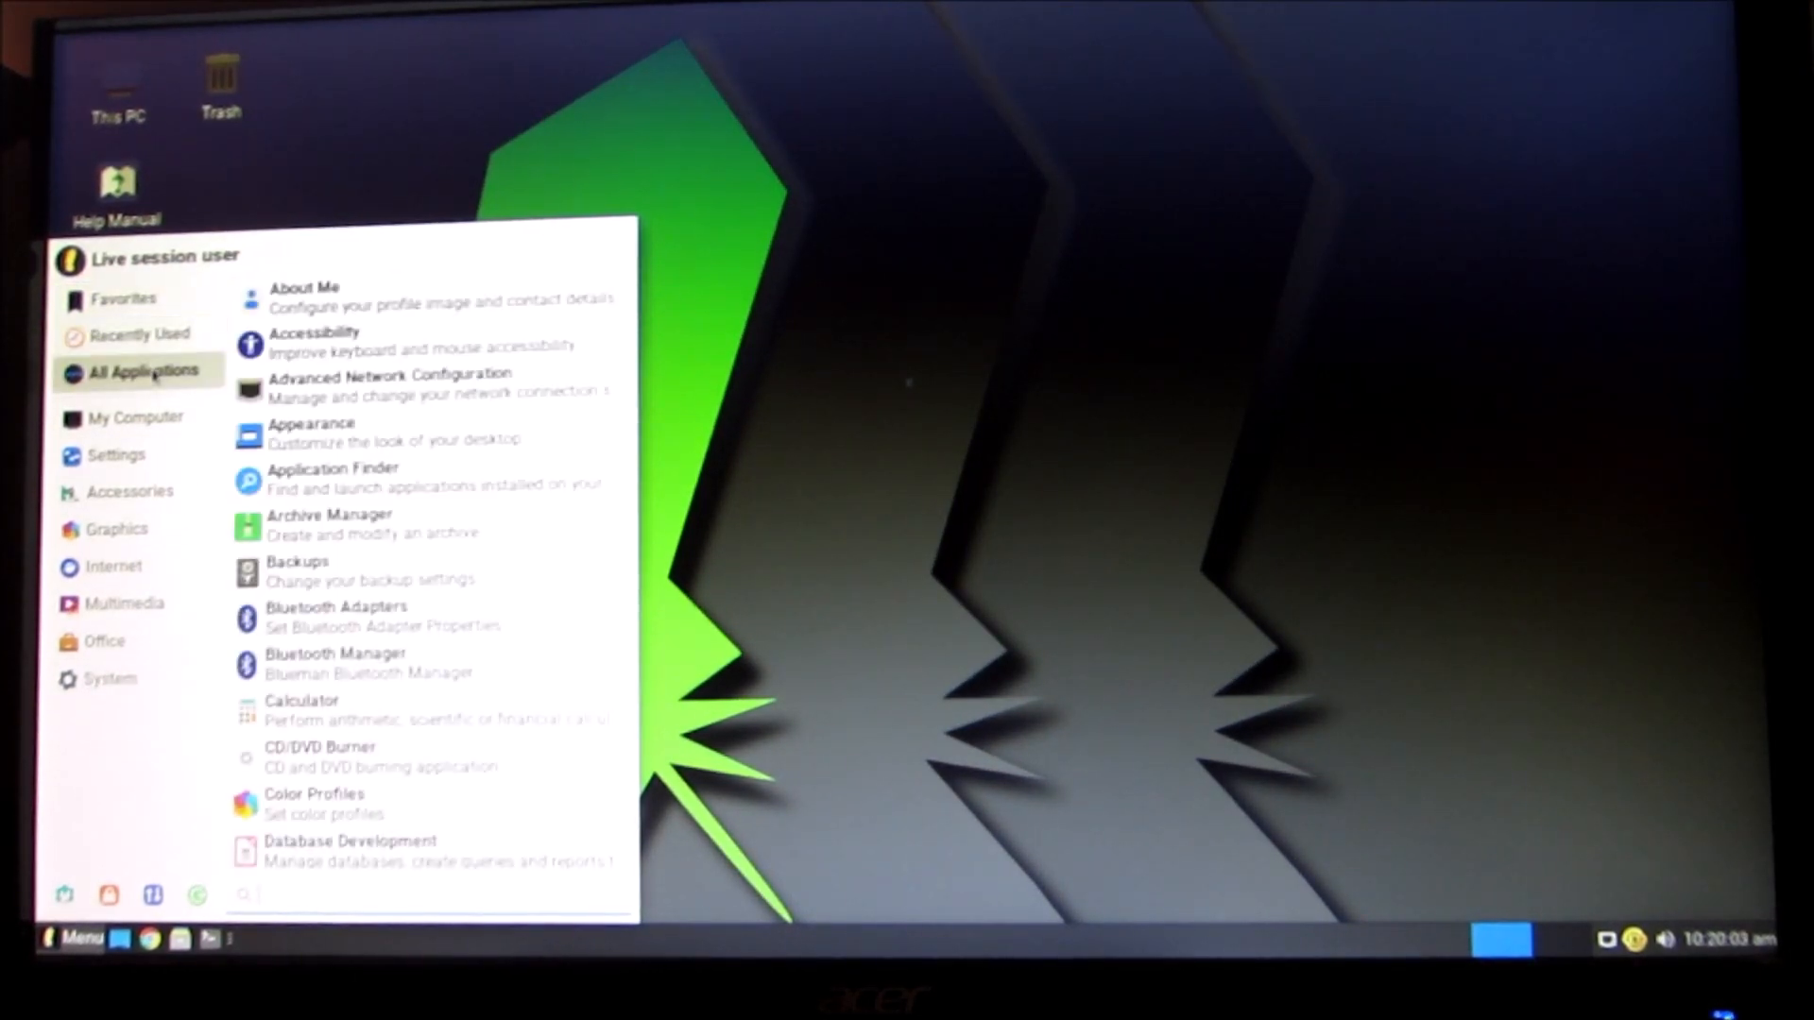
{"action": "left_click", "coordinate": [115, 455]}
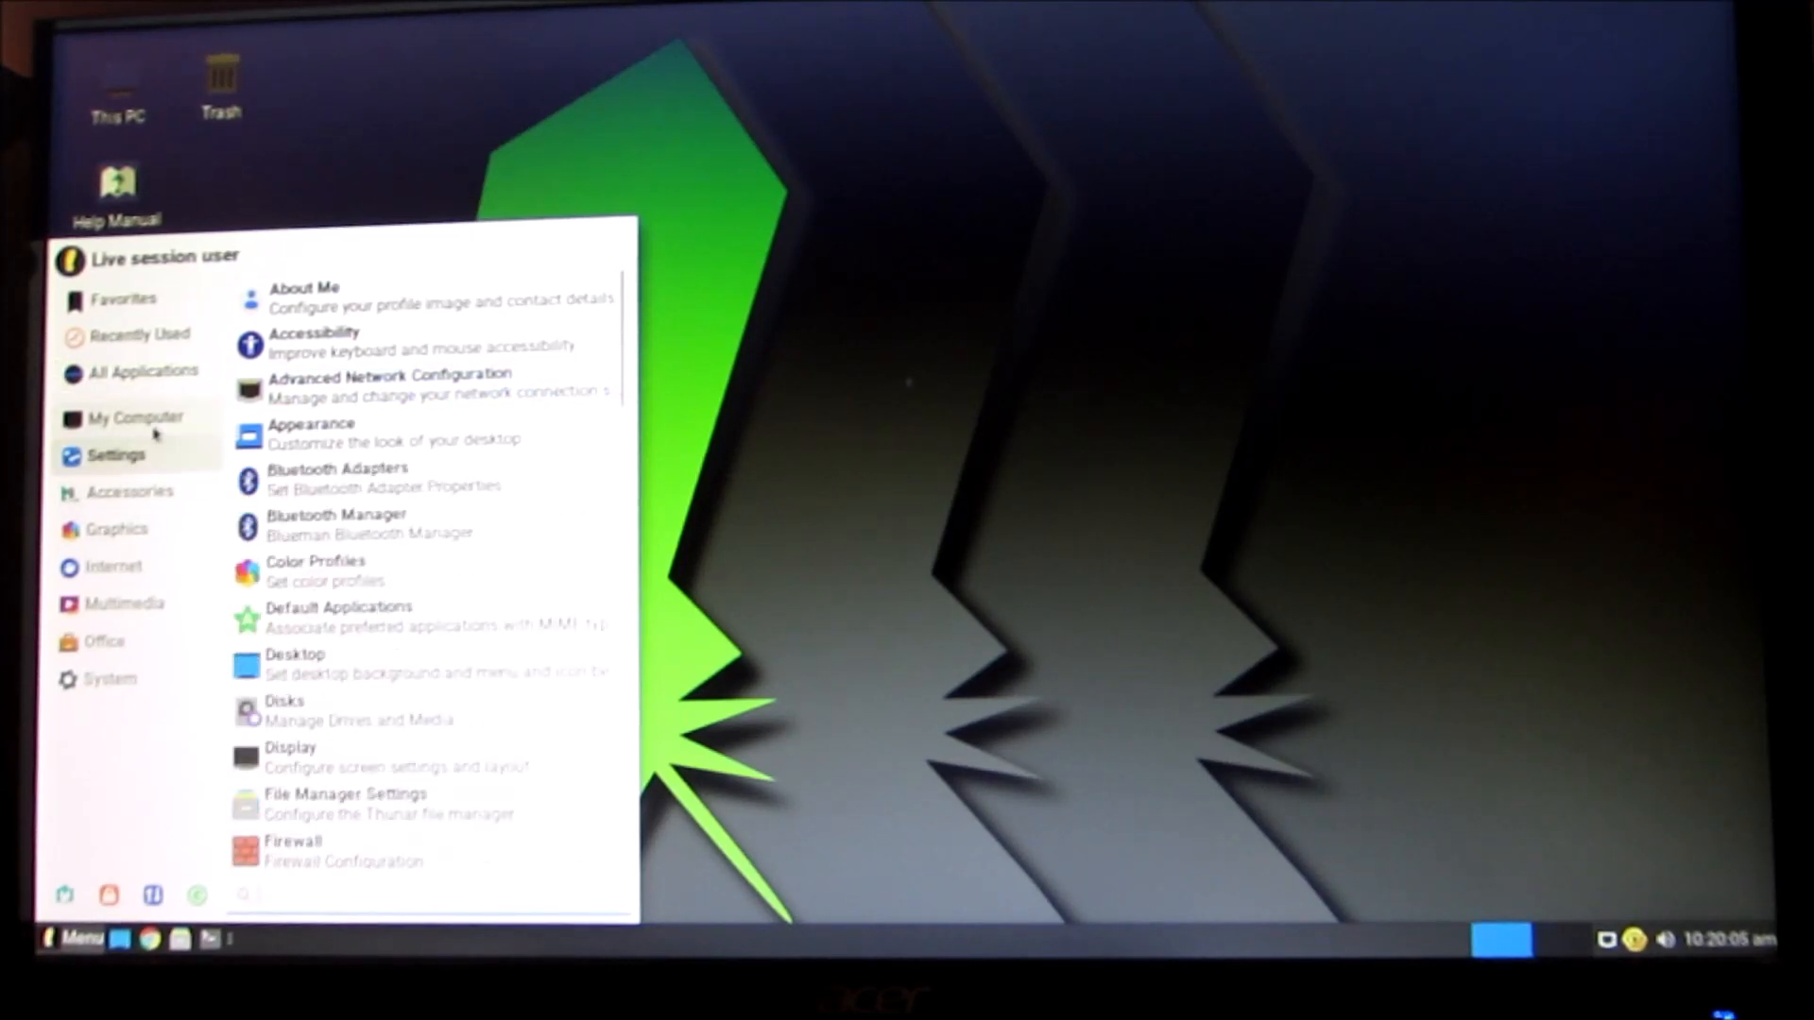
{"action": "left_click", "coordinate": [134, 415]}
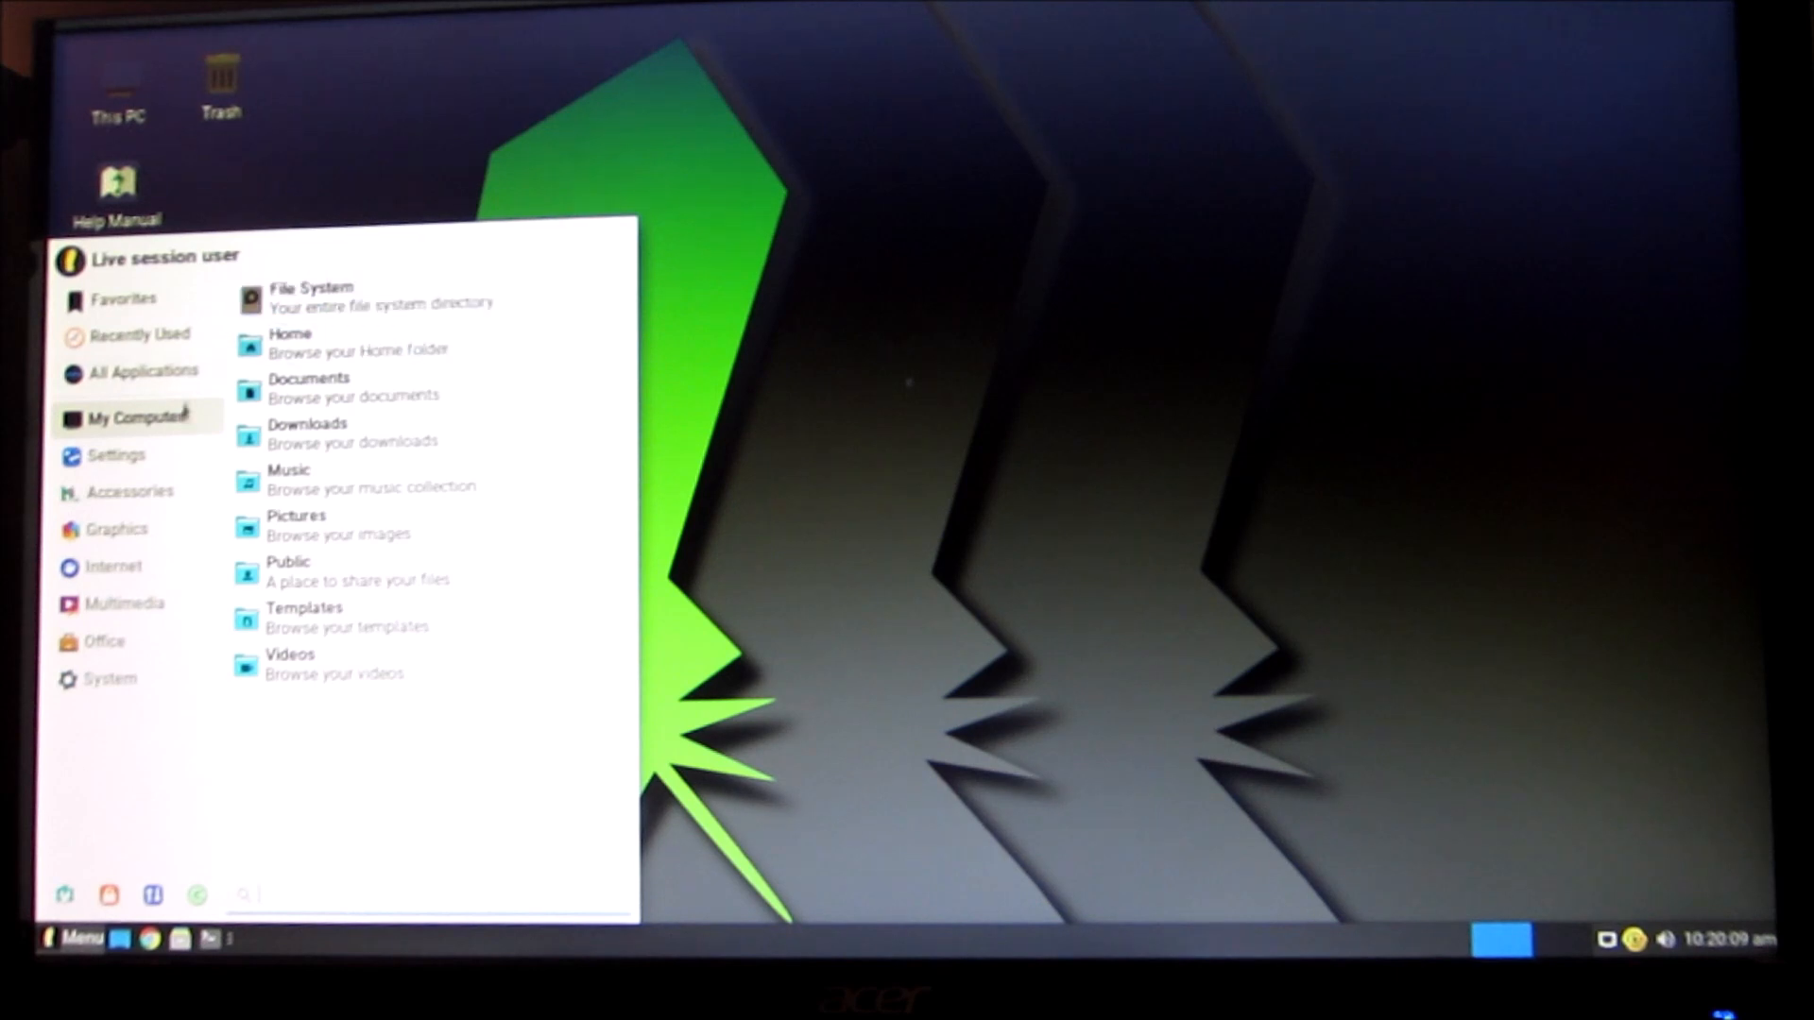
{"action": "left_click", "coordinate": [115, 456]}
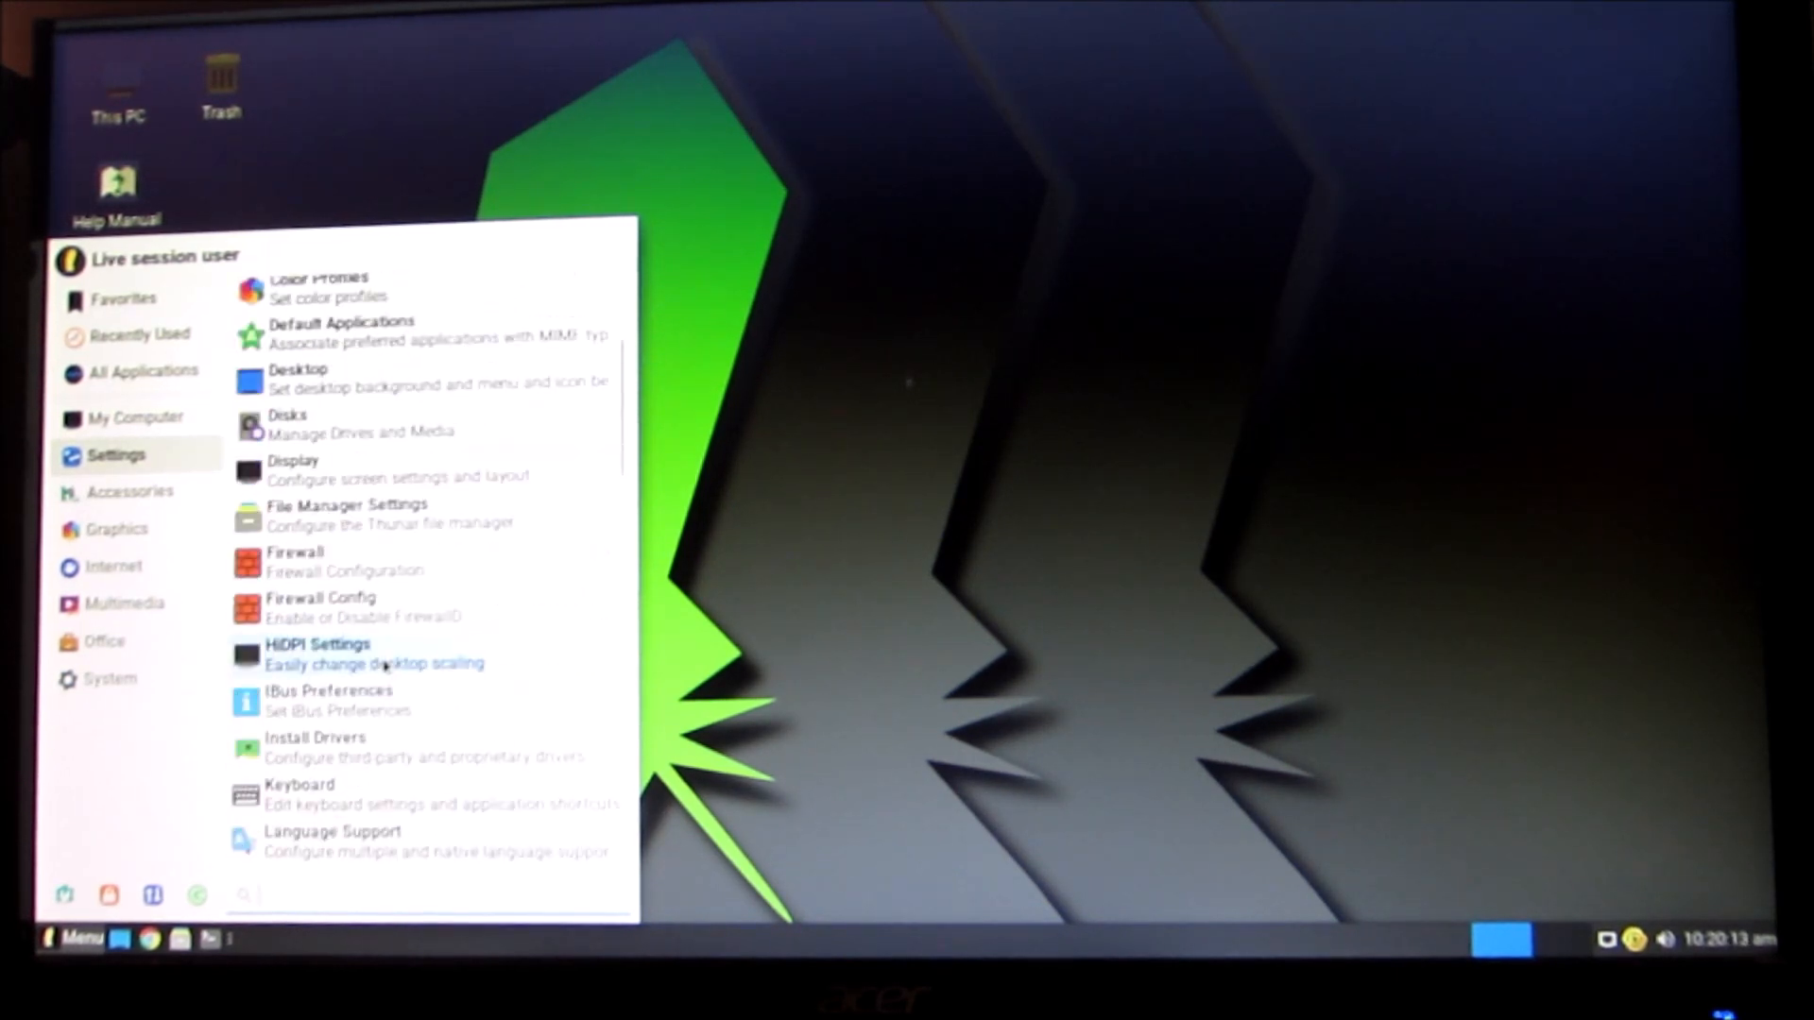
{"action": "scroll", "scroll_direction": "down", "scroll_amount": 3}
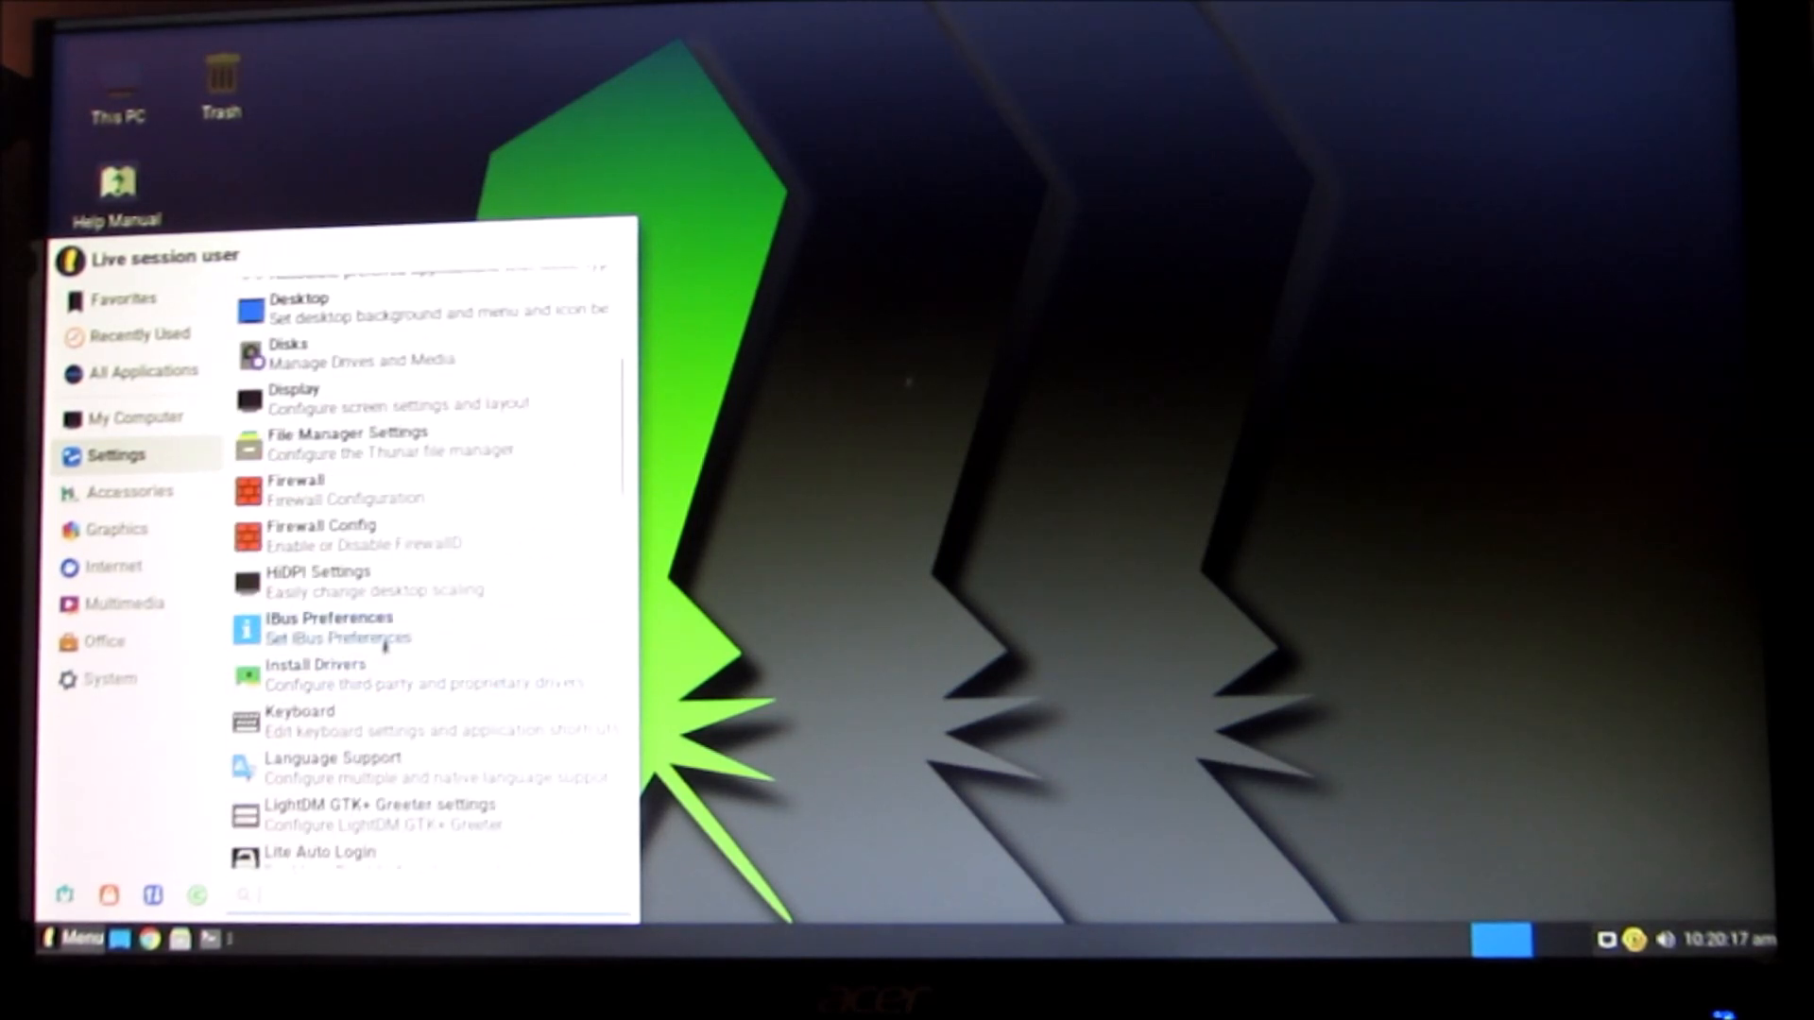
{"action": "mouse_move", "coordinate": [348, 535]}
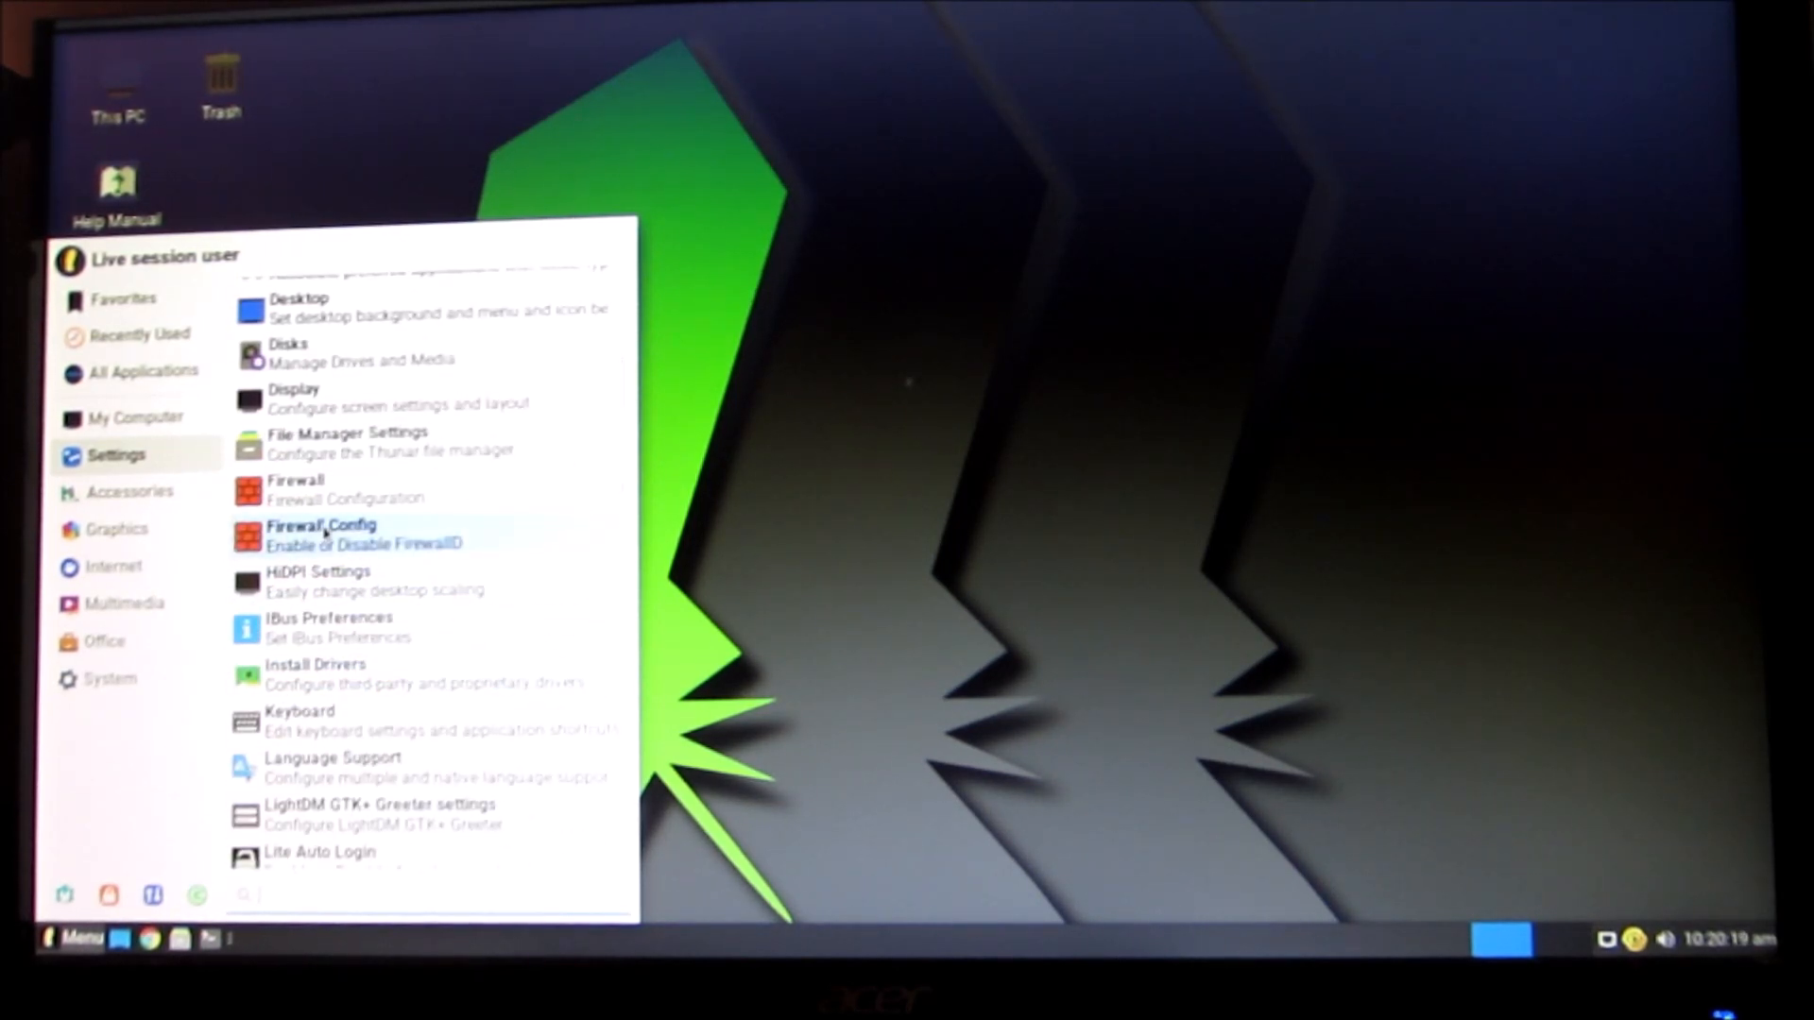
{"action": "mouse_move", "coordinate": [708, 502]}
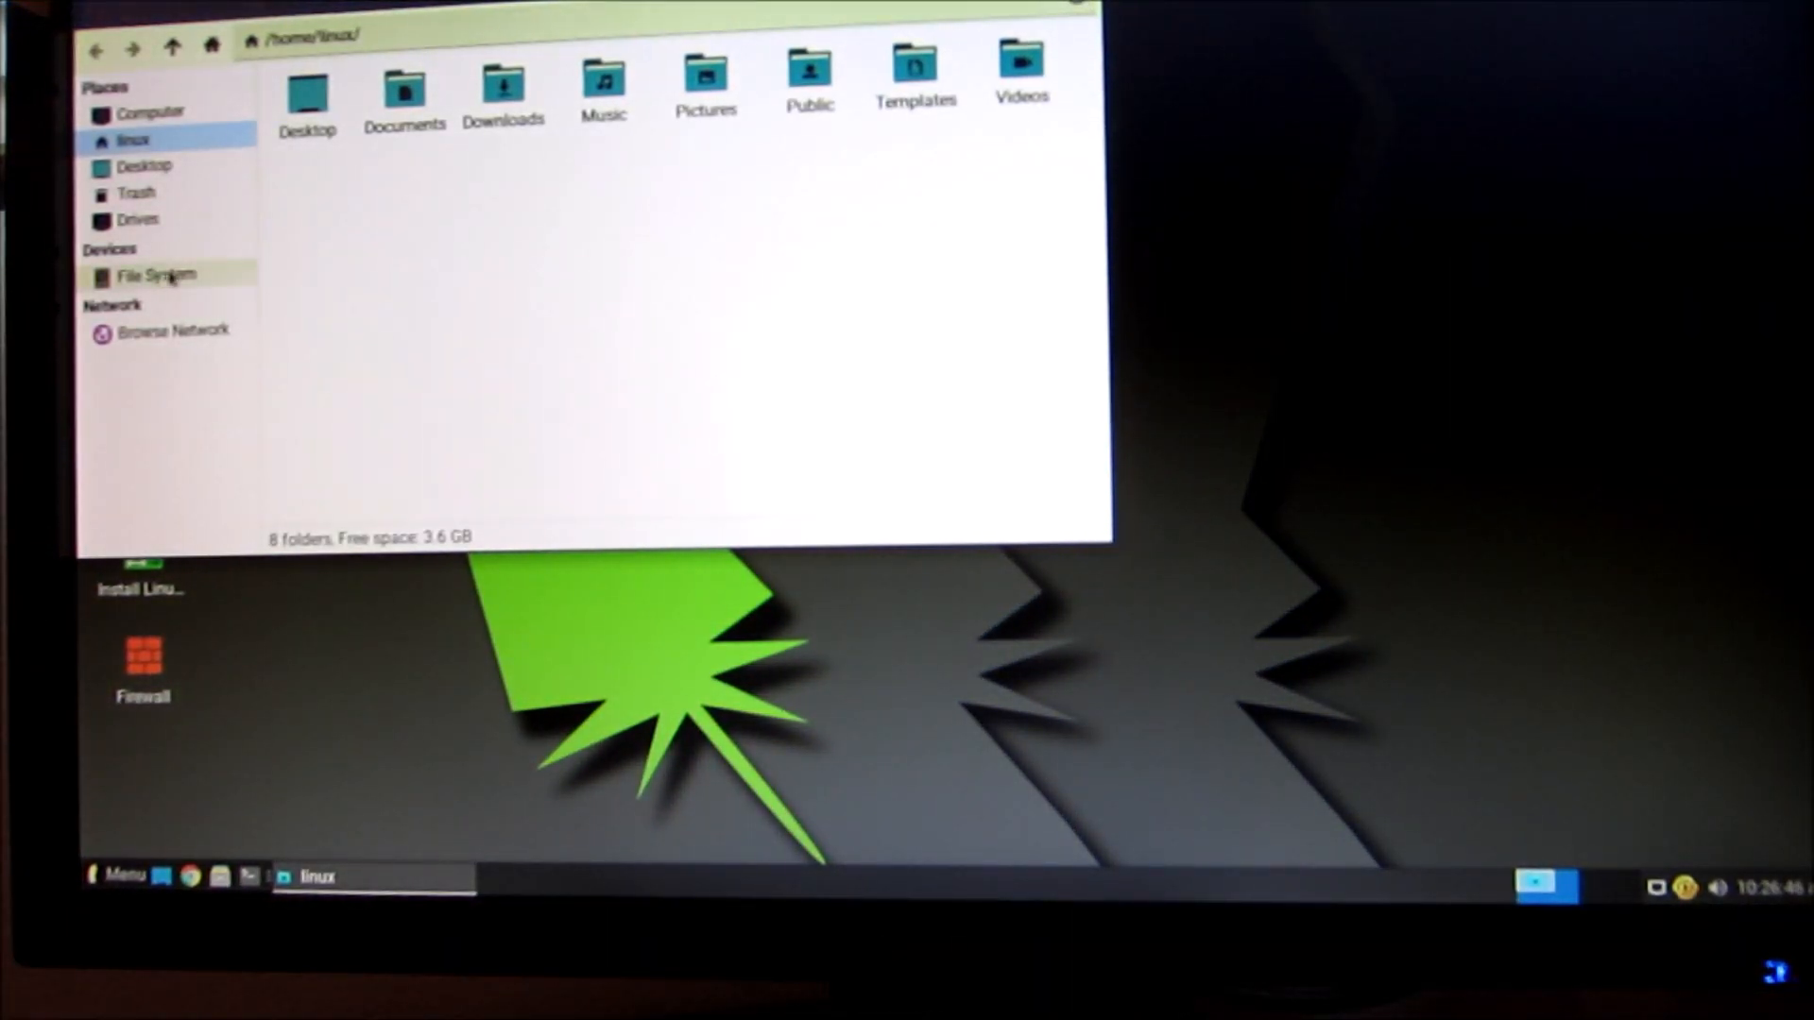
Switch Thunar from the home folder to the File System device view
{"action": "left_click", "coordinate": [157, 276]}
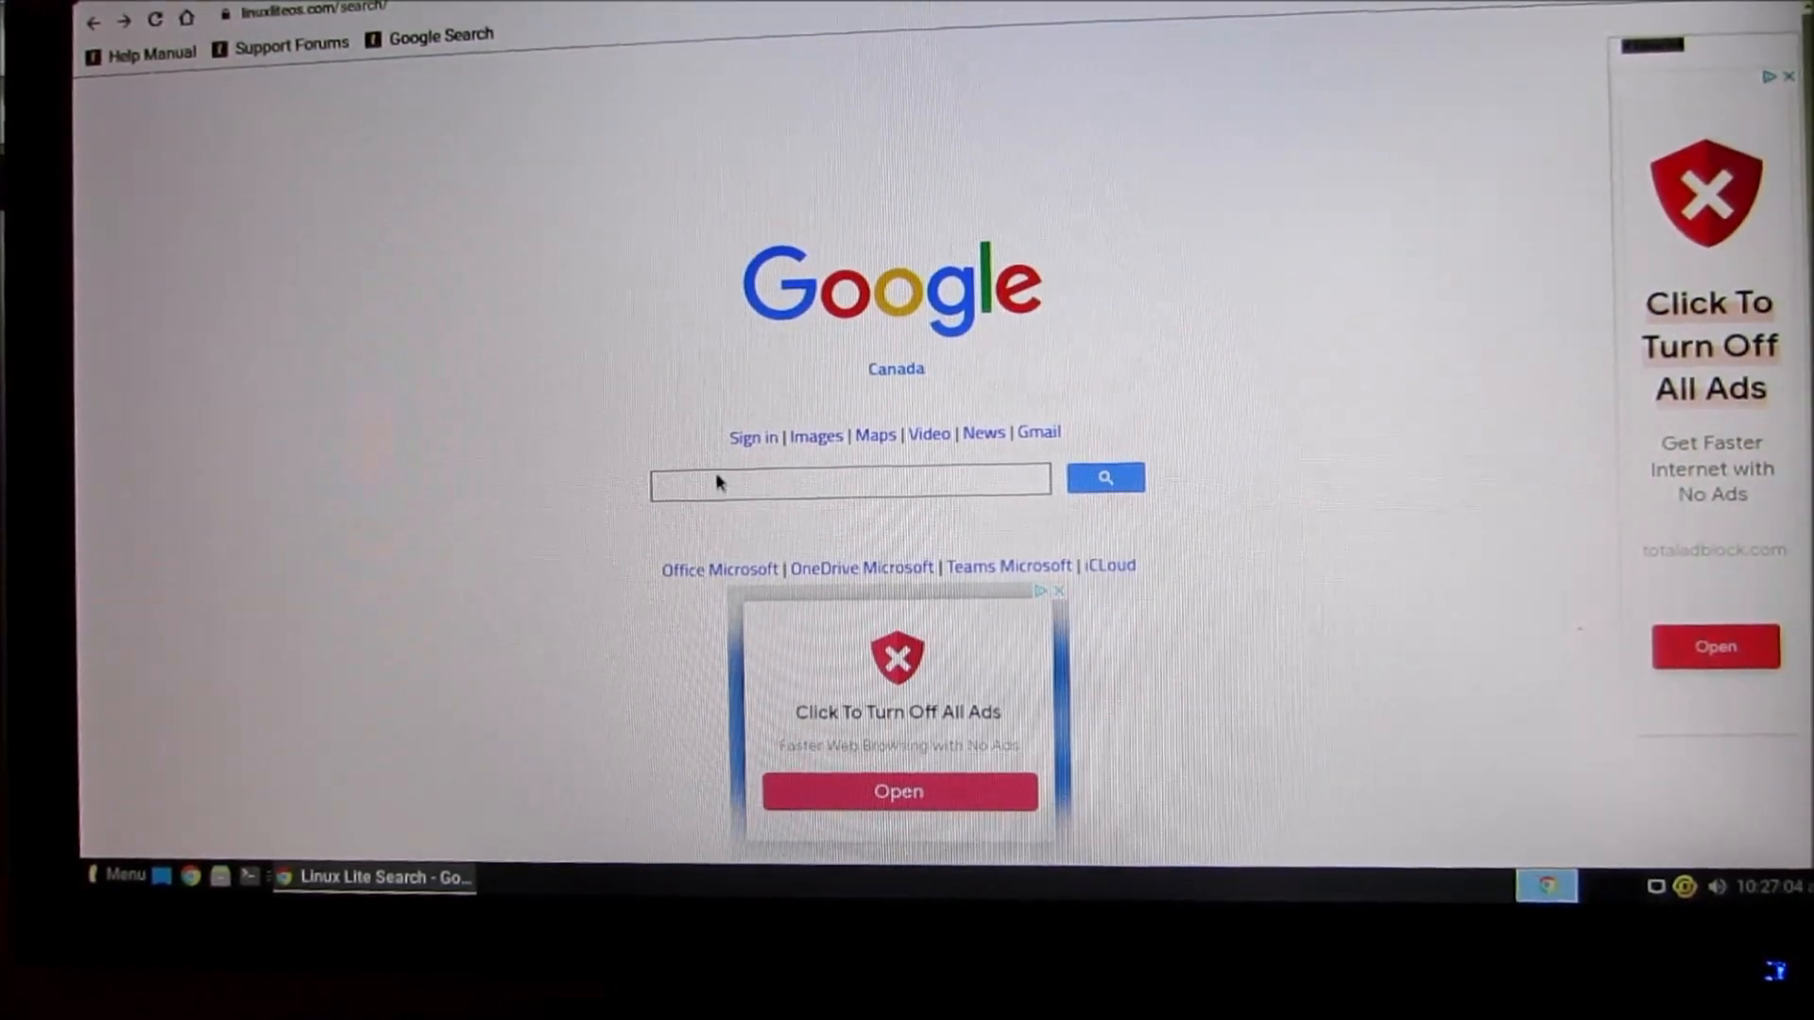
Search the Linux Lite page for google.ca and go to the Google.ca homepage
{"action": "type", "text": "g"}
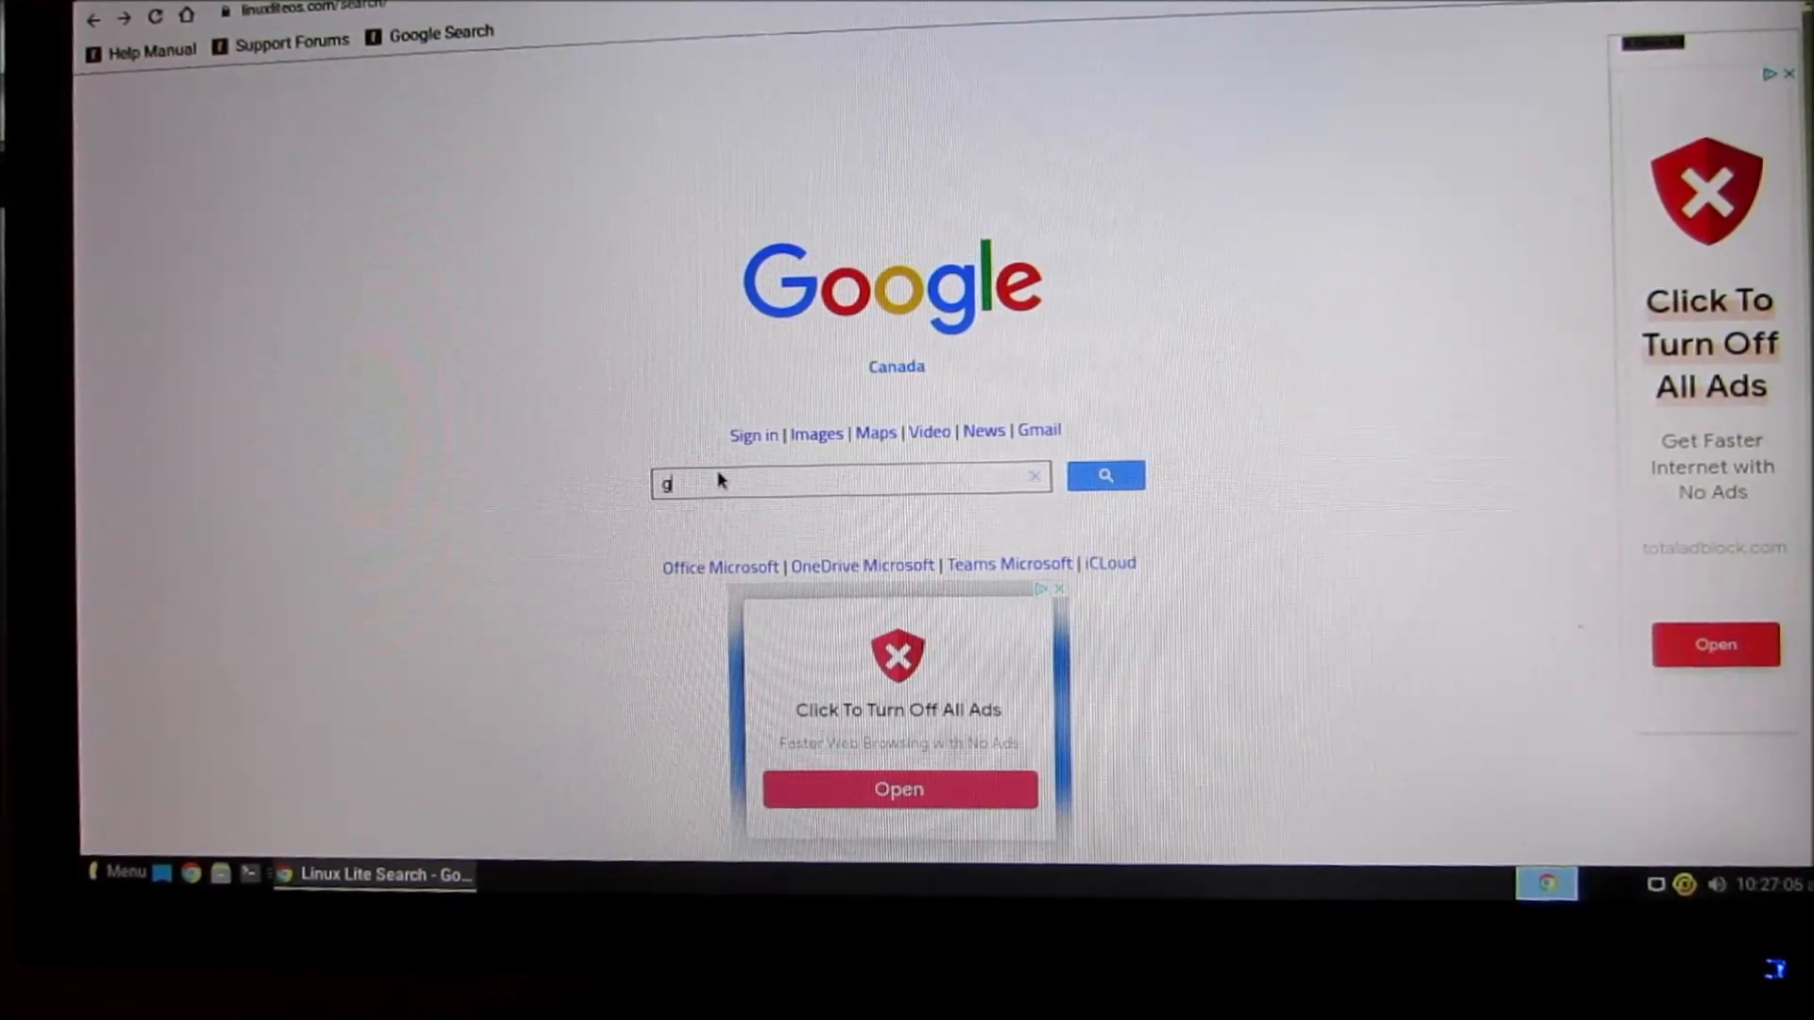
{"action": "type", "text": "oogle.c"}
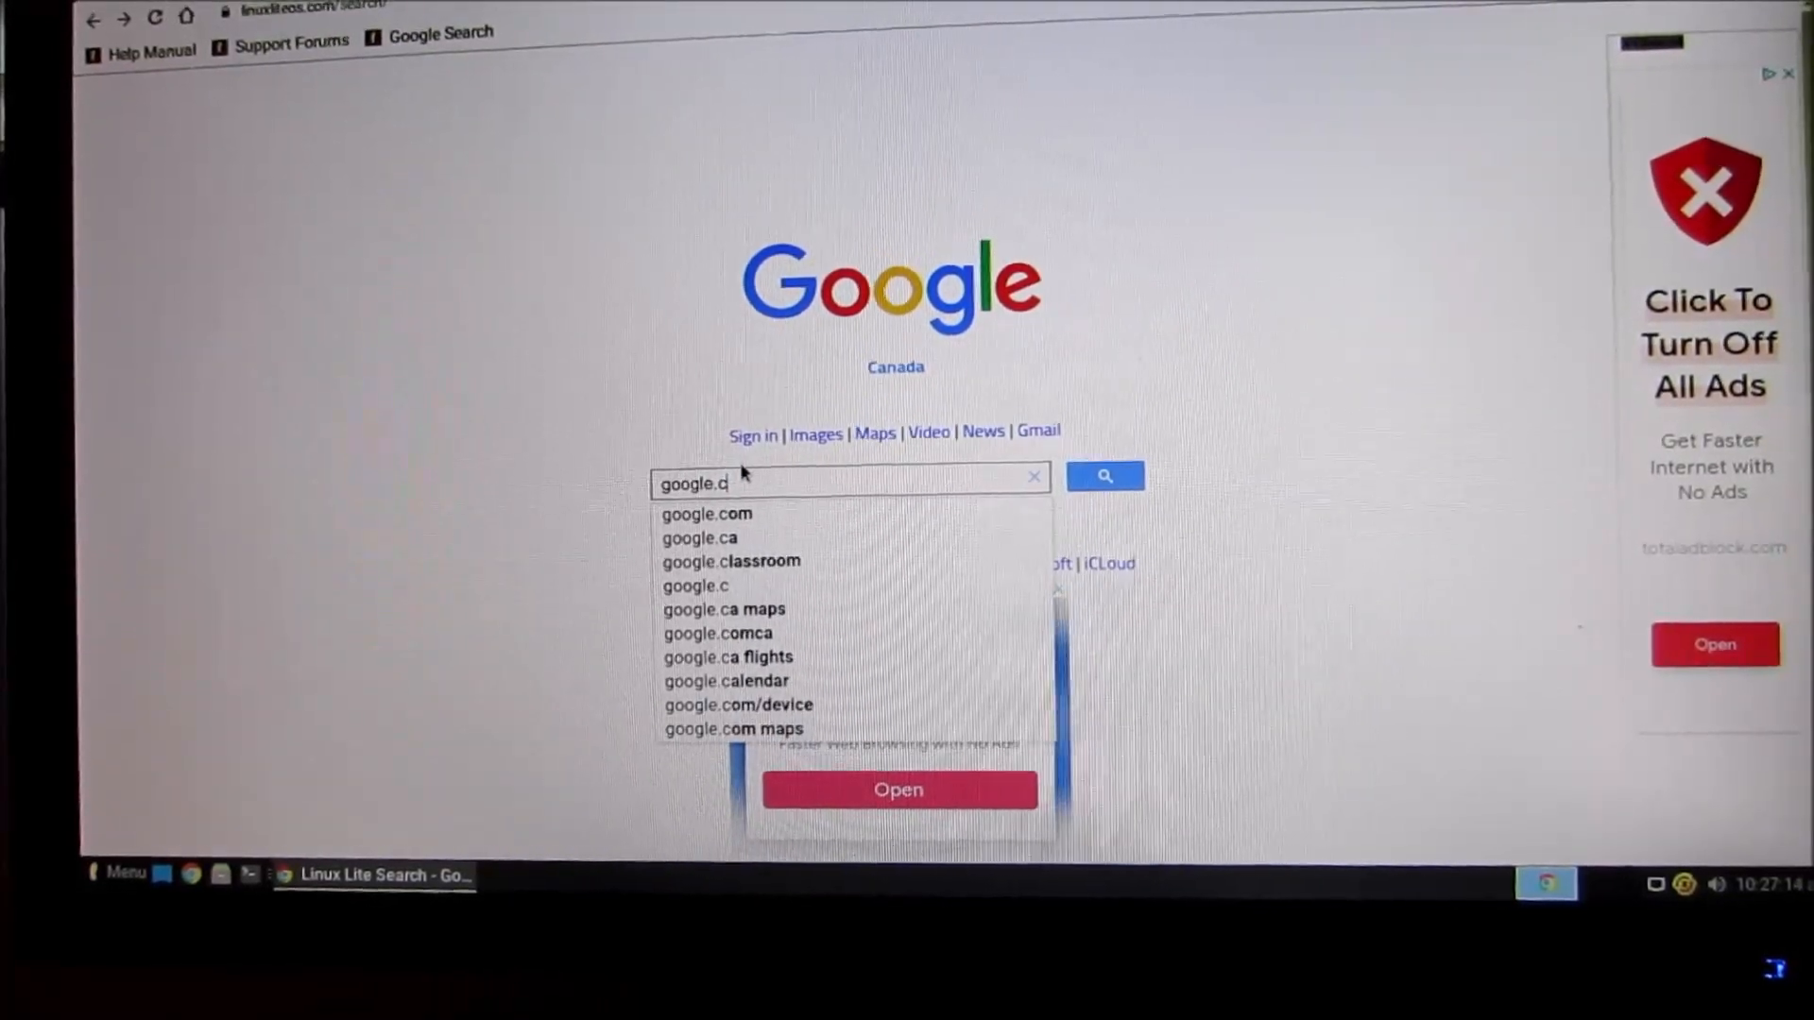
{"action": "left_click", "coordinate": [699, 539]}
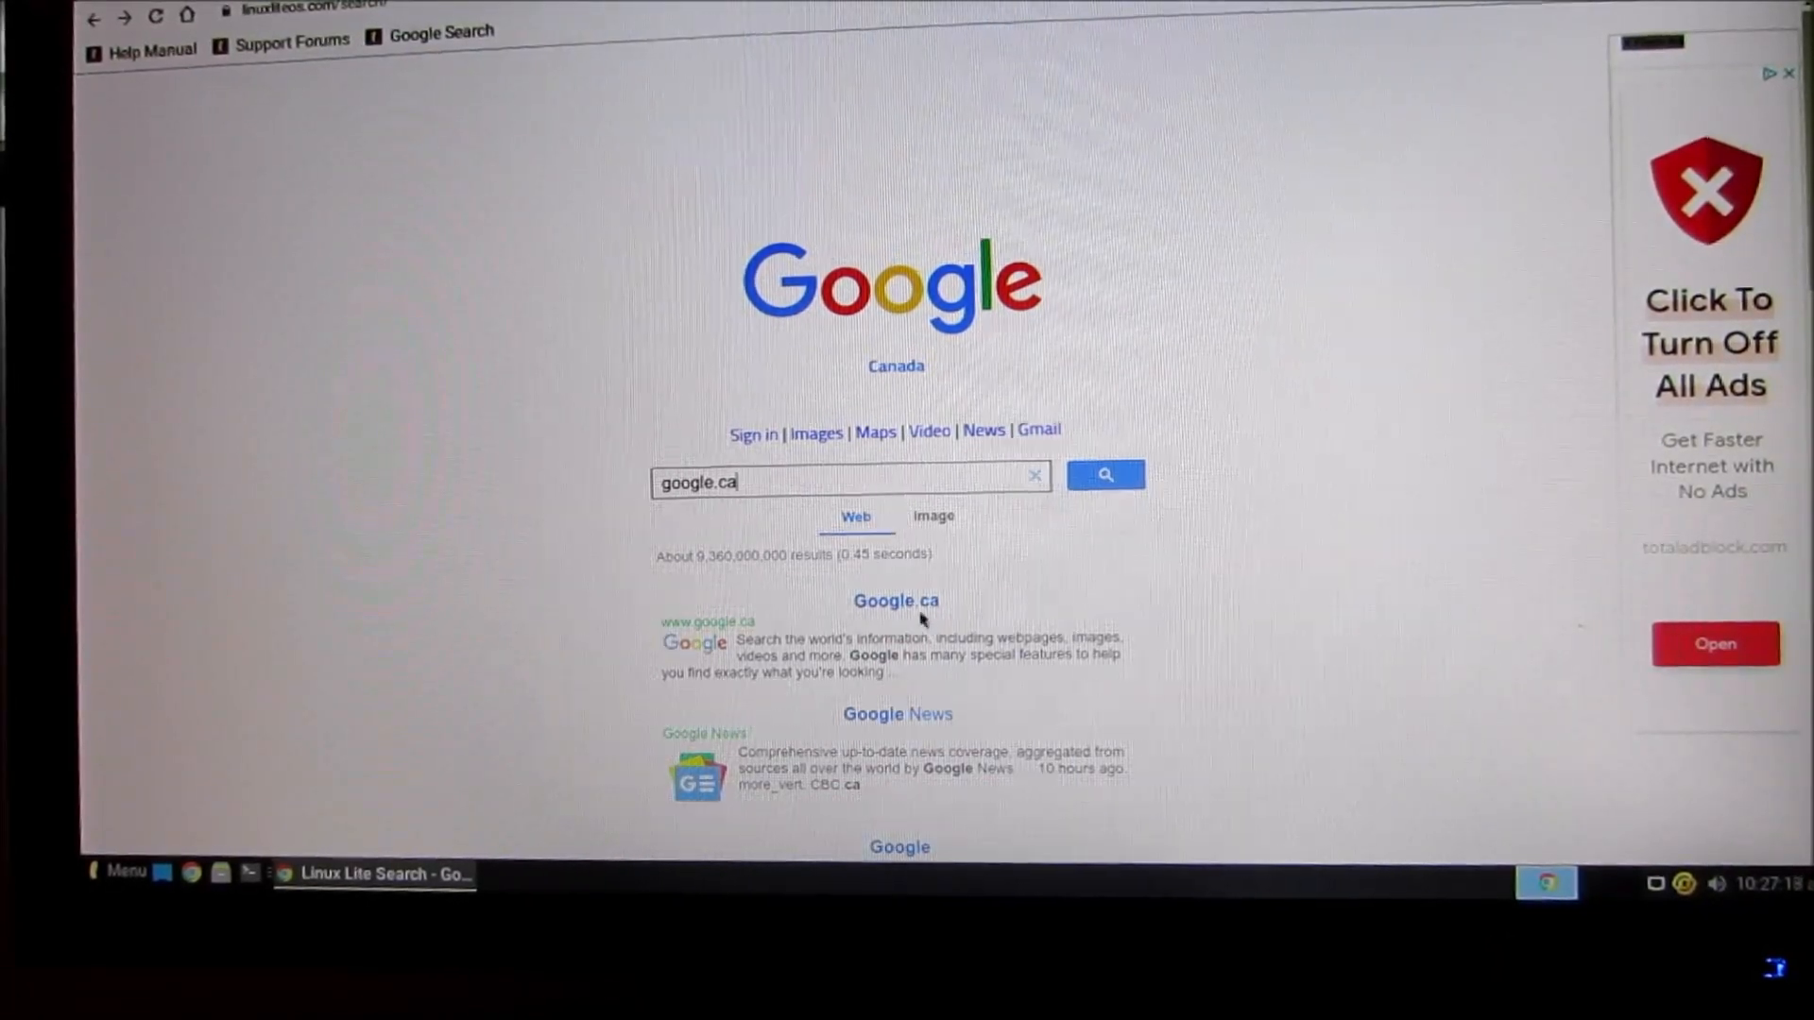
{"action": "left_click", "coordinate": [896, 601]}
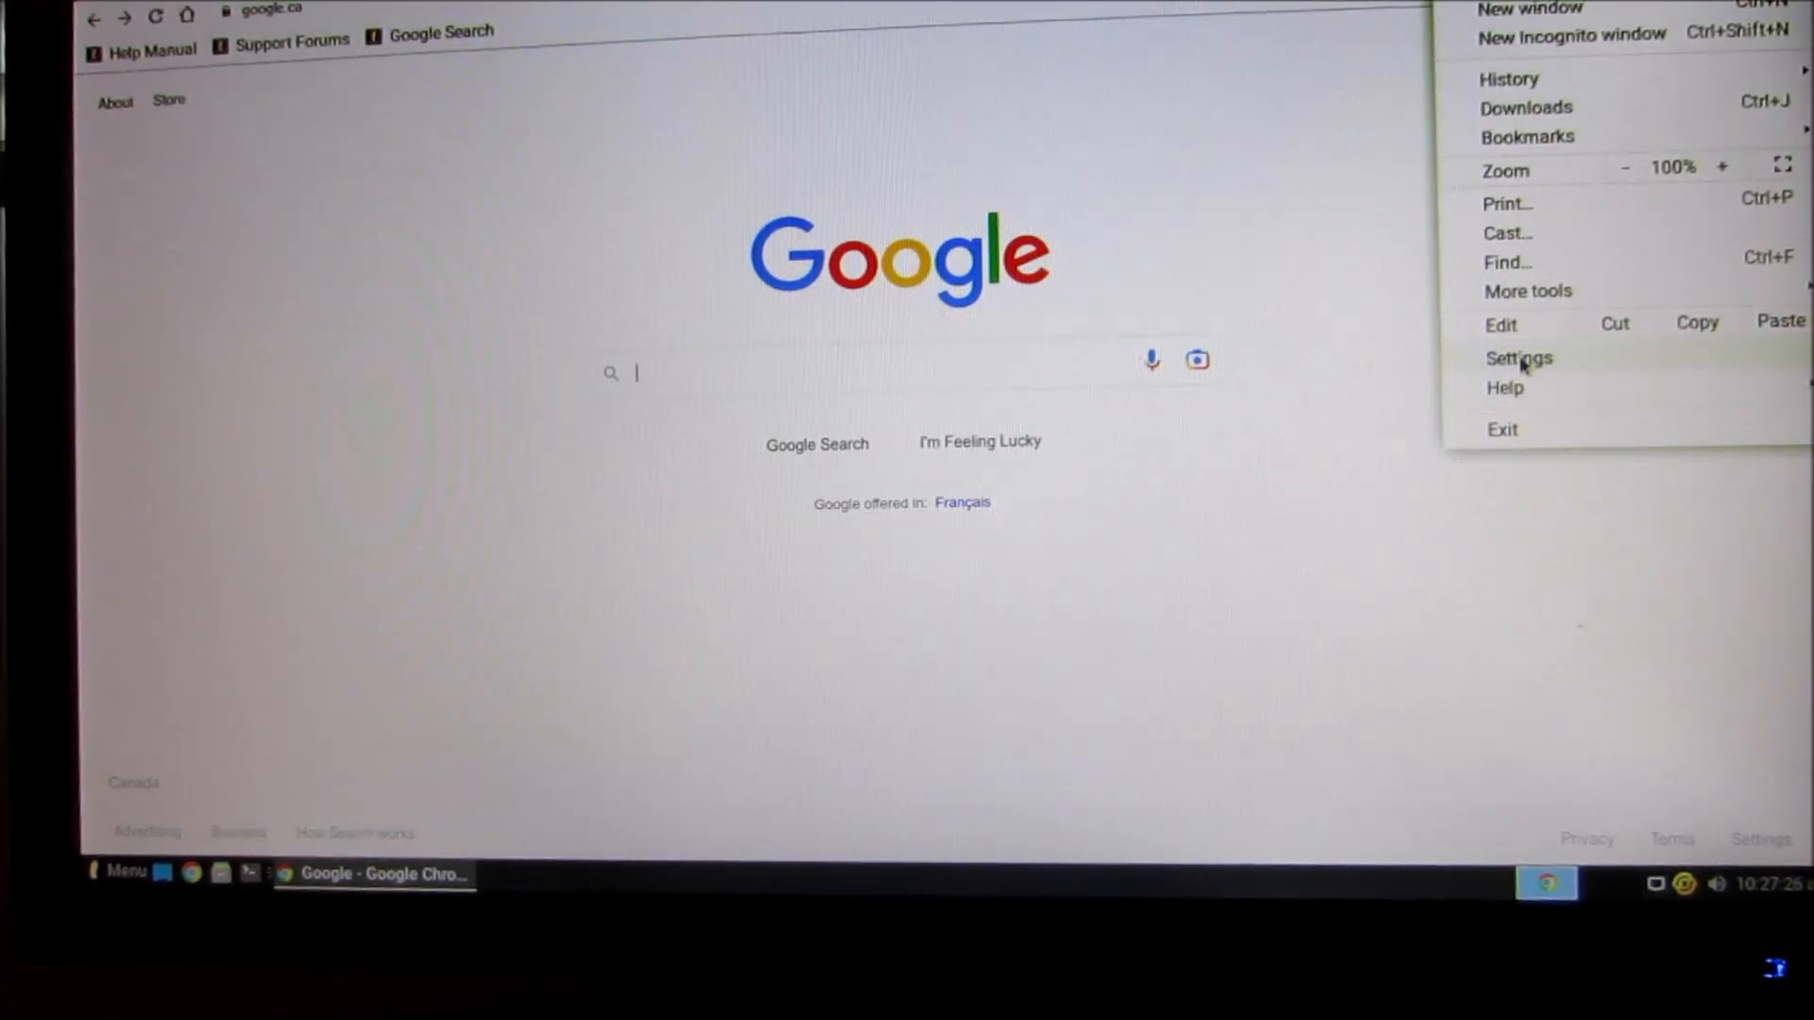
In Chrome's On startup settings choose Use current pages
{"action": "left_click", "coordinate": [1517, 357]}
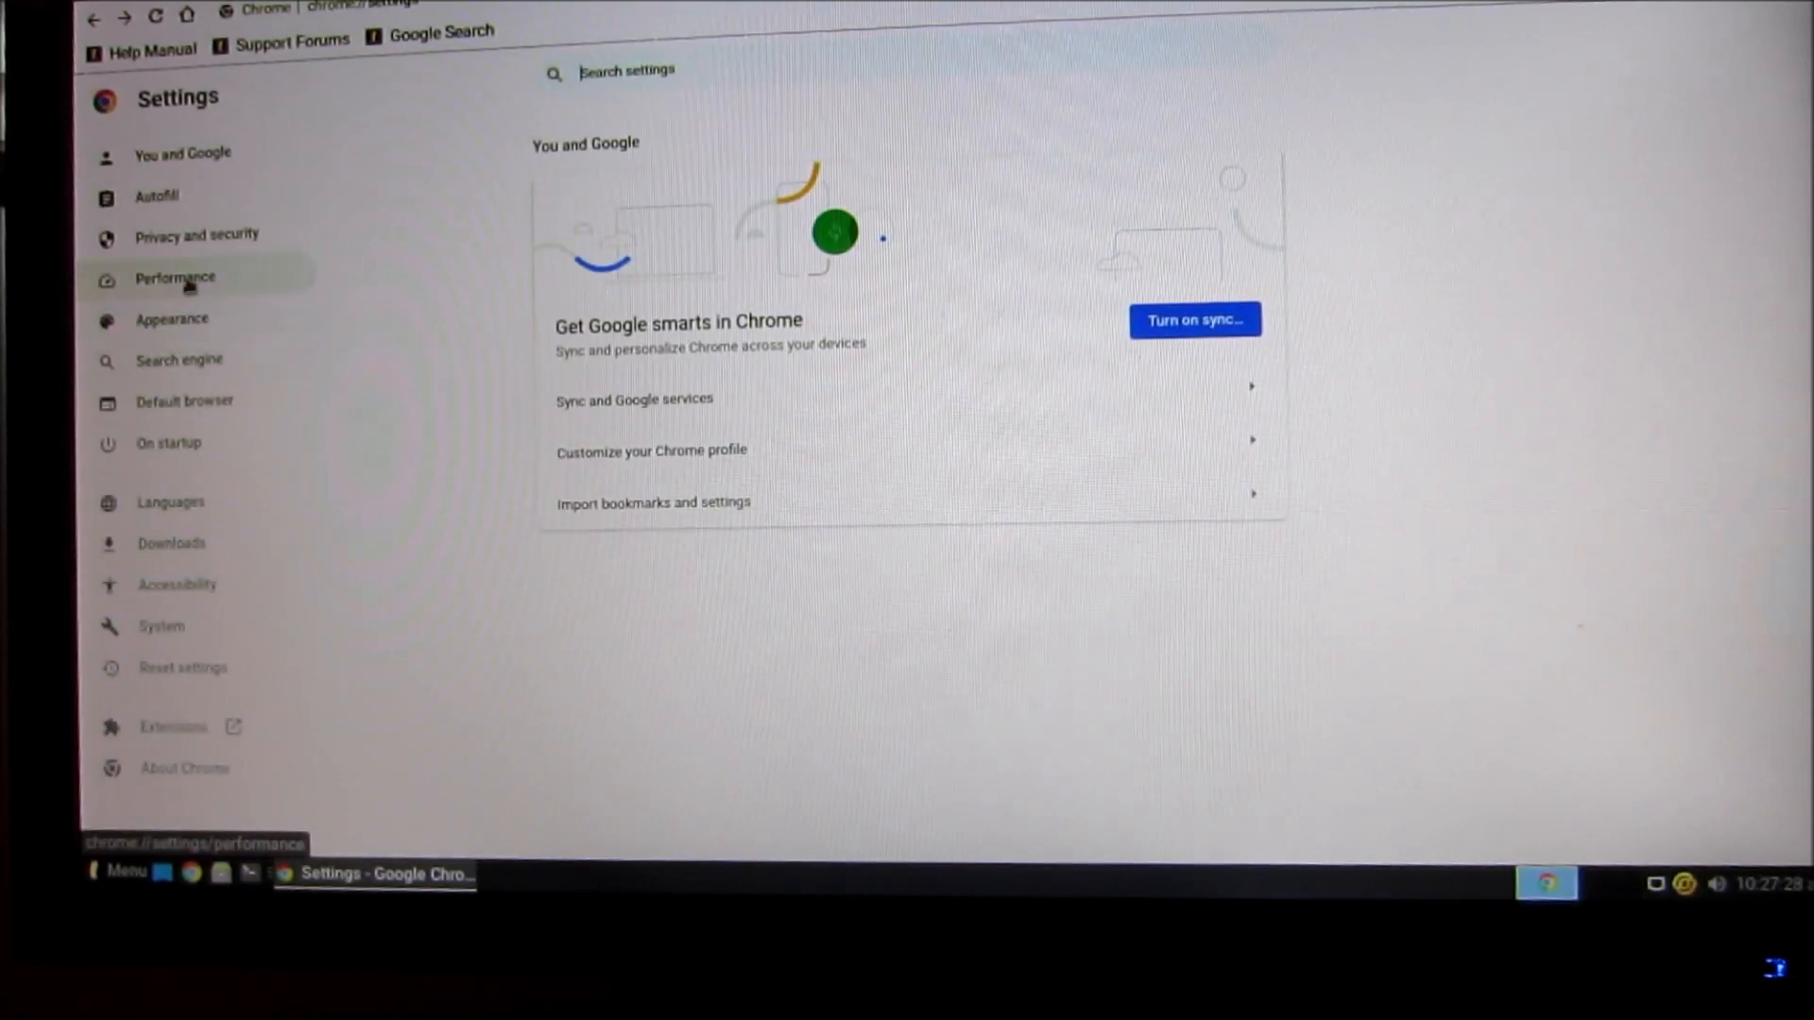
{"action": "left_click", "coordinate": [168, 442]}
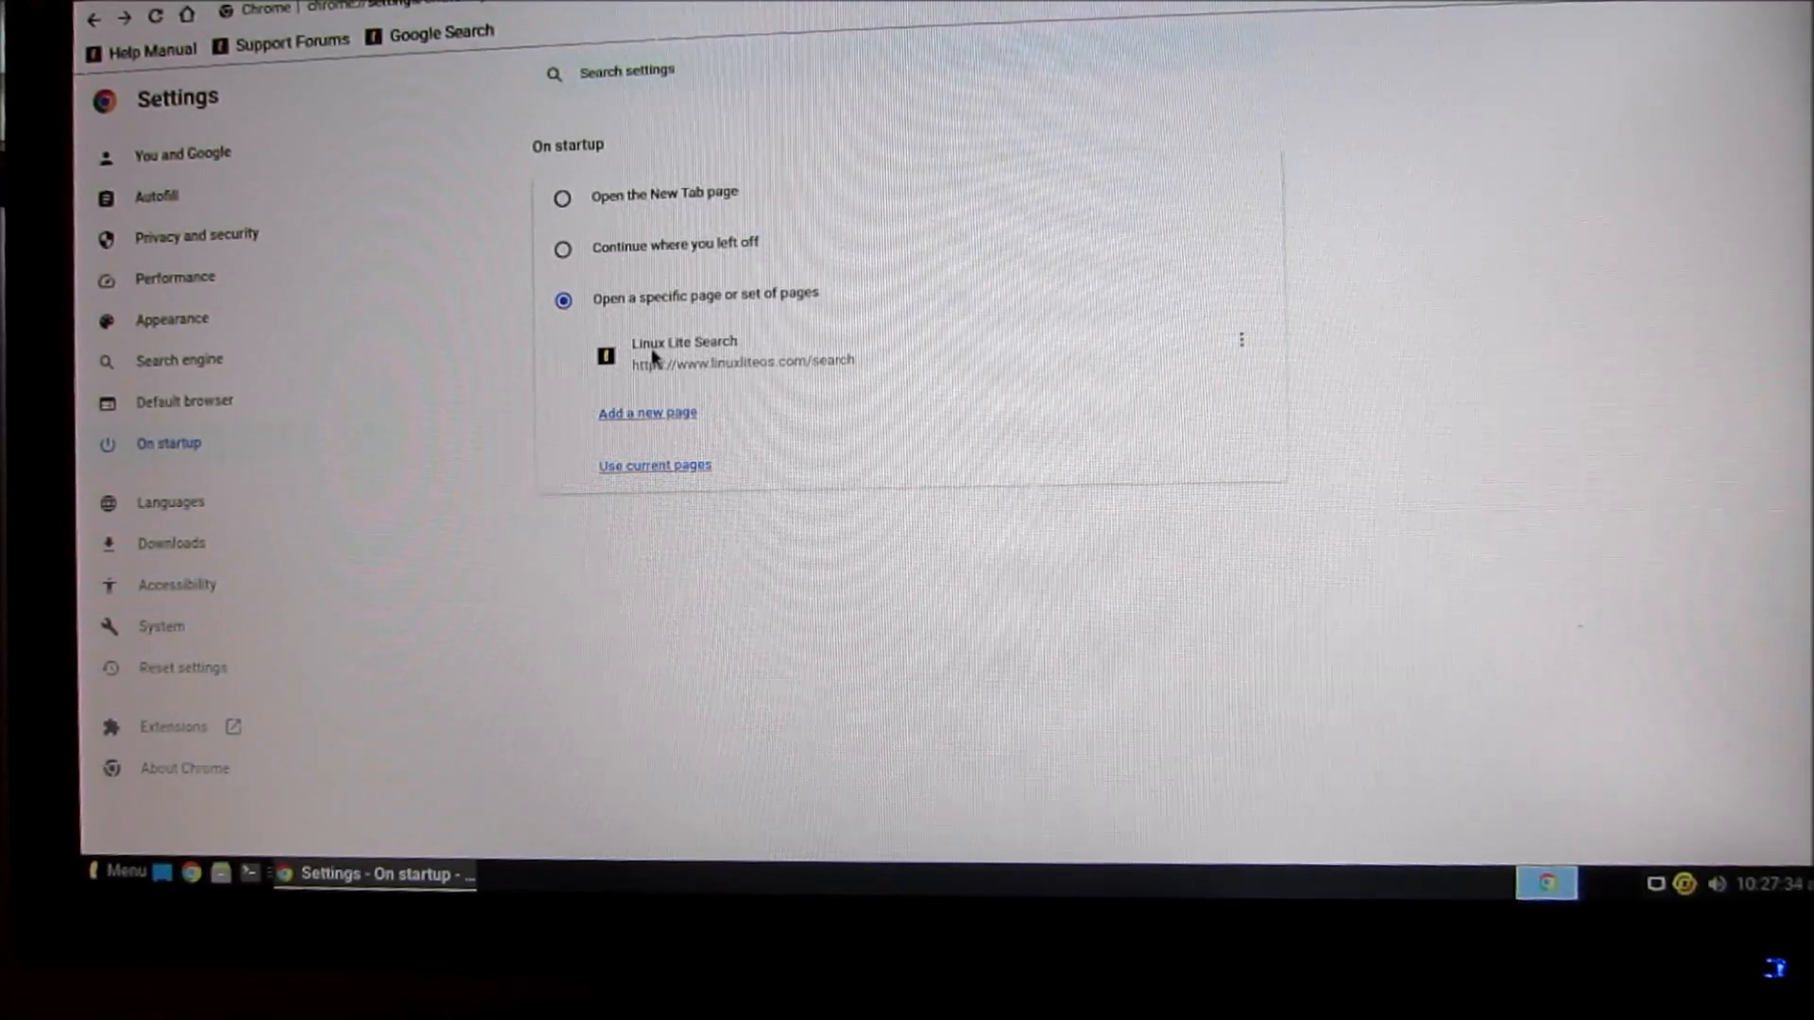
{"action": "mouse_move", "coordinate": [818, 368]}
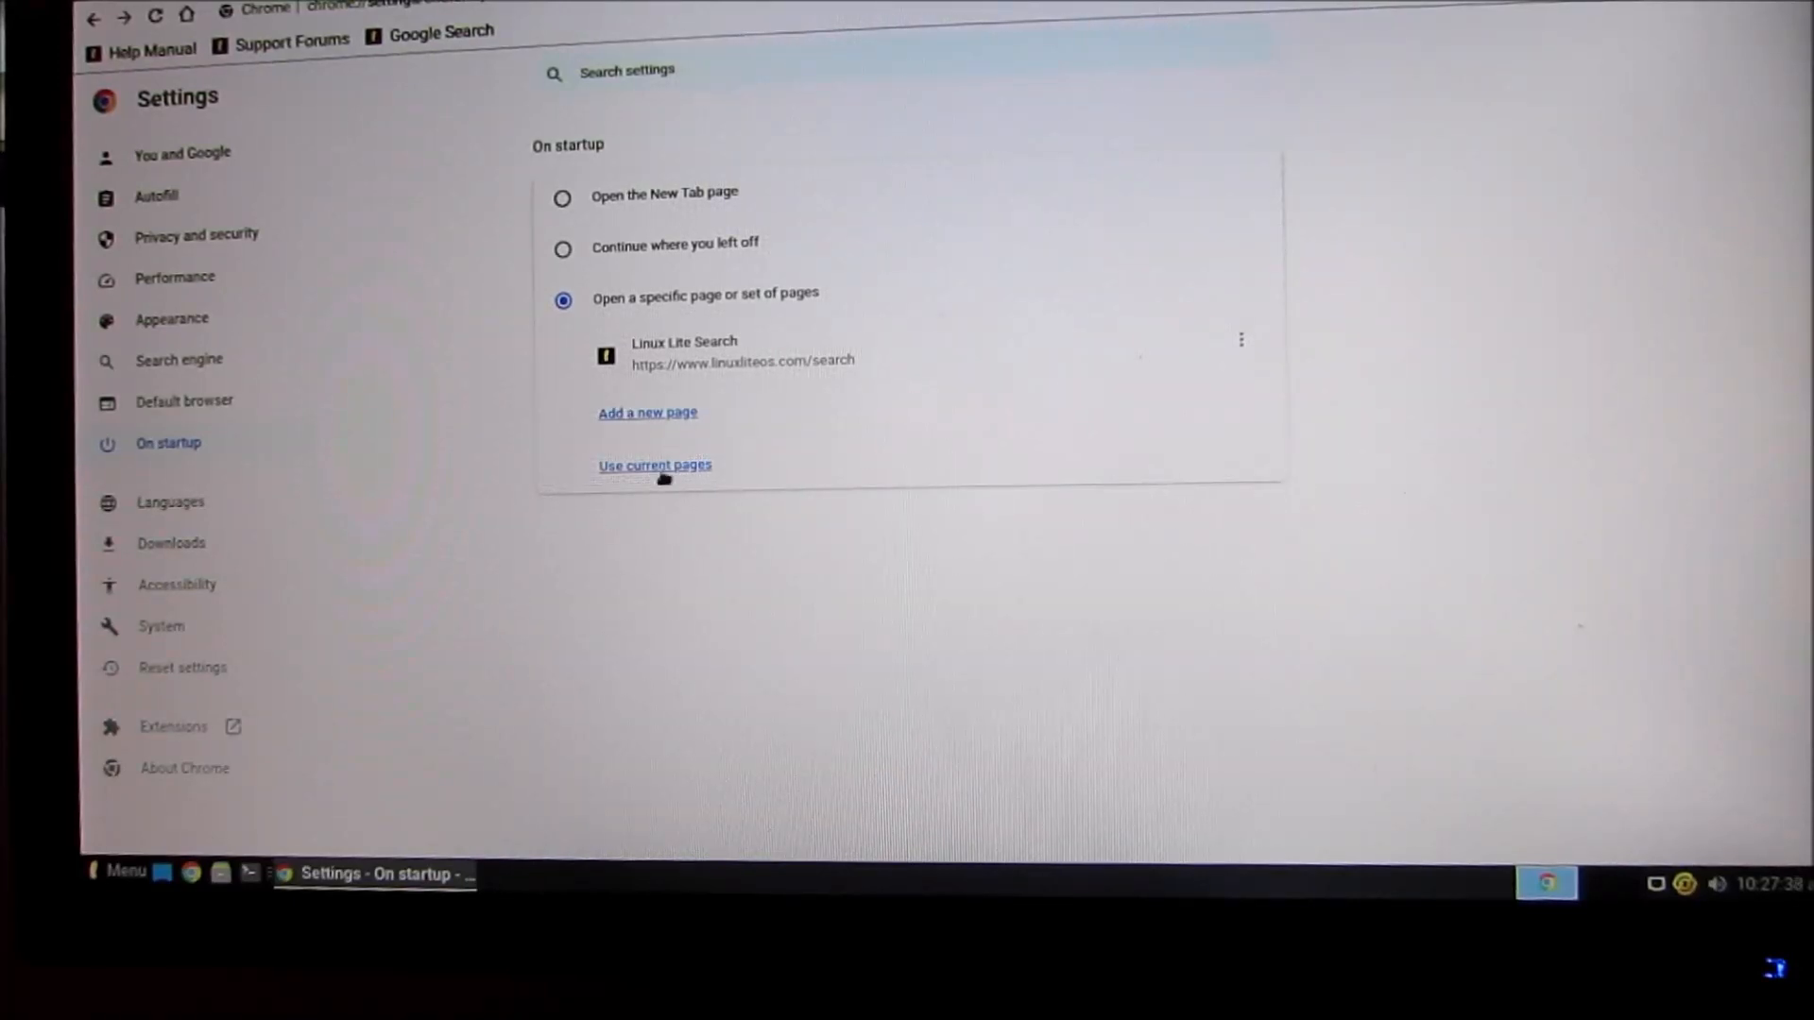
{"action": "left_click", "coordinate": [654, 464]}
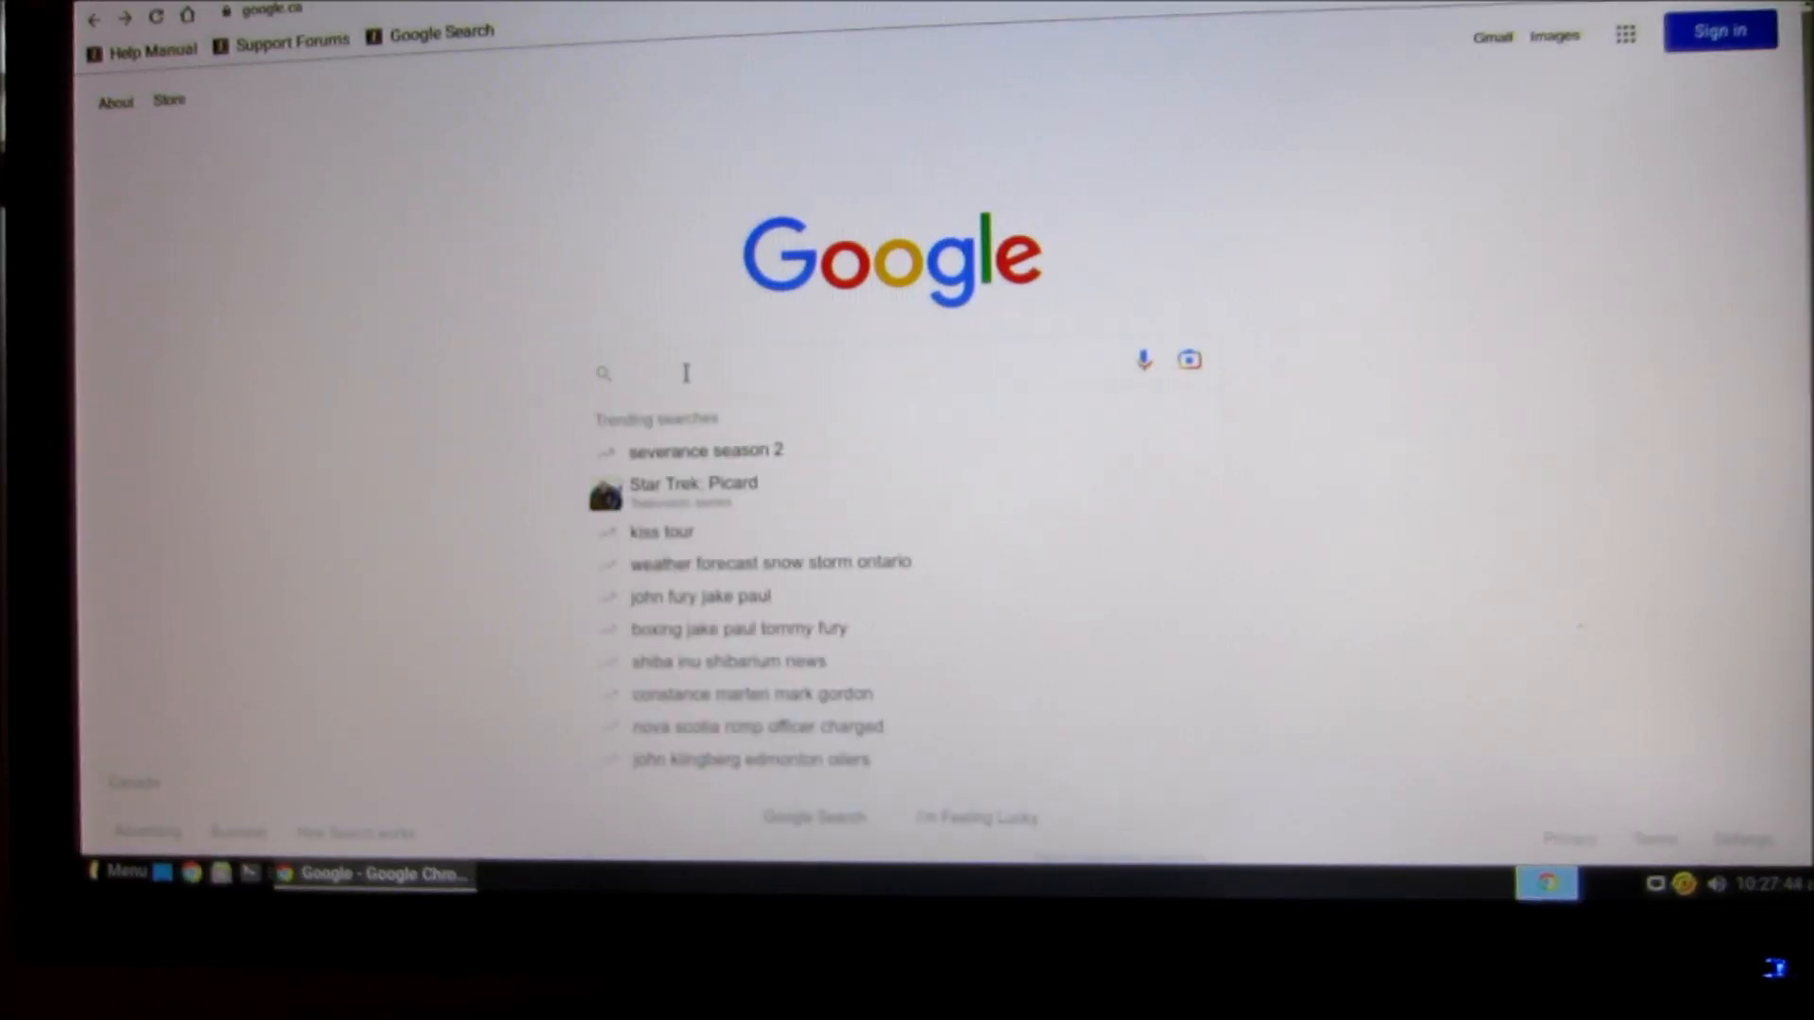
Search Google for theteddy214 and open the TheTeddy214 YouTube result
{"action": "type", "text": "t"}
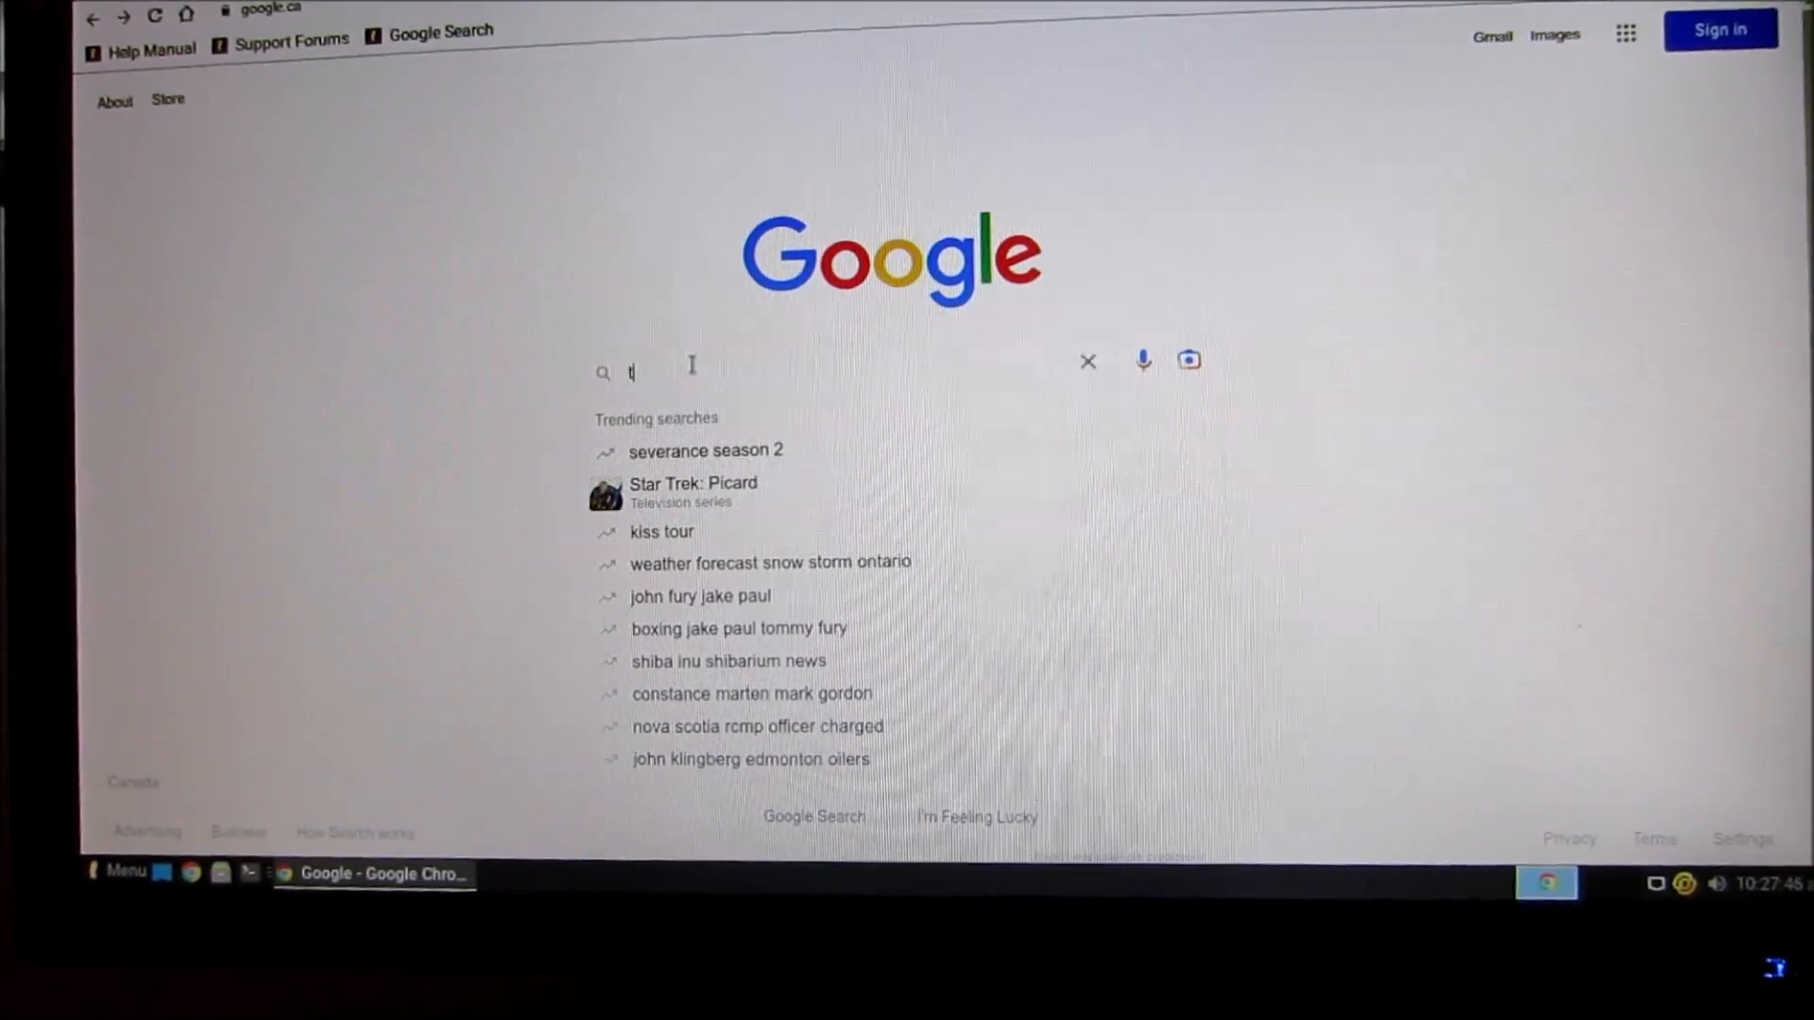
{"action": "type", "text": "heteddy2"}
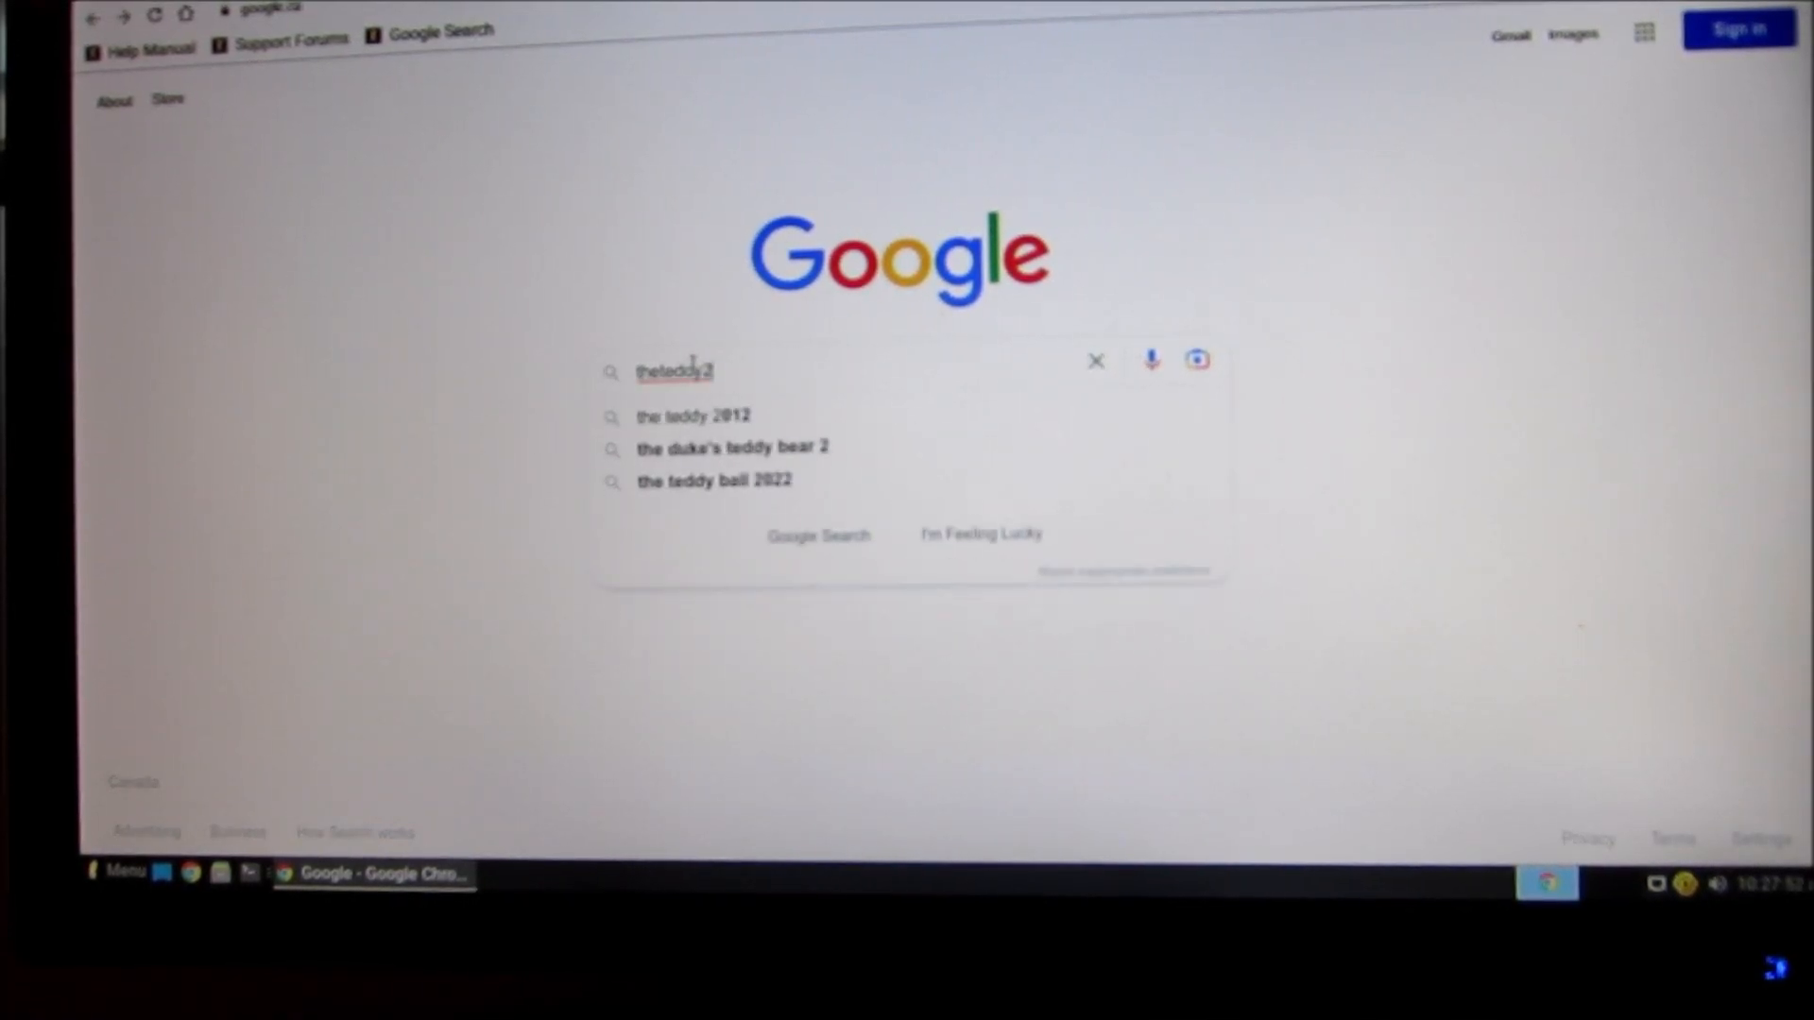
{"action": "type", "text": "14"}
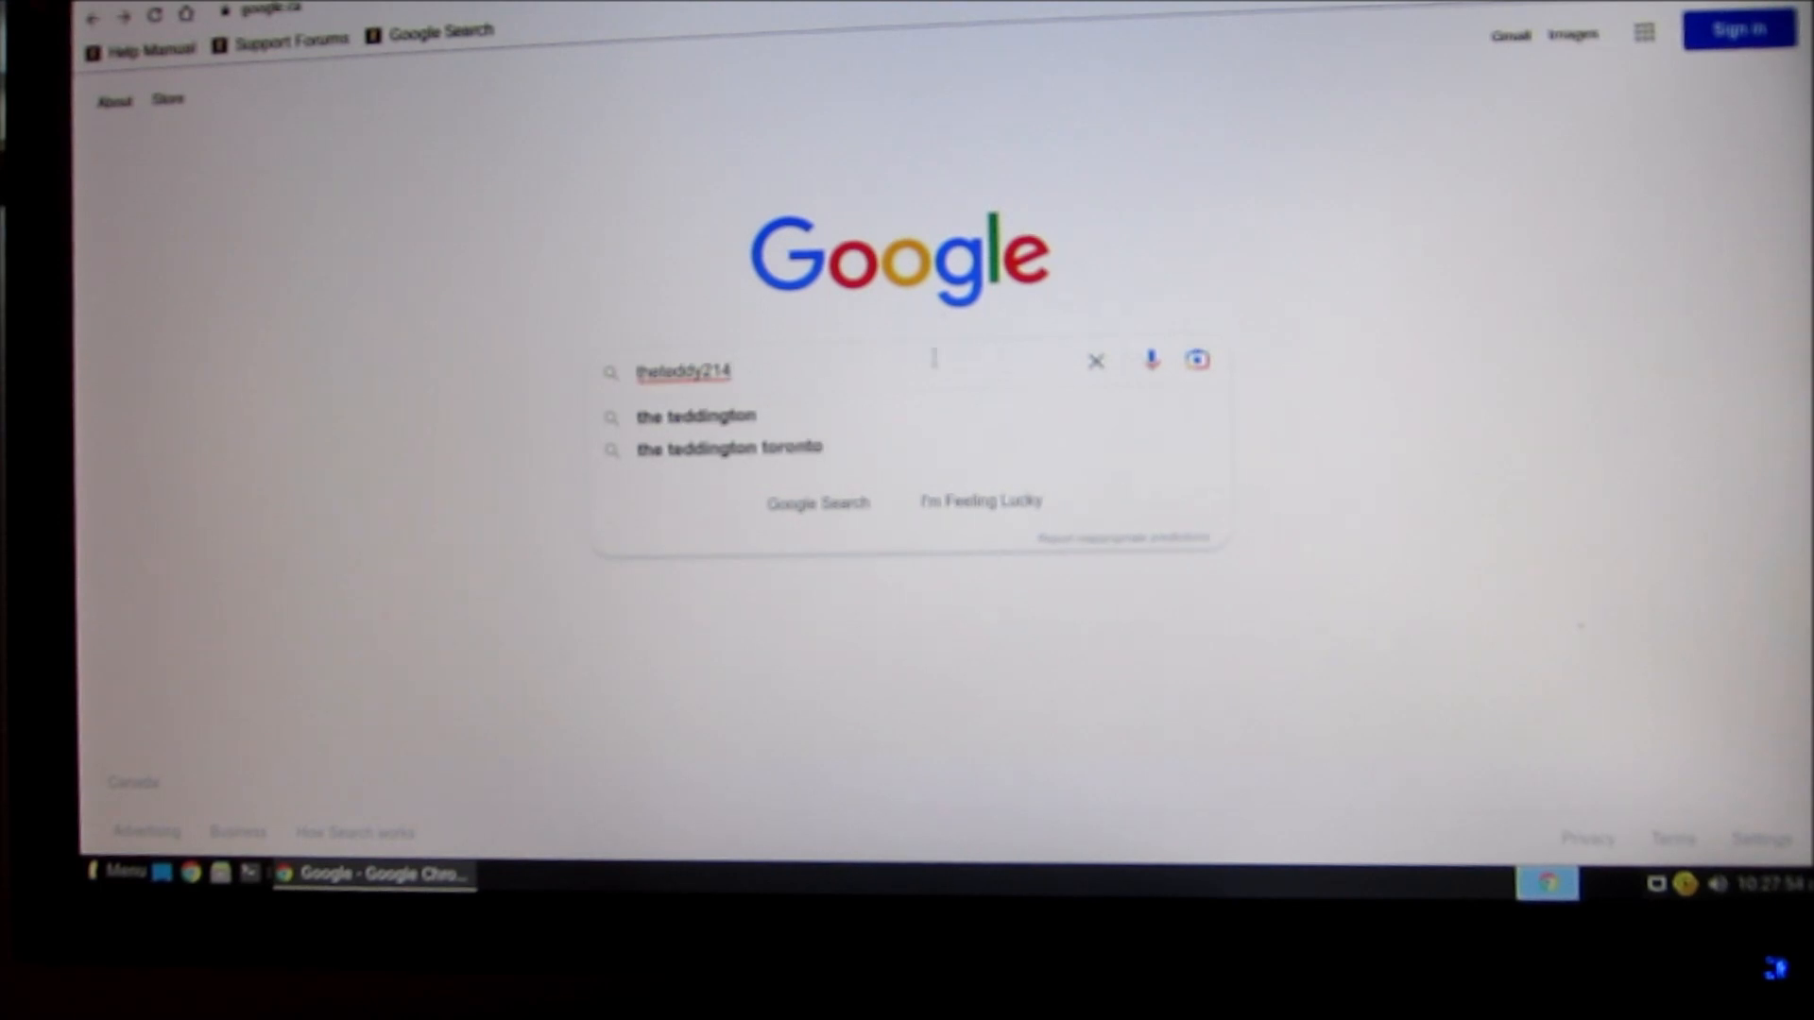
{"action": "left_click", "coordinate": [816, 502]}
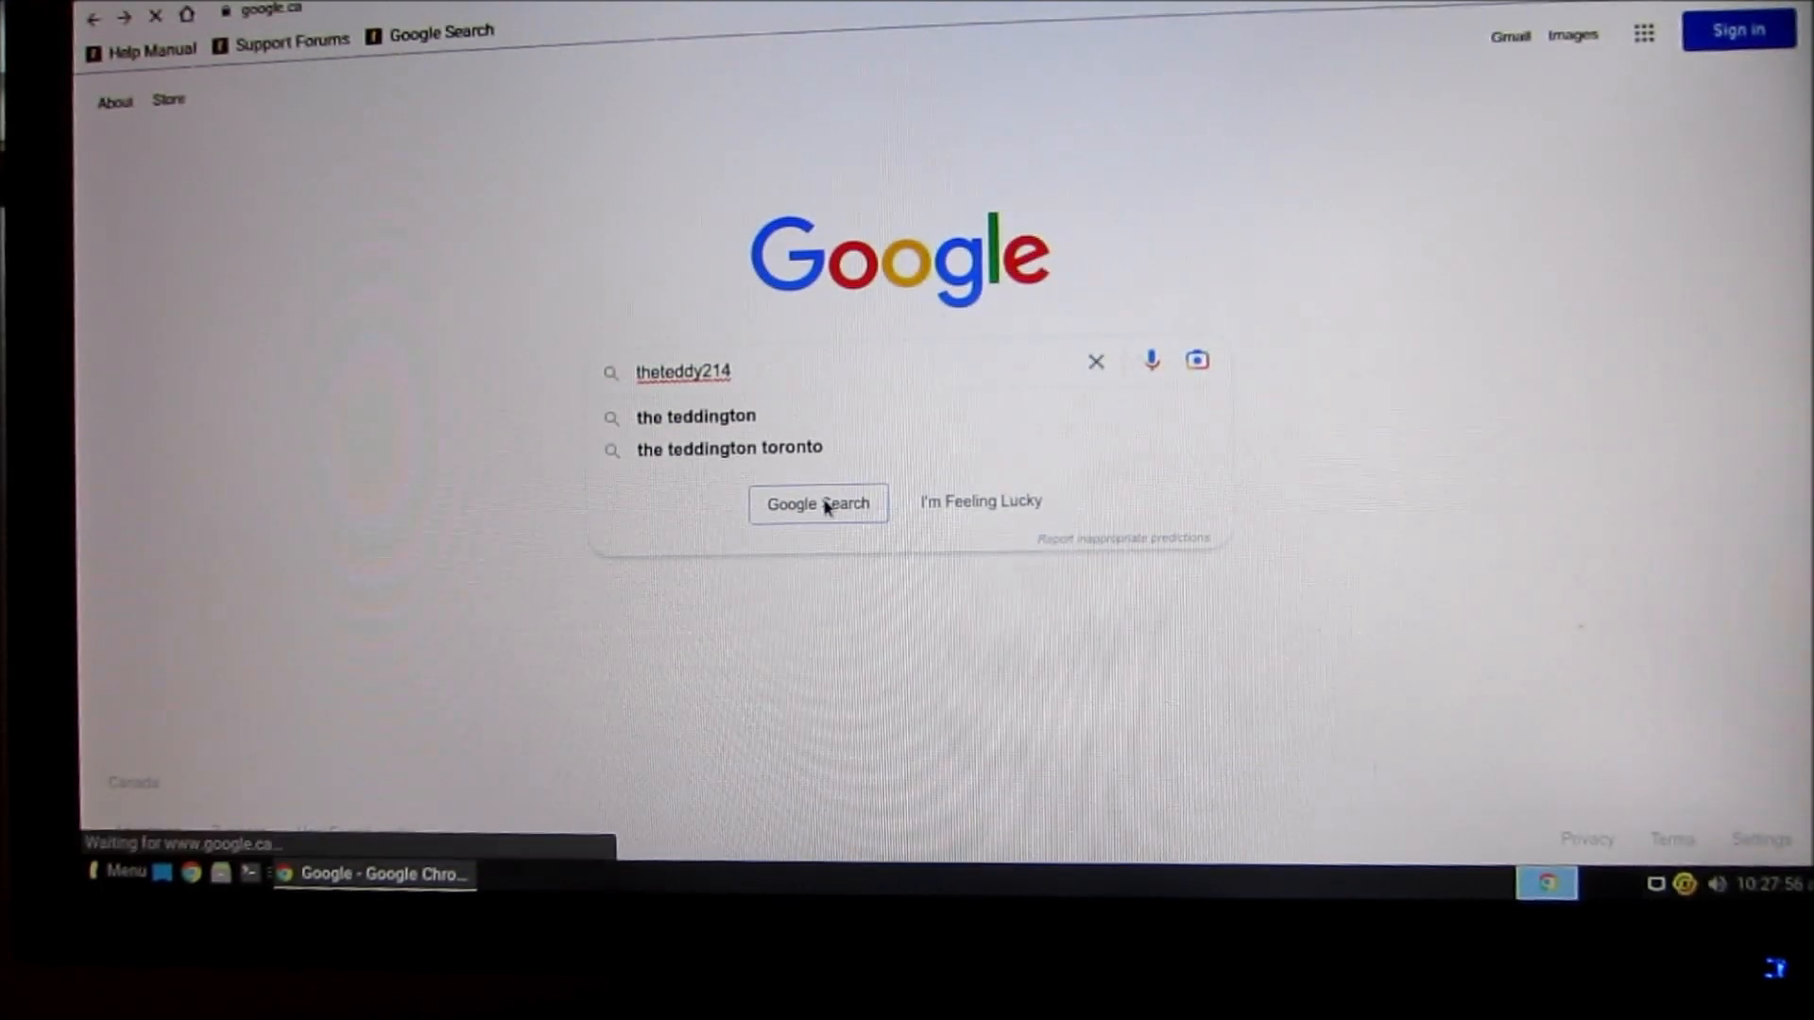
{"action": "left_click", "coordinate": [818, 503]}
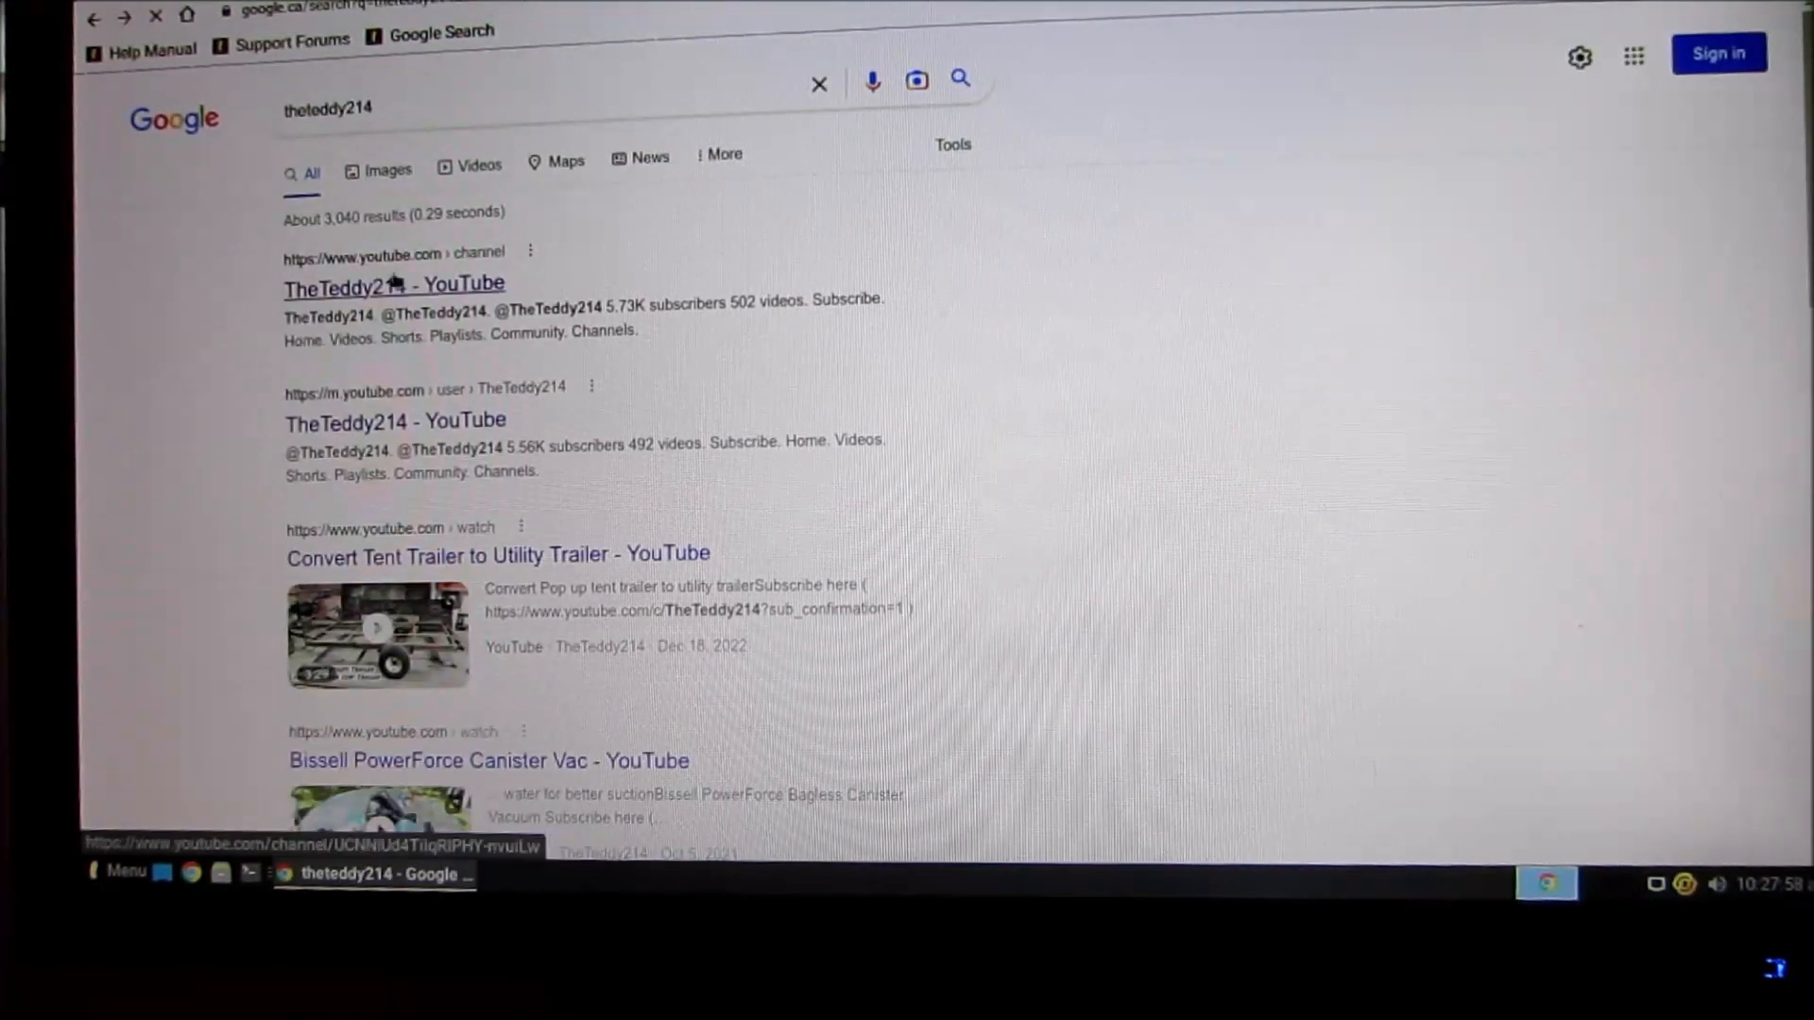
{"action": "left_click", "coordinate": [393, 285]}
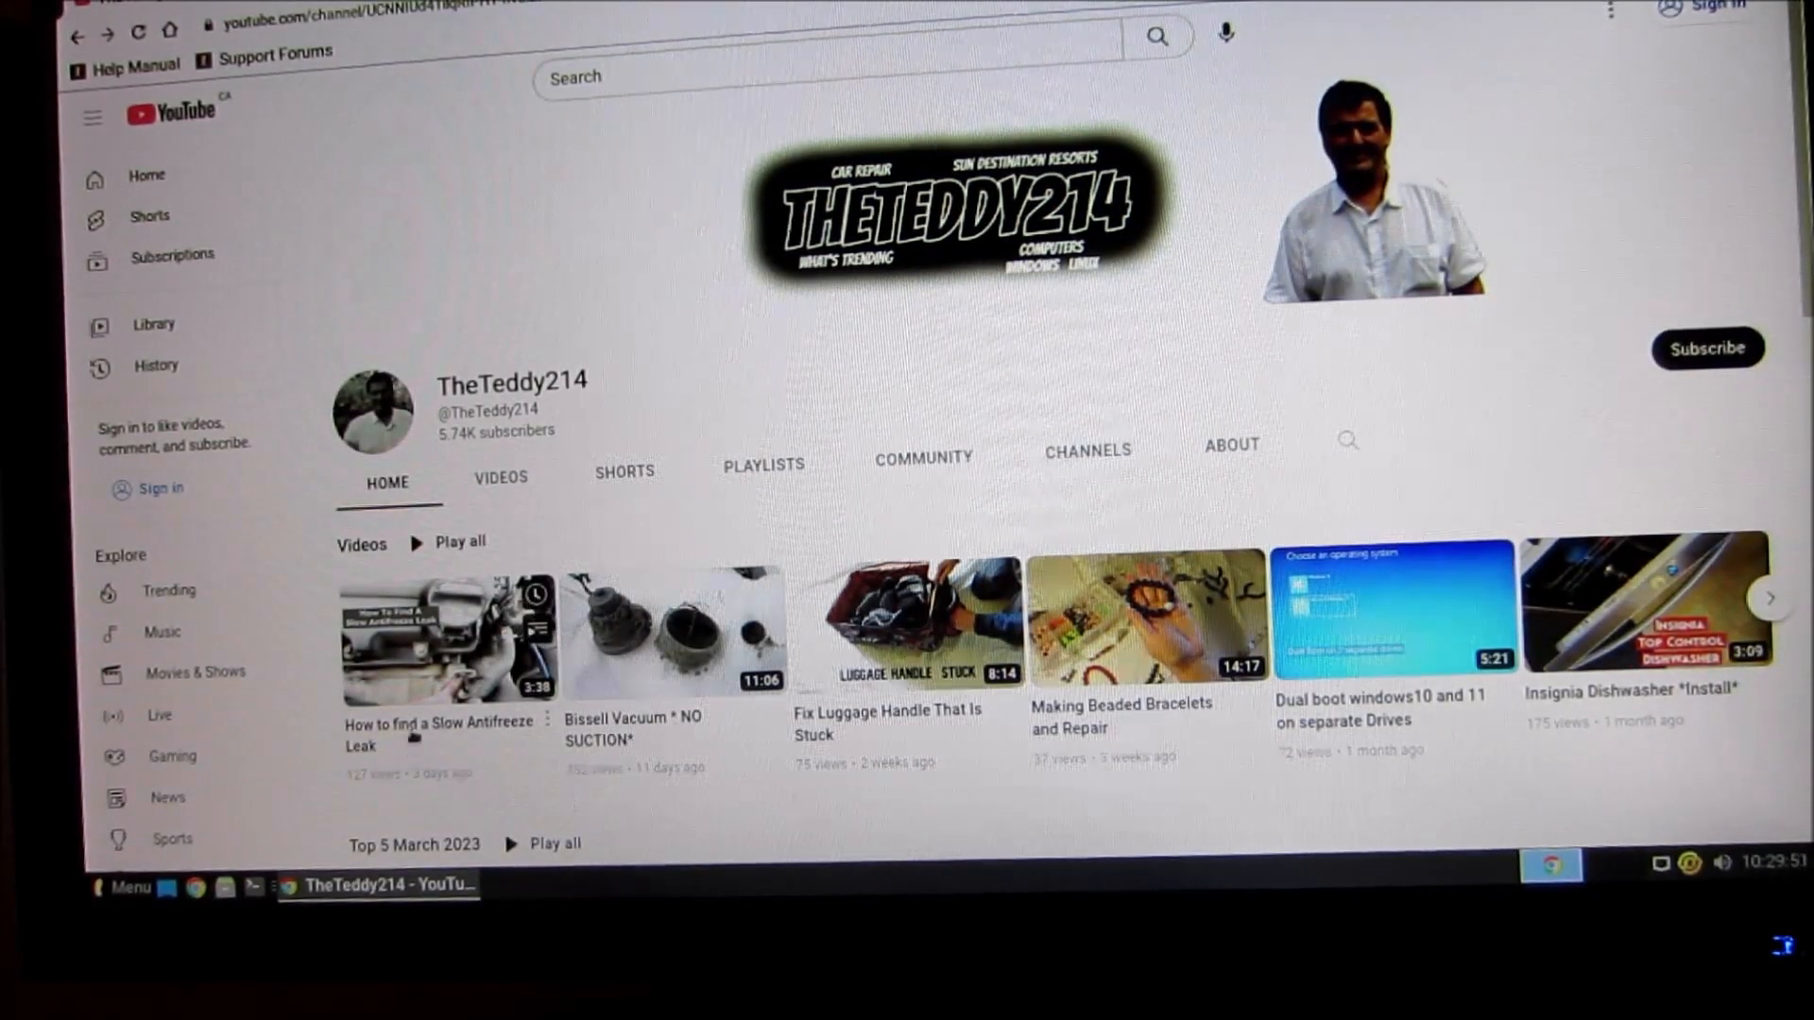
{"action": "mouse_move", "coordinate": [446, 643]}
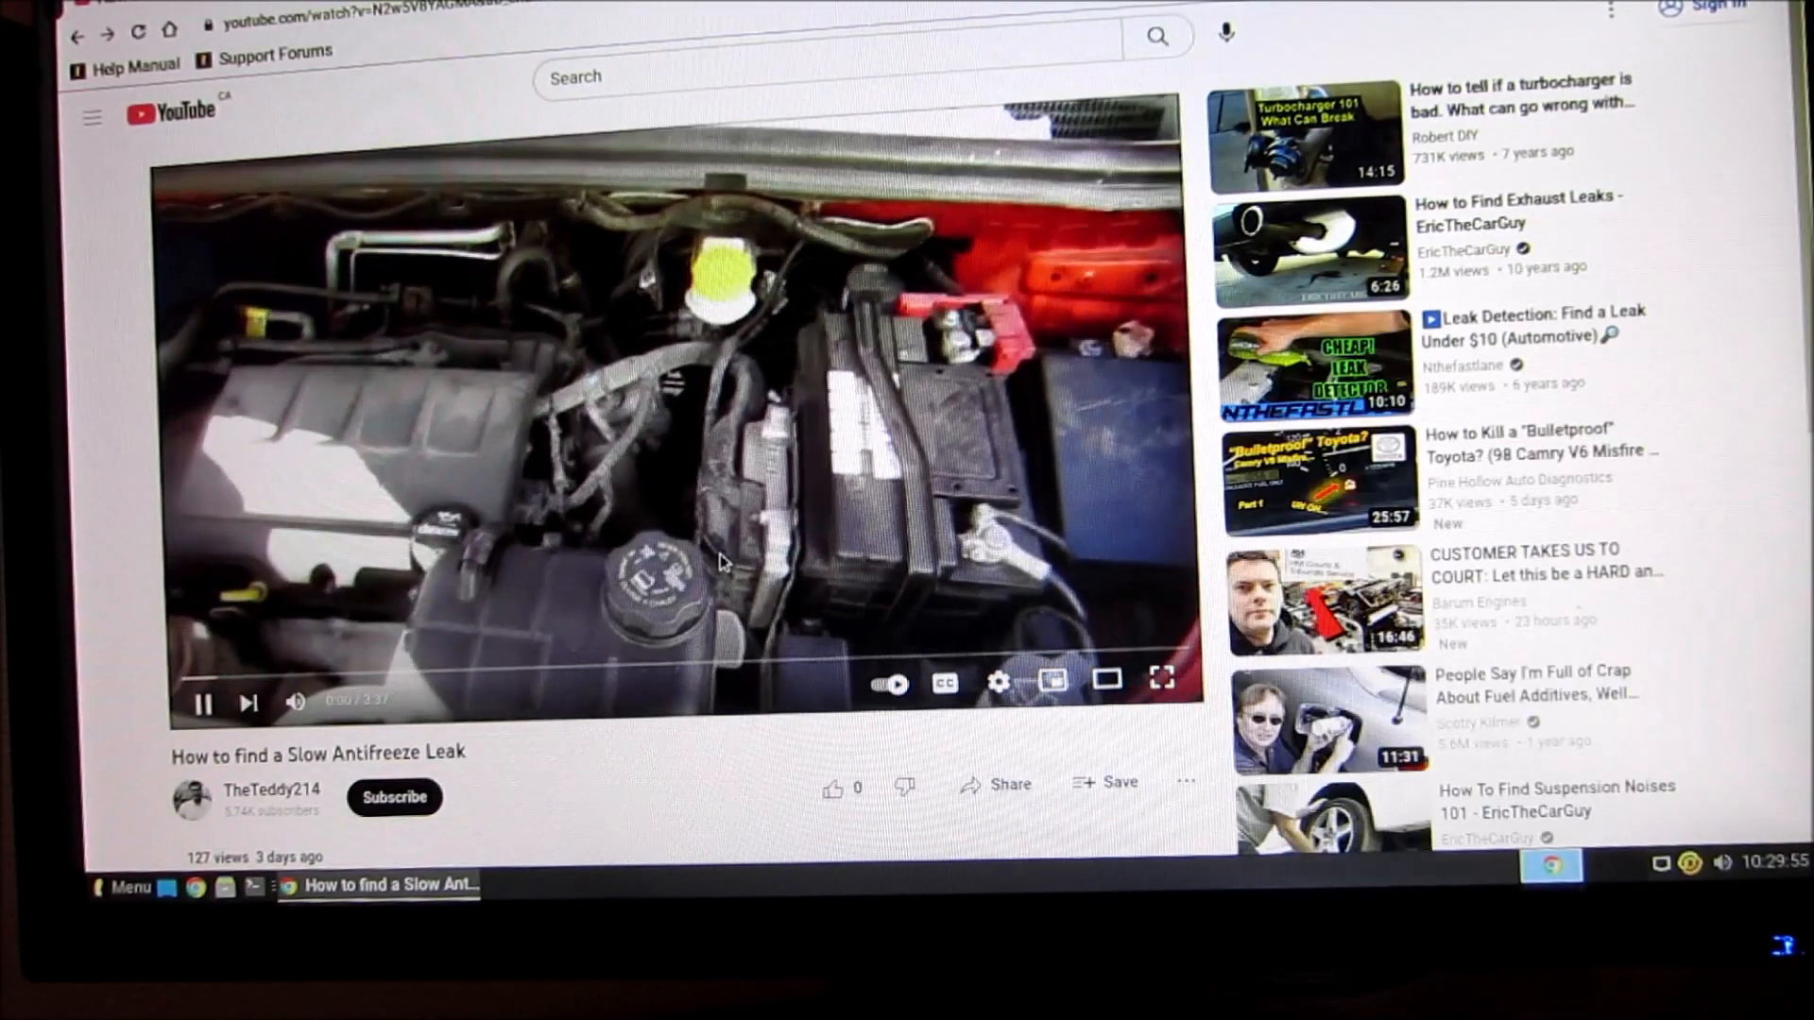
Check the antifreeze leak video's playback settings and adjust the player
{"action": "left_click", "coordinate": [998, 682]}
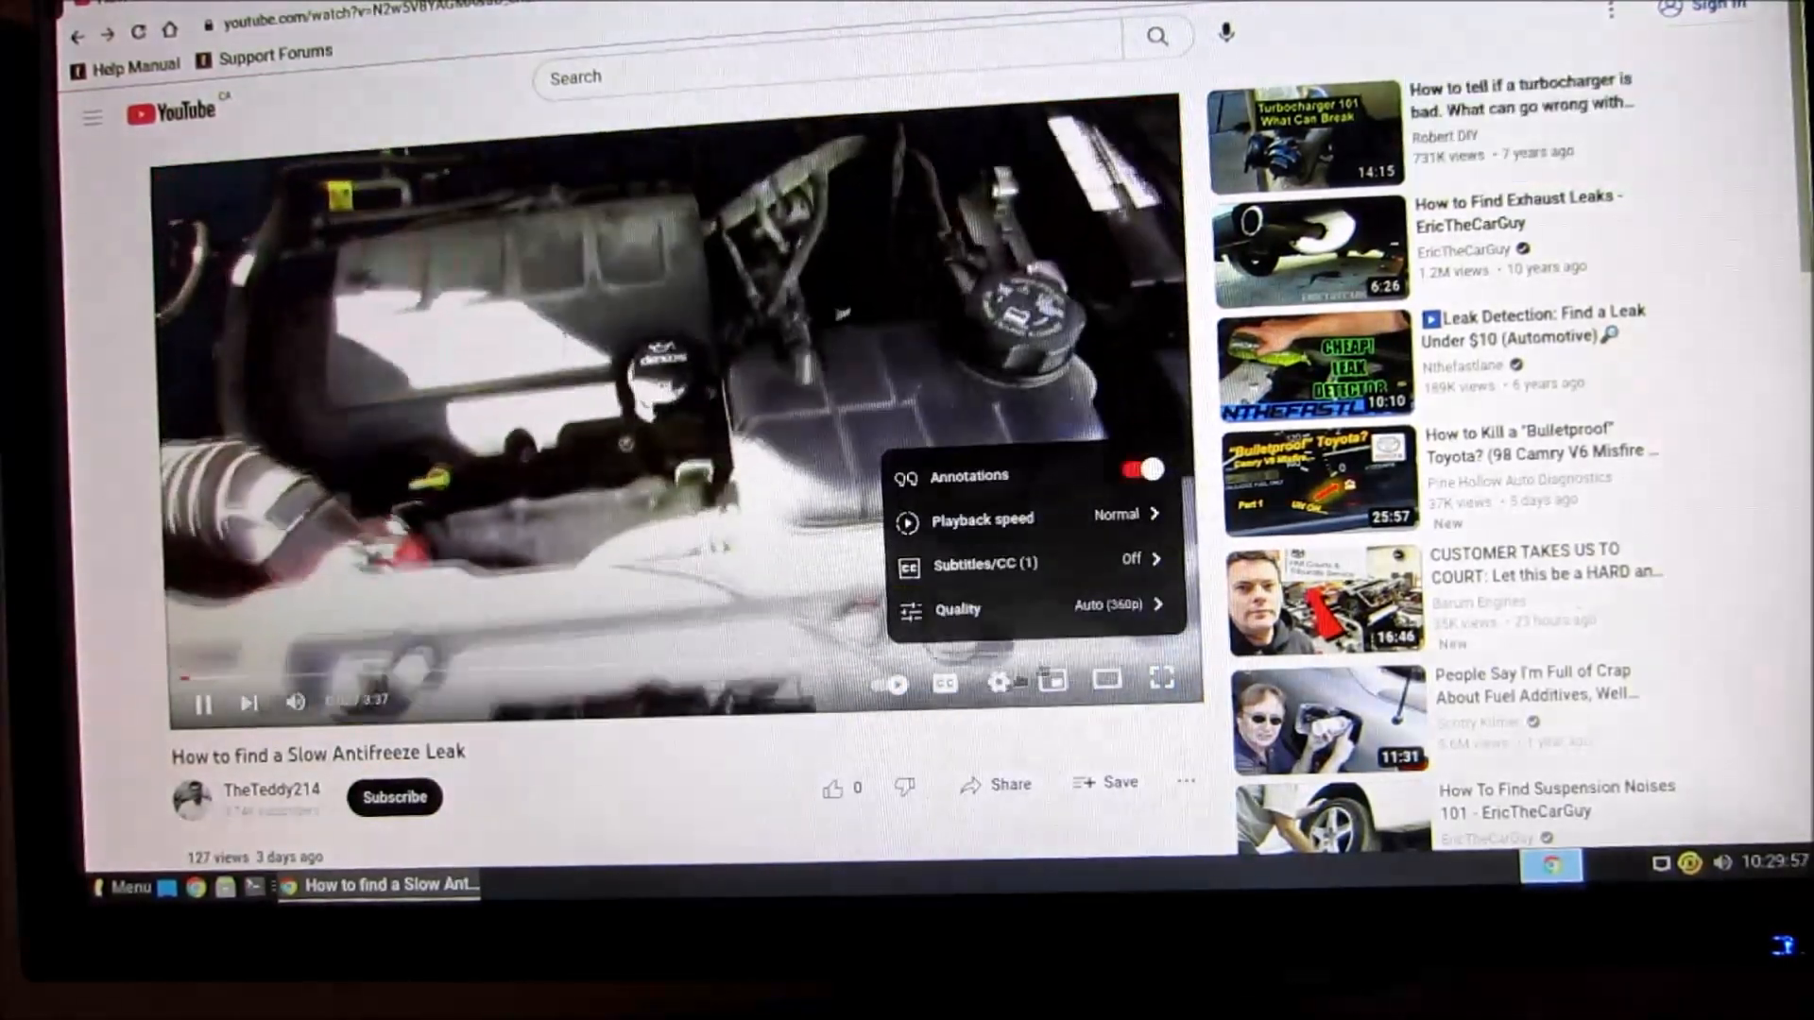
{"action": "left_click", "coordinate": [958, 608]}
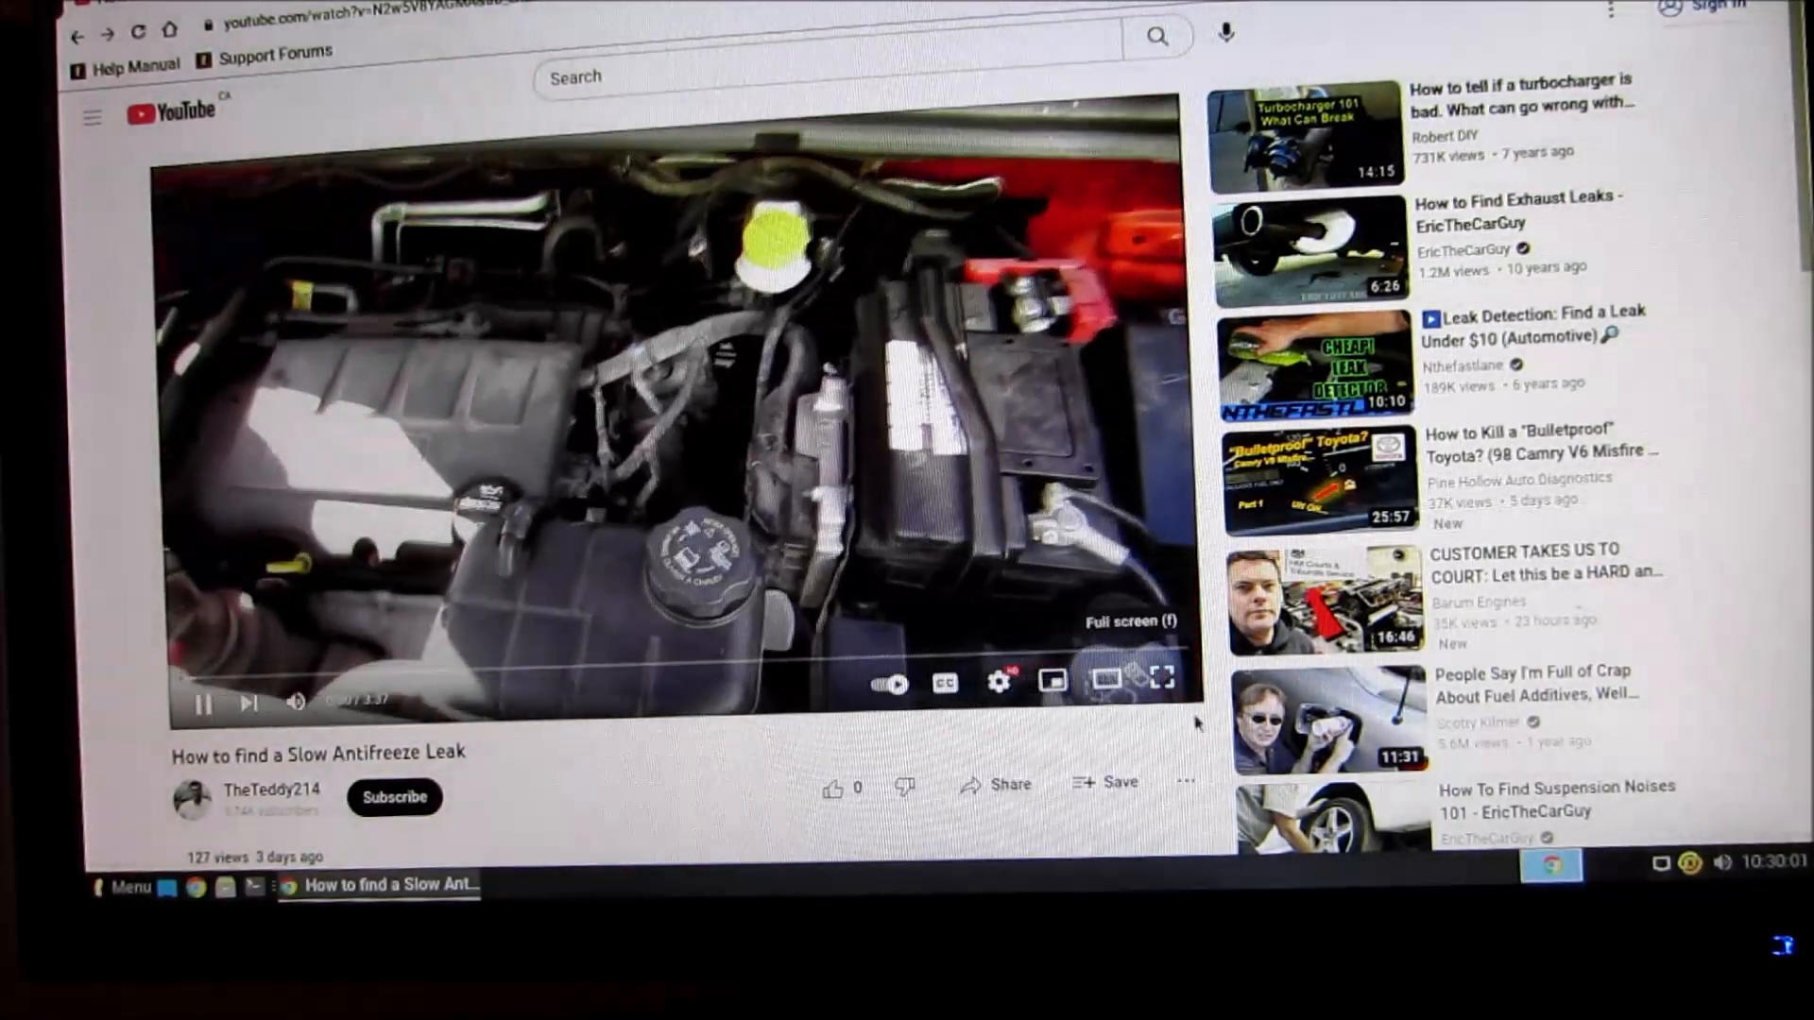
{"action": "left_click", "coordinate": [1166, 682]}
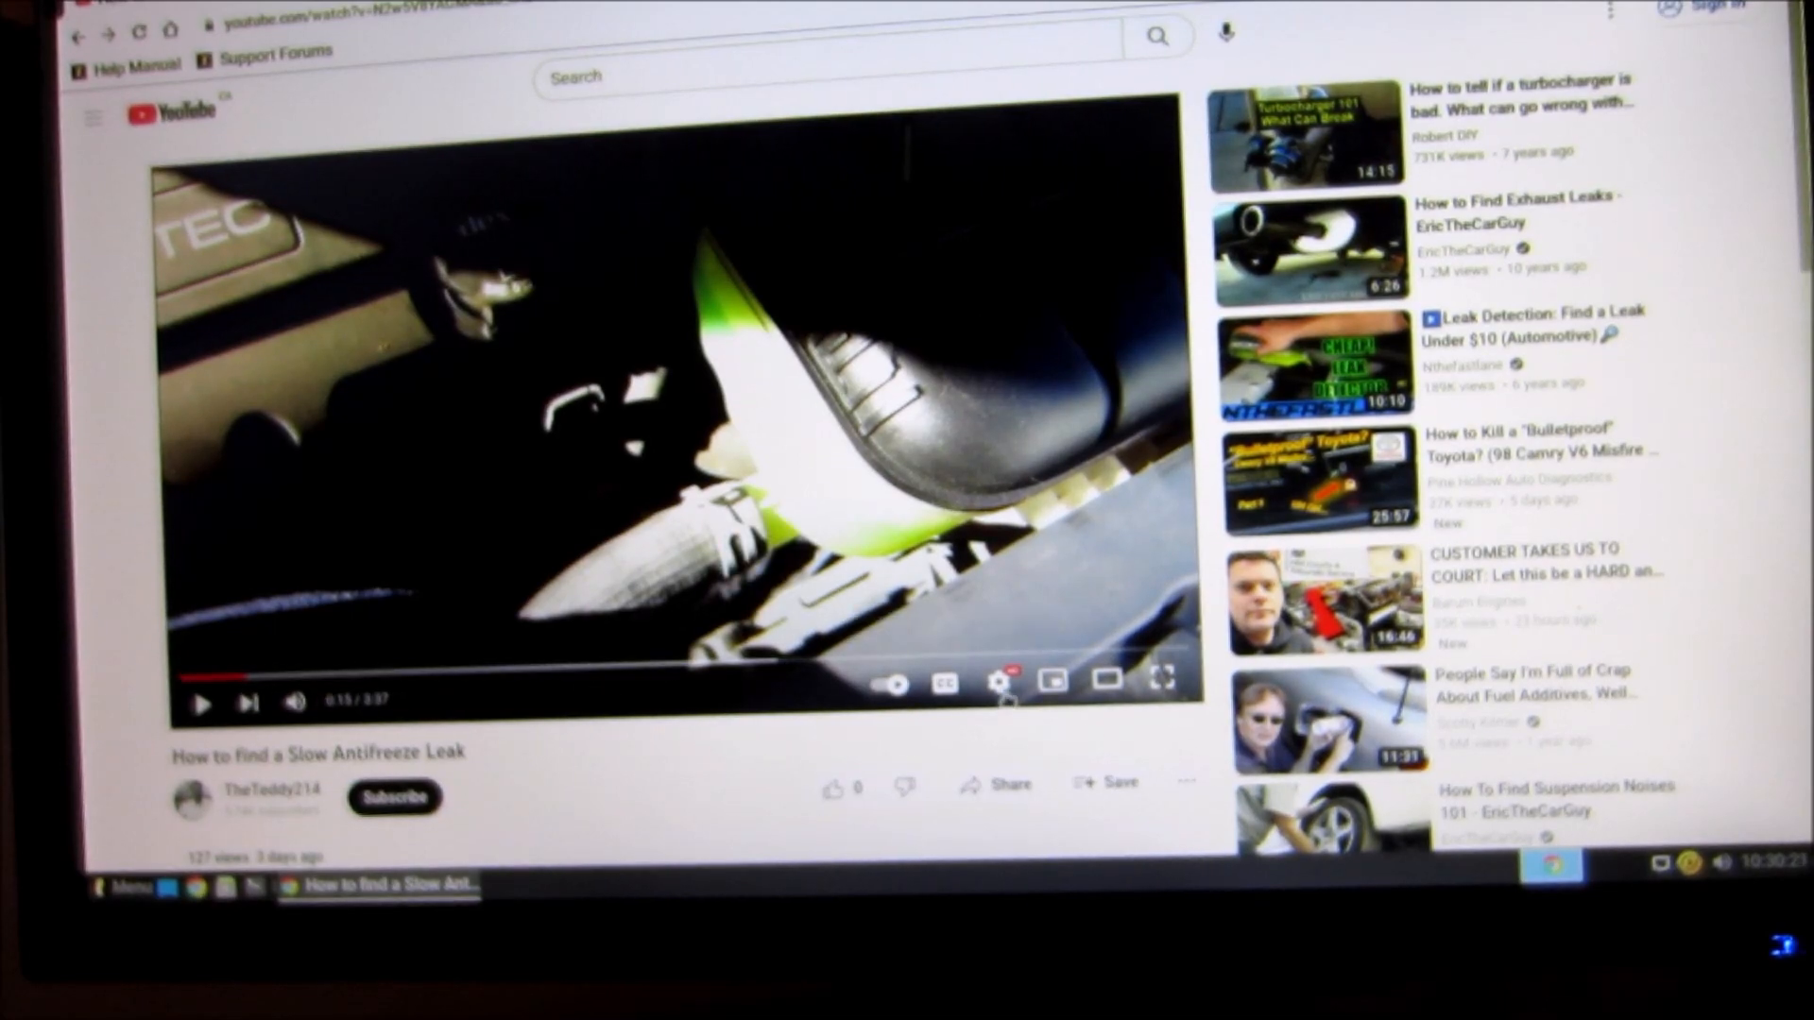
Go to the uploader's channel page and open one of its playlists
{"action": "scroll", "scroll_direction": "down", "scroll_amount": 3}
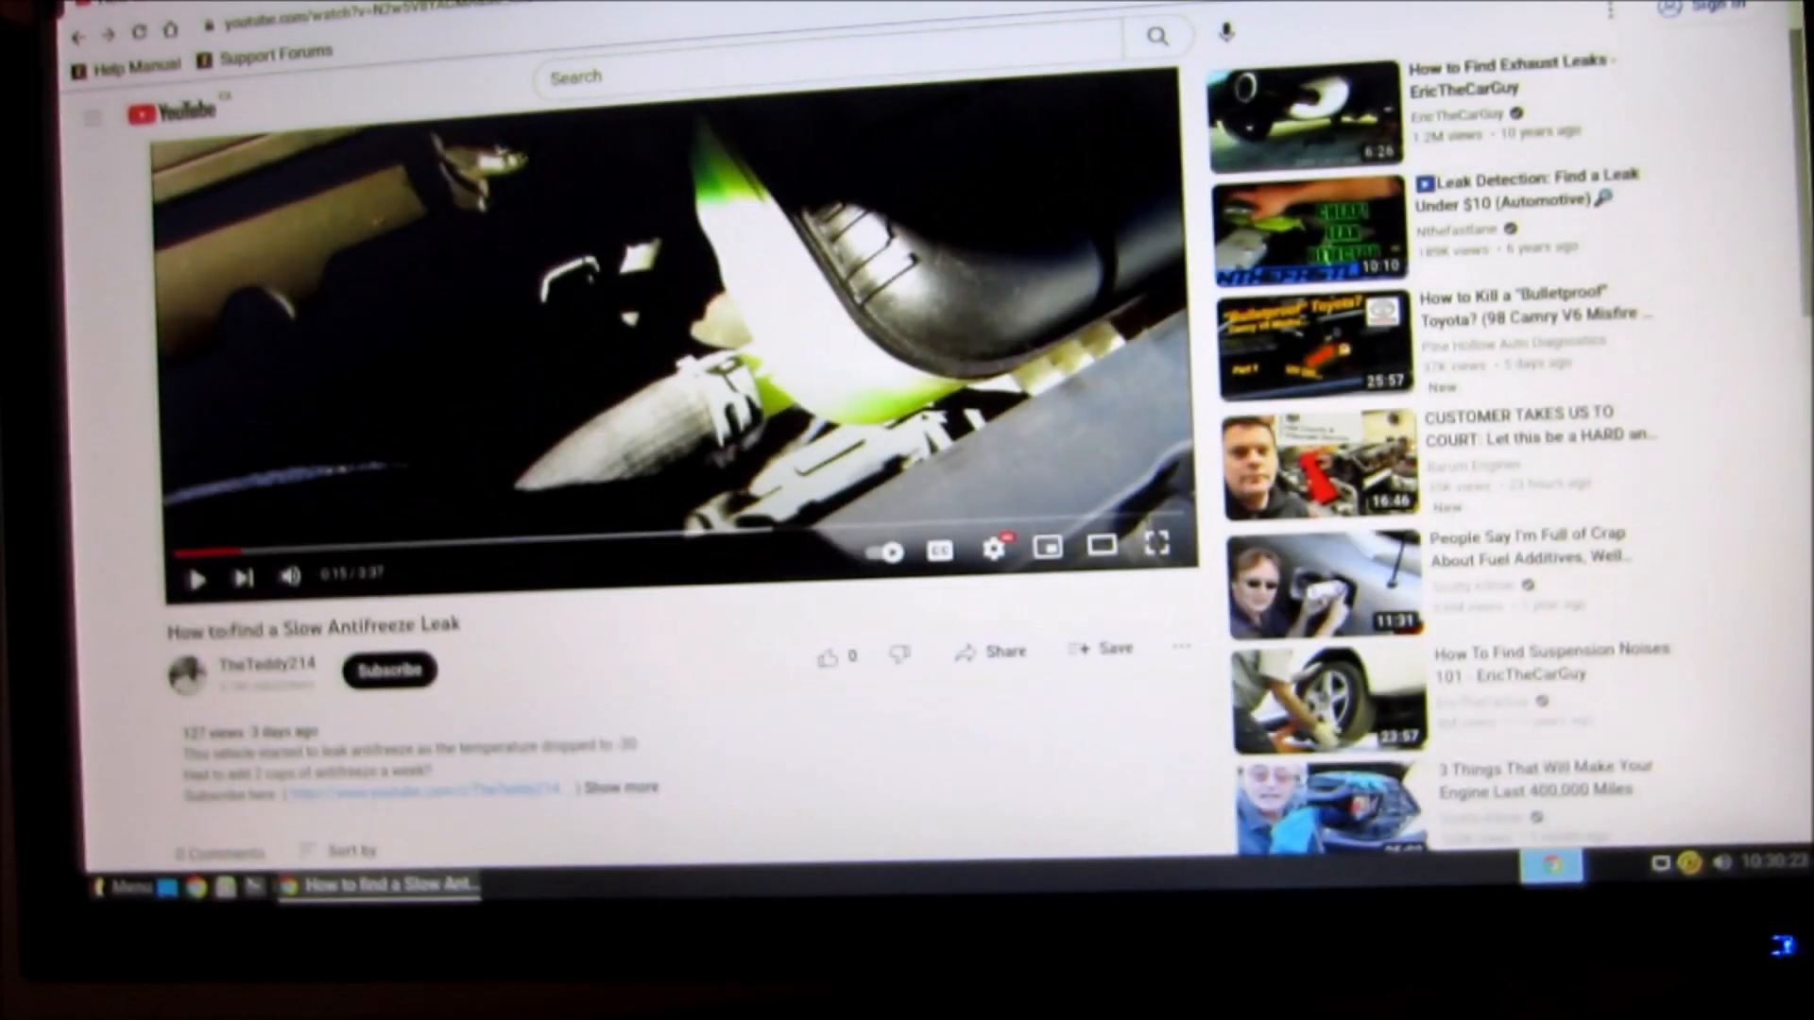
{"action": "left_click", "coordinate": [267, 663]}
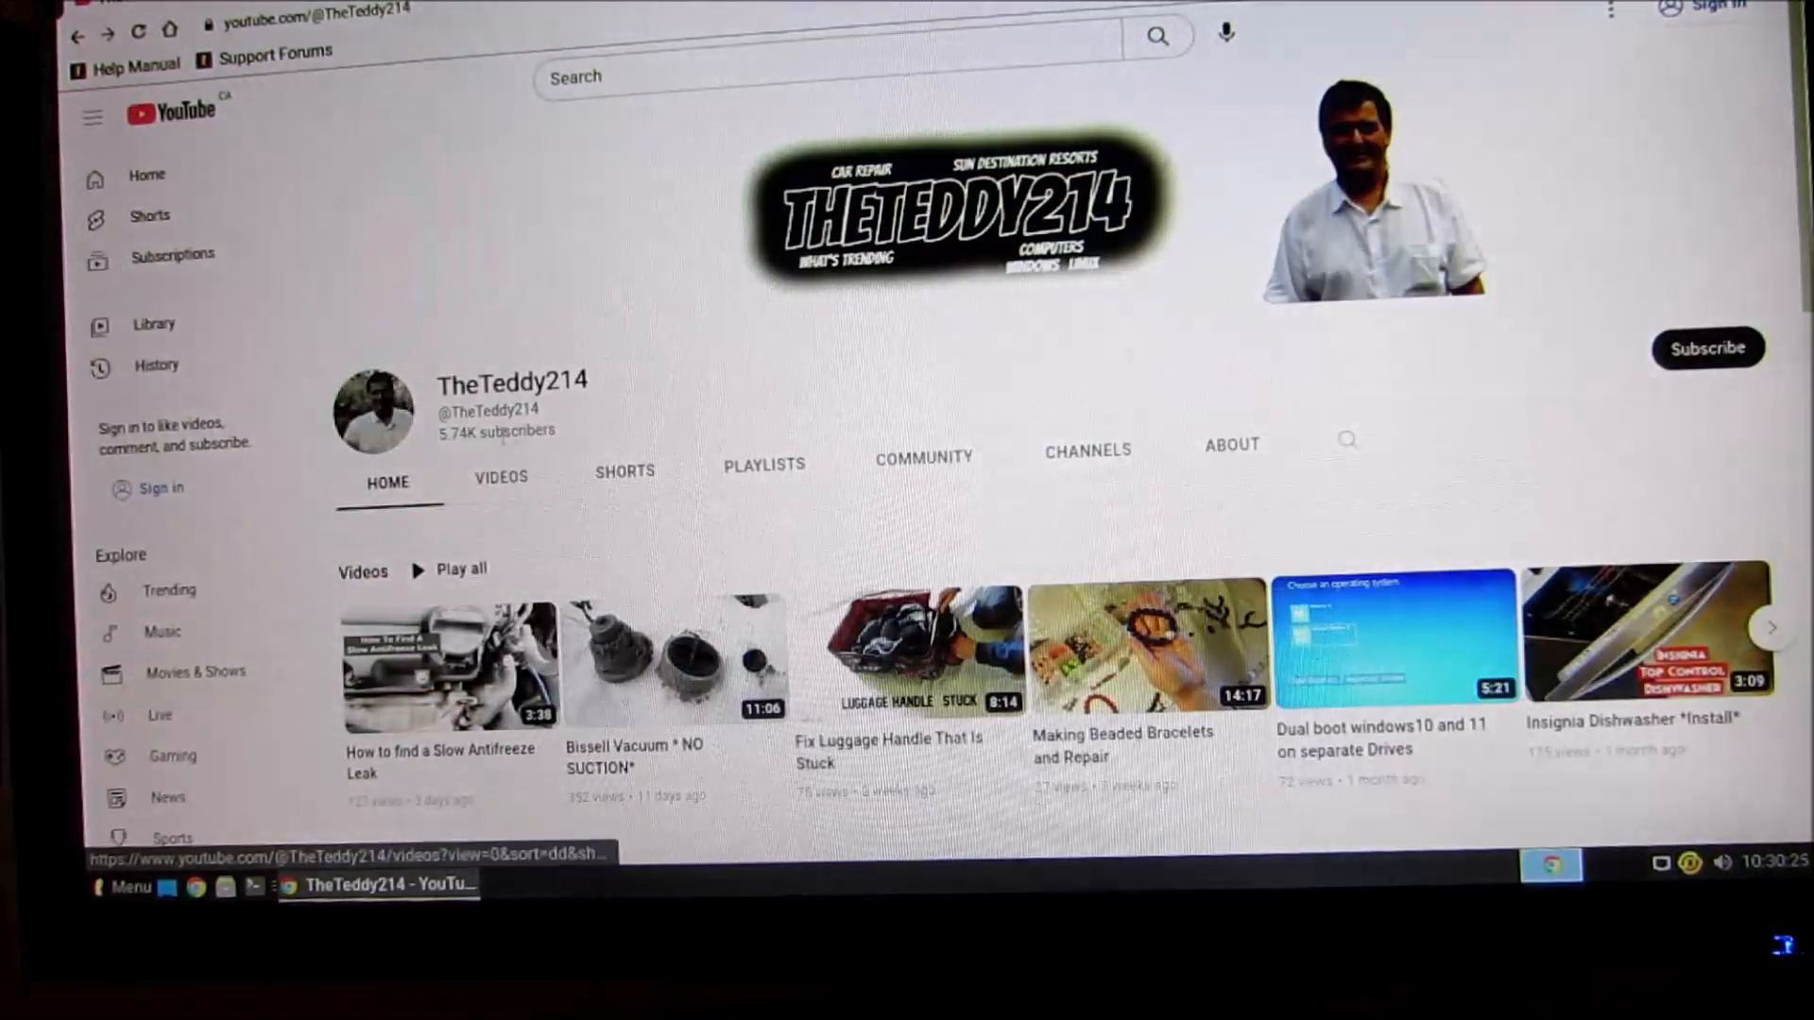
{"action": "scroll", "scroll_direction": "down", "scroll_amount": 3}
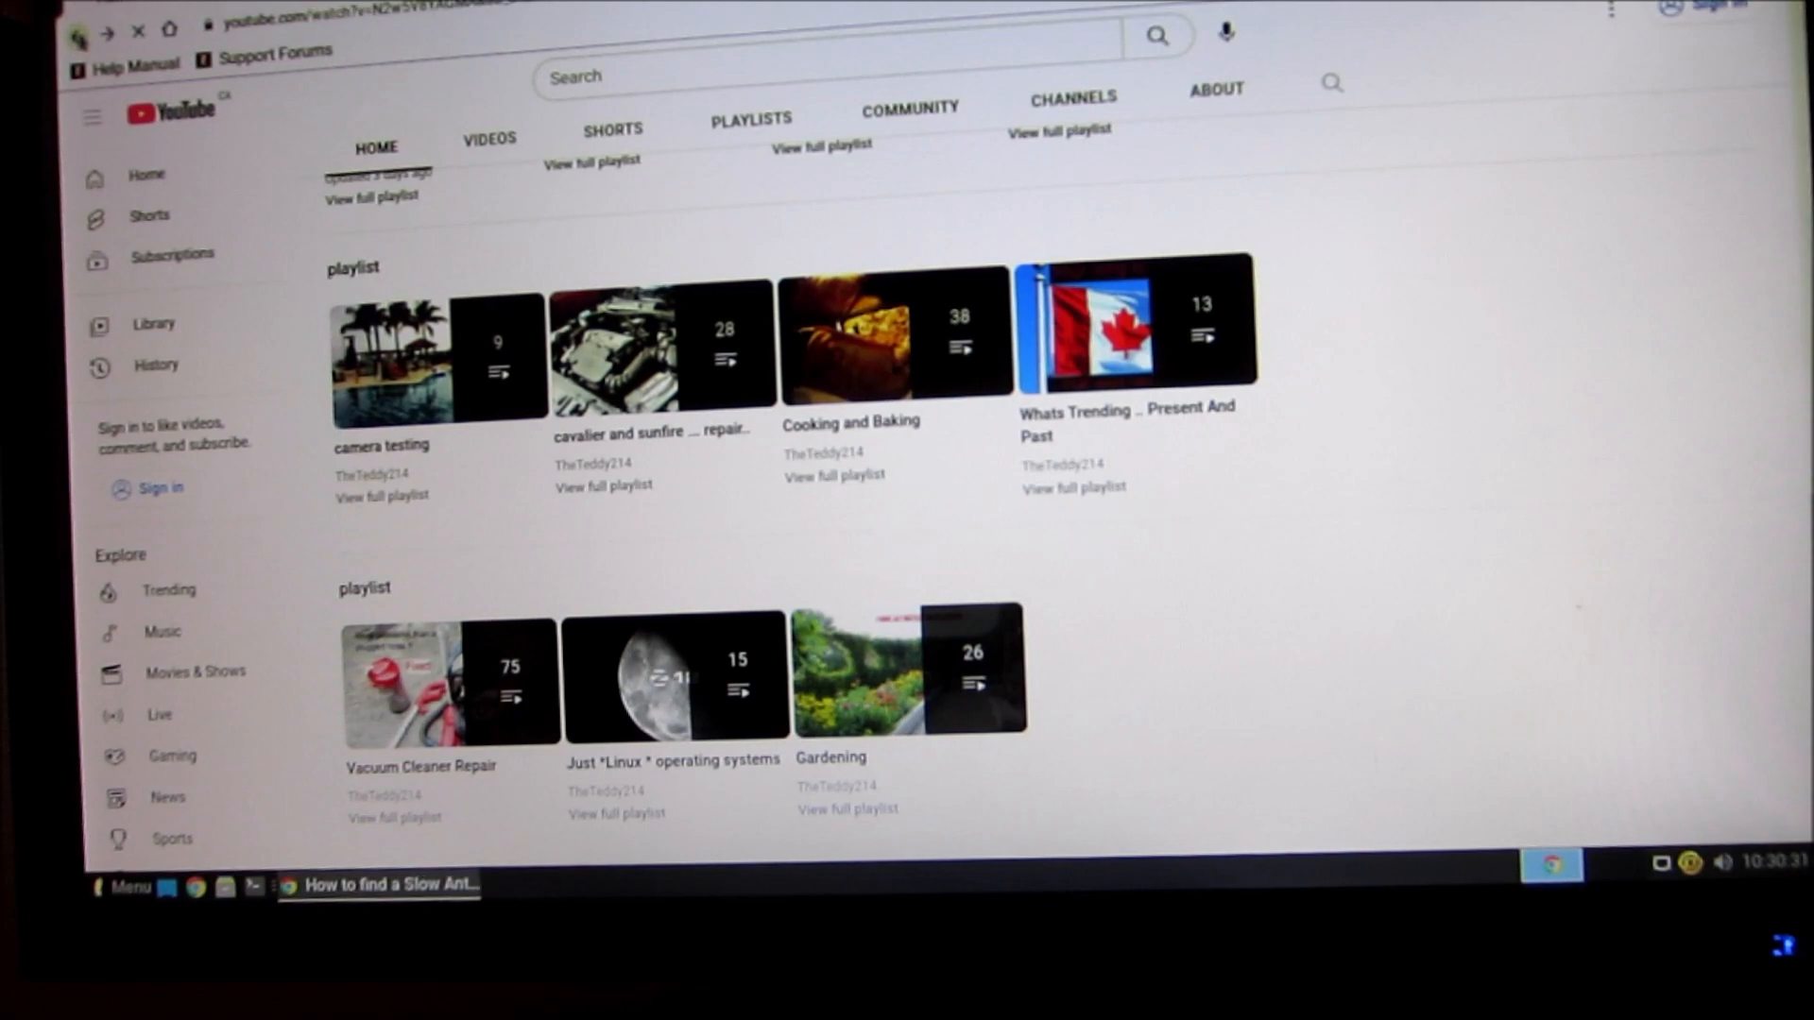
{"action": "left_click", "coordinate": [370, 462]}
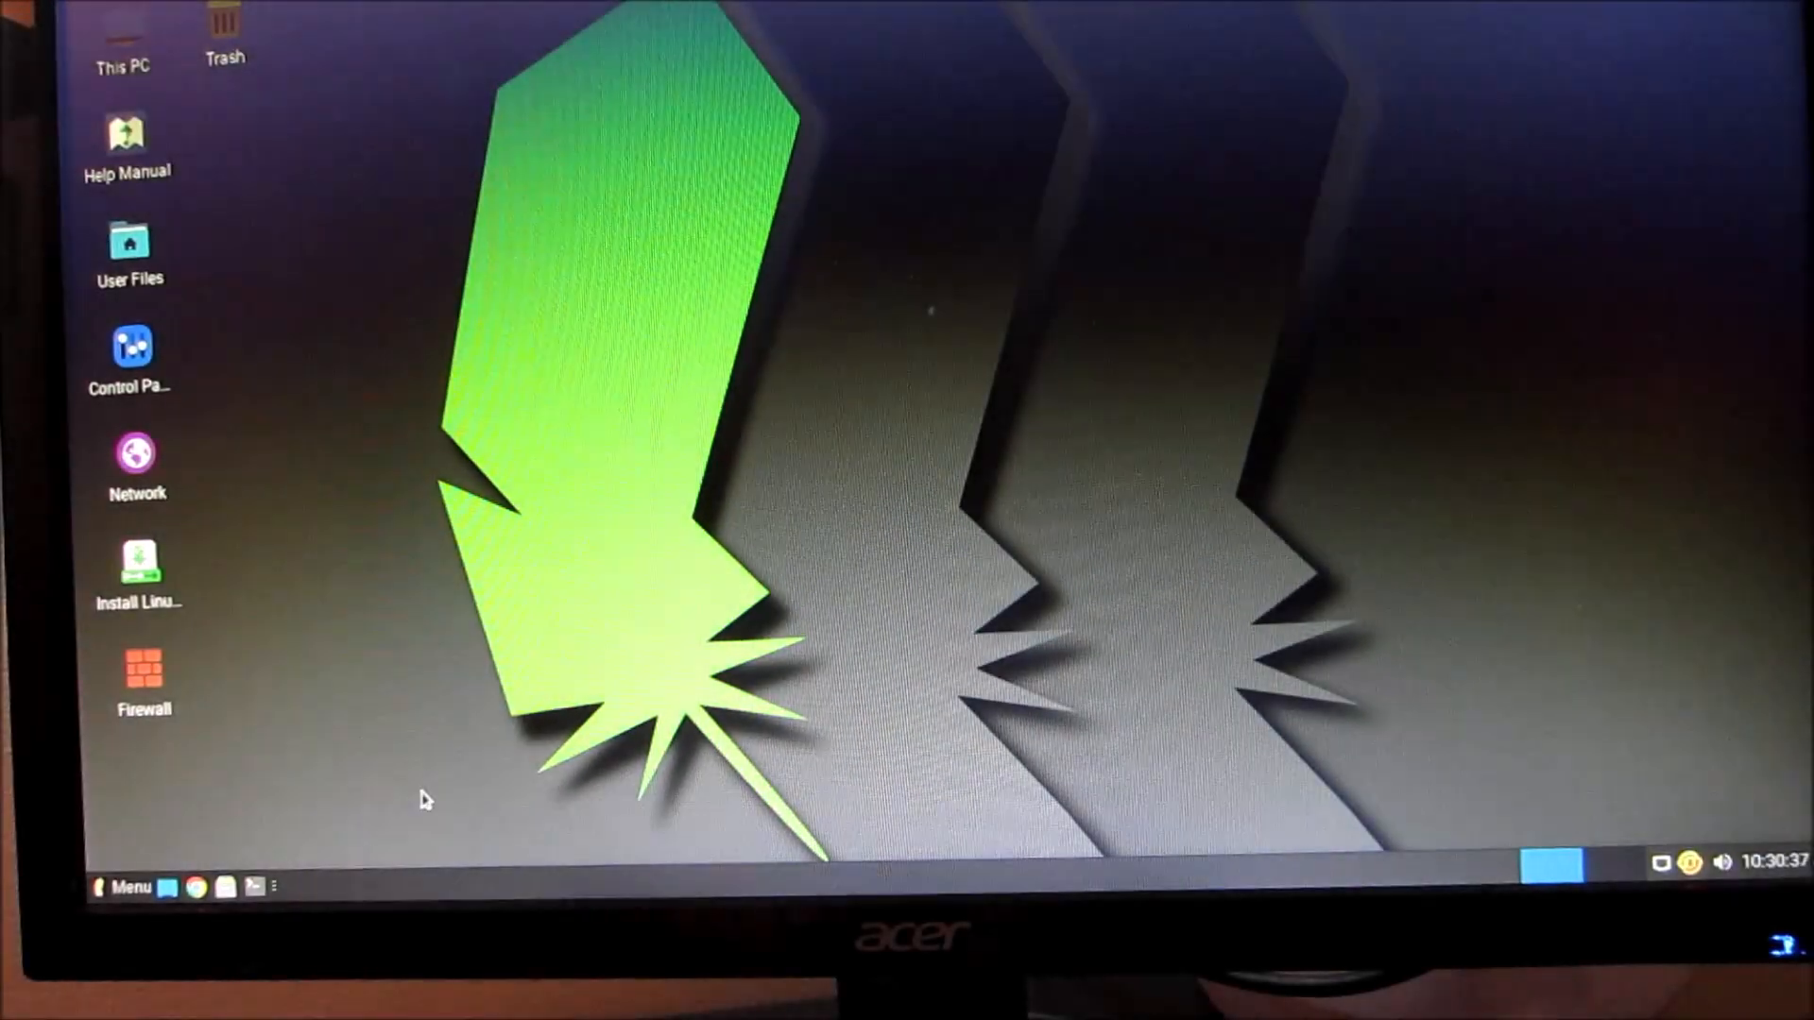
Launch the Chrome web browser from the panel
{"action": "left_click", "coordinate": [195, 886]}
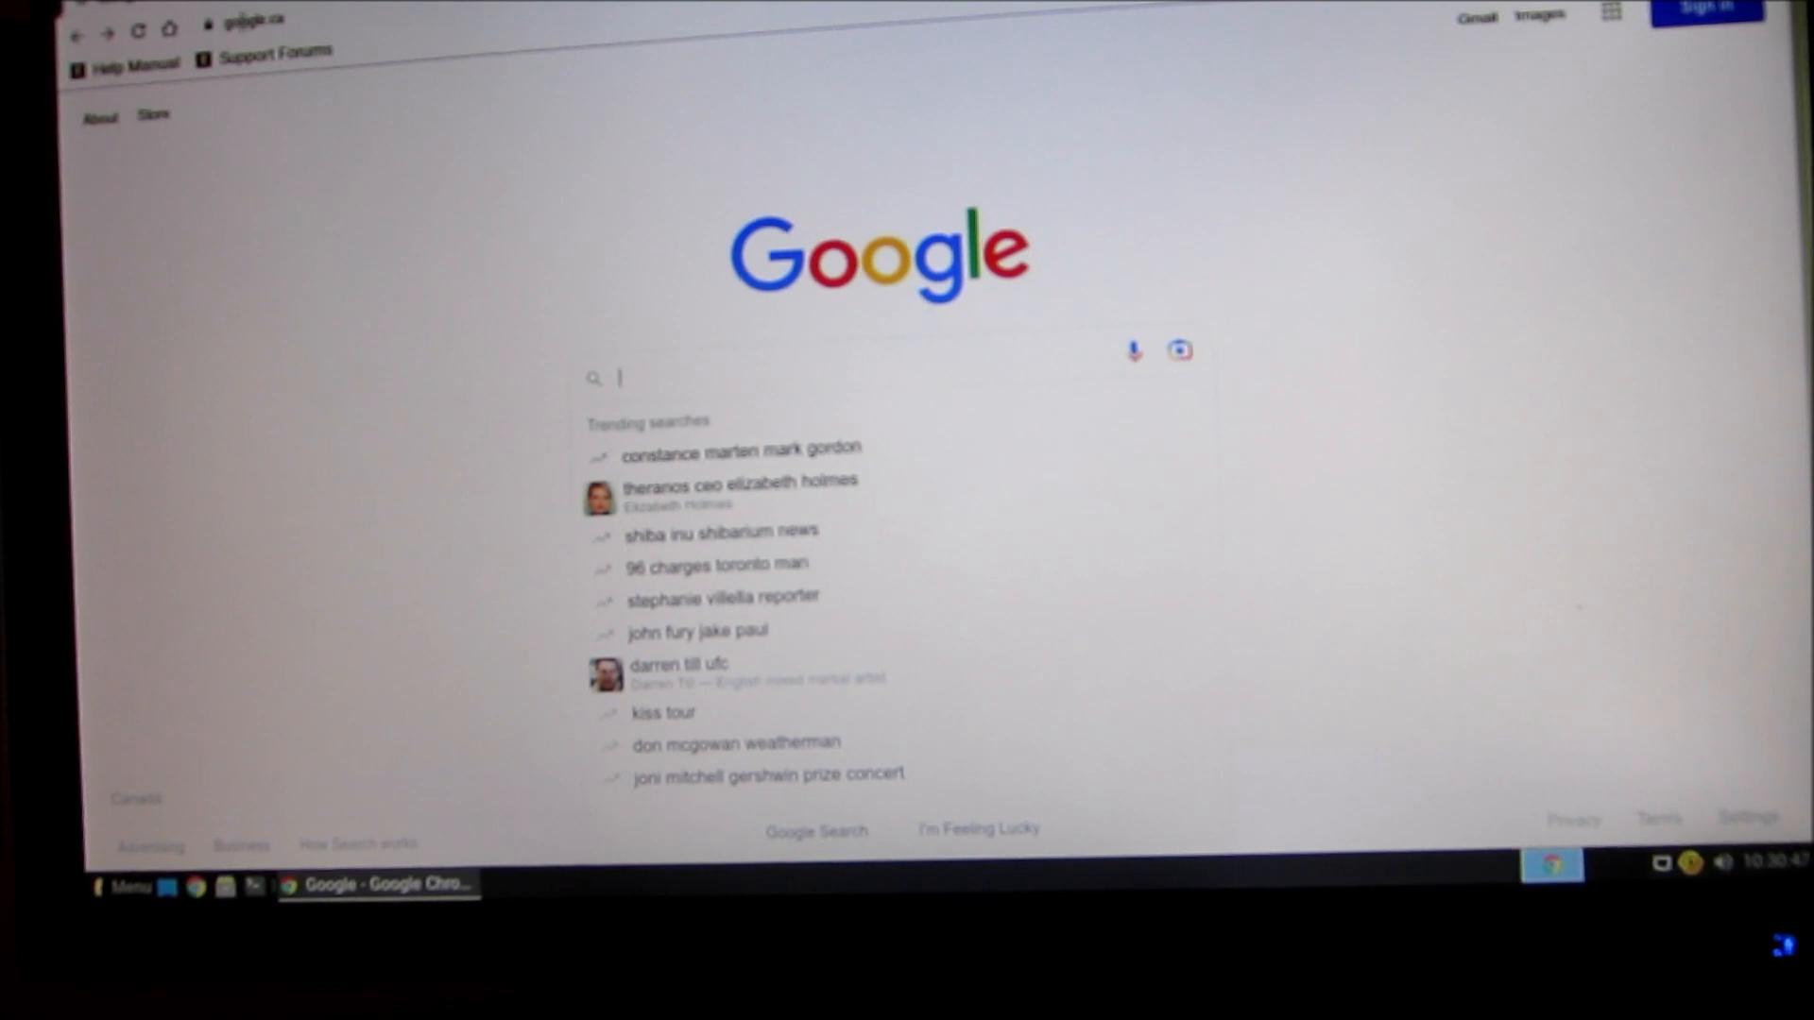
{"action": "mouse_move", "coordinate": [272, 53]}
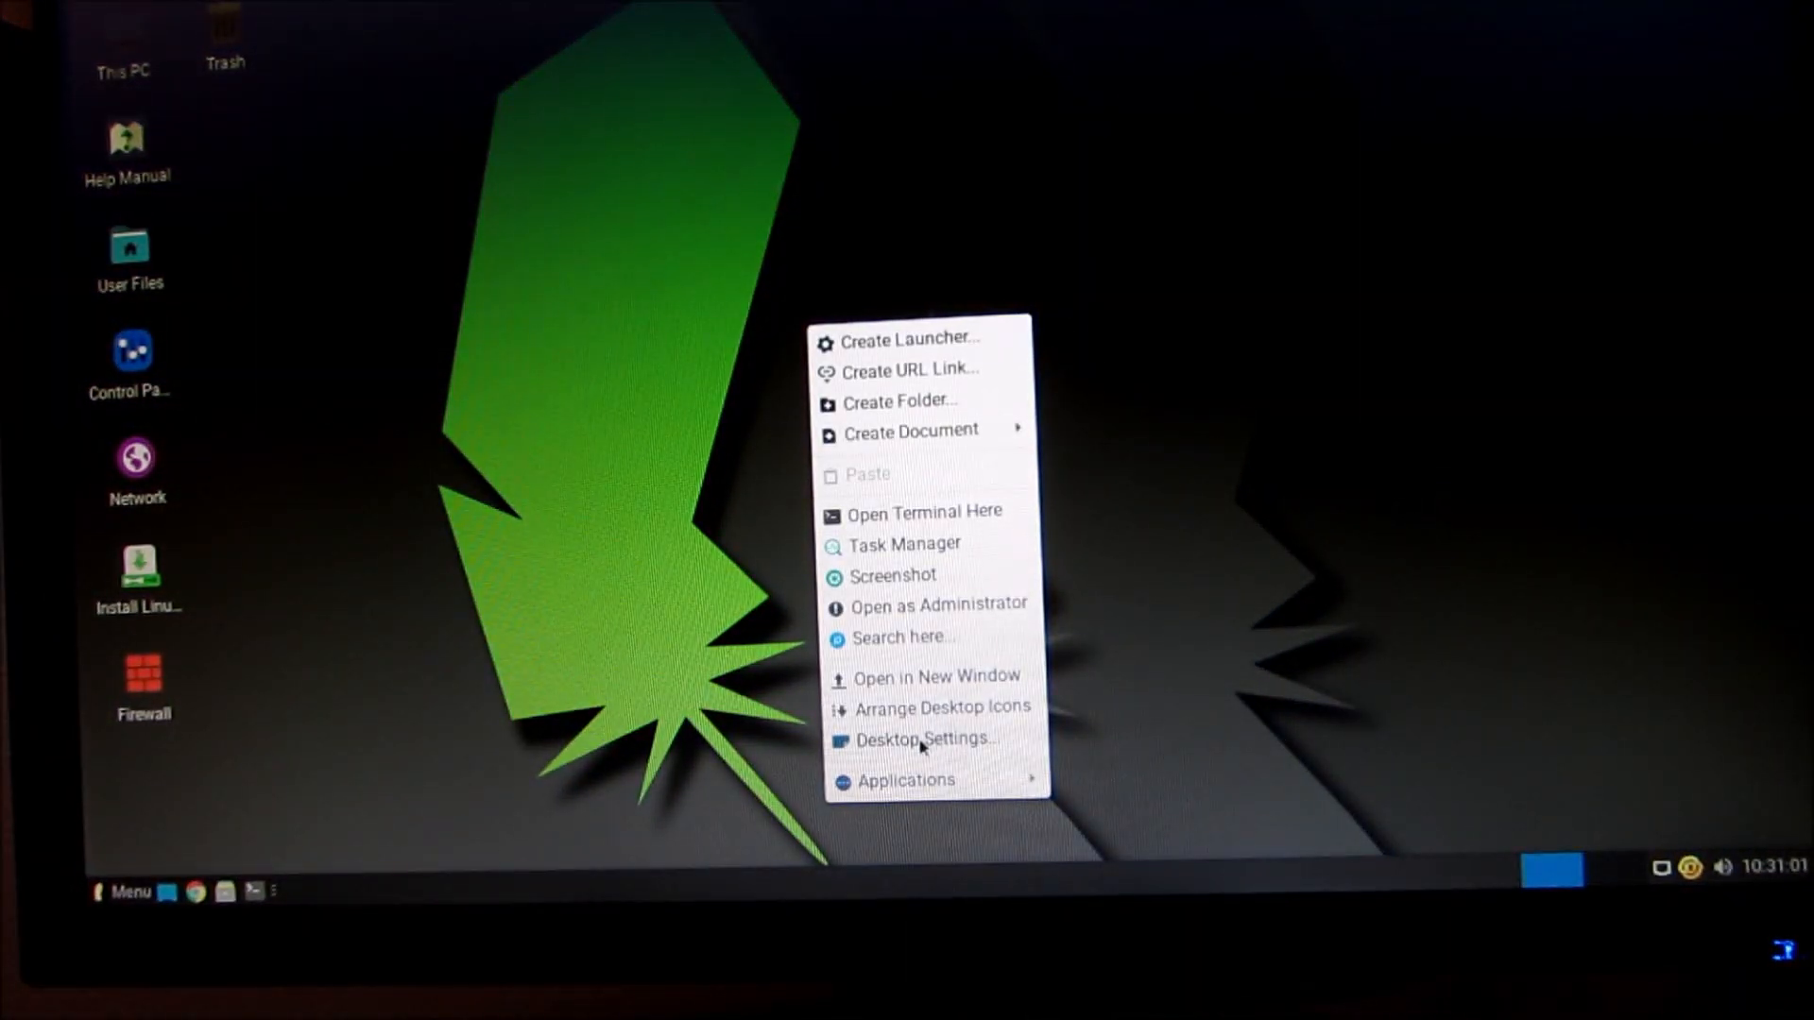
In Desktop Settings preview the blue spiral and yellow feather wallpapers
{"action": "left_click", "coordinate": [926, 739]}
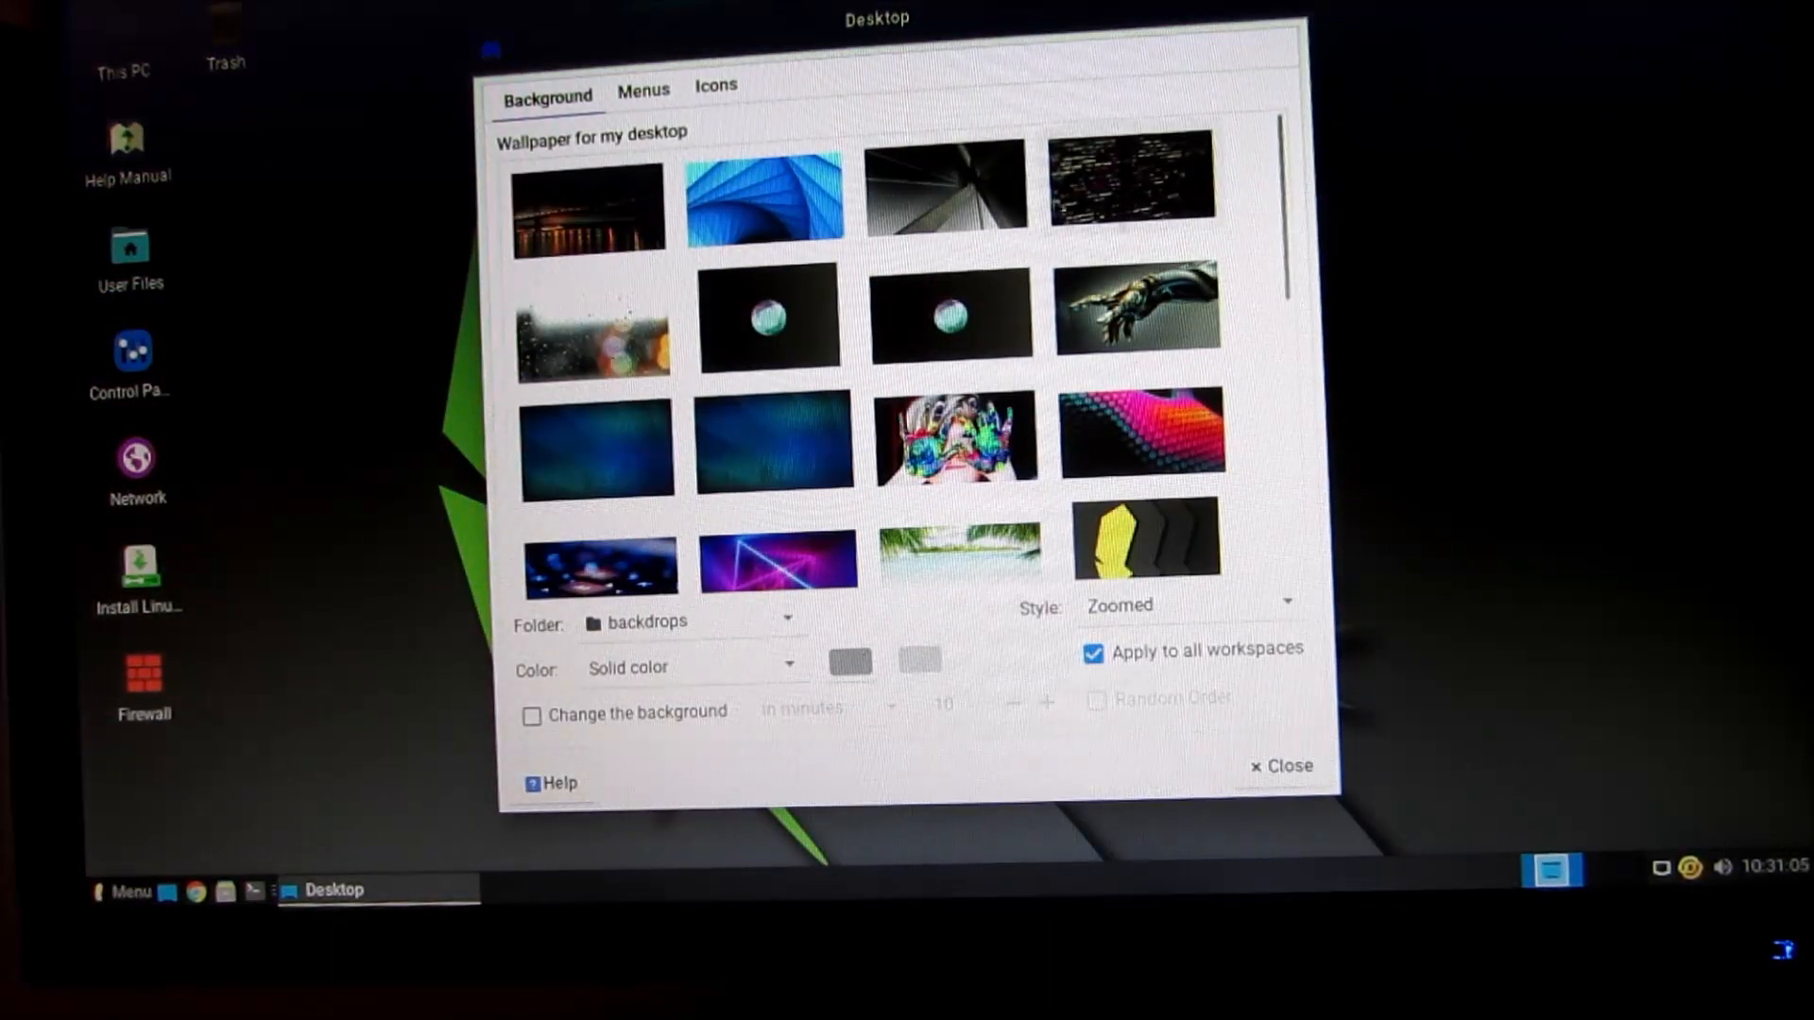
{"action": "left_click", "coordinate": [764, 199]}
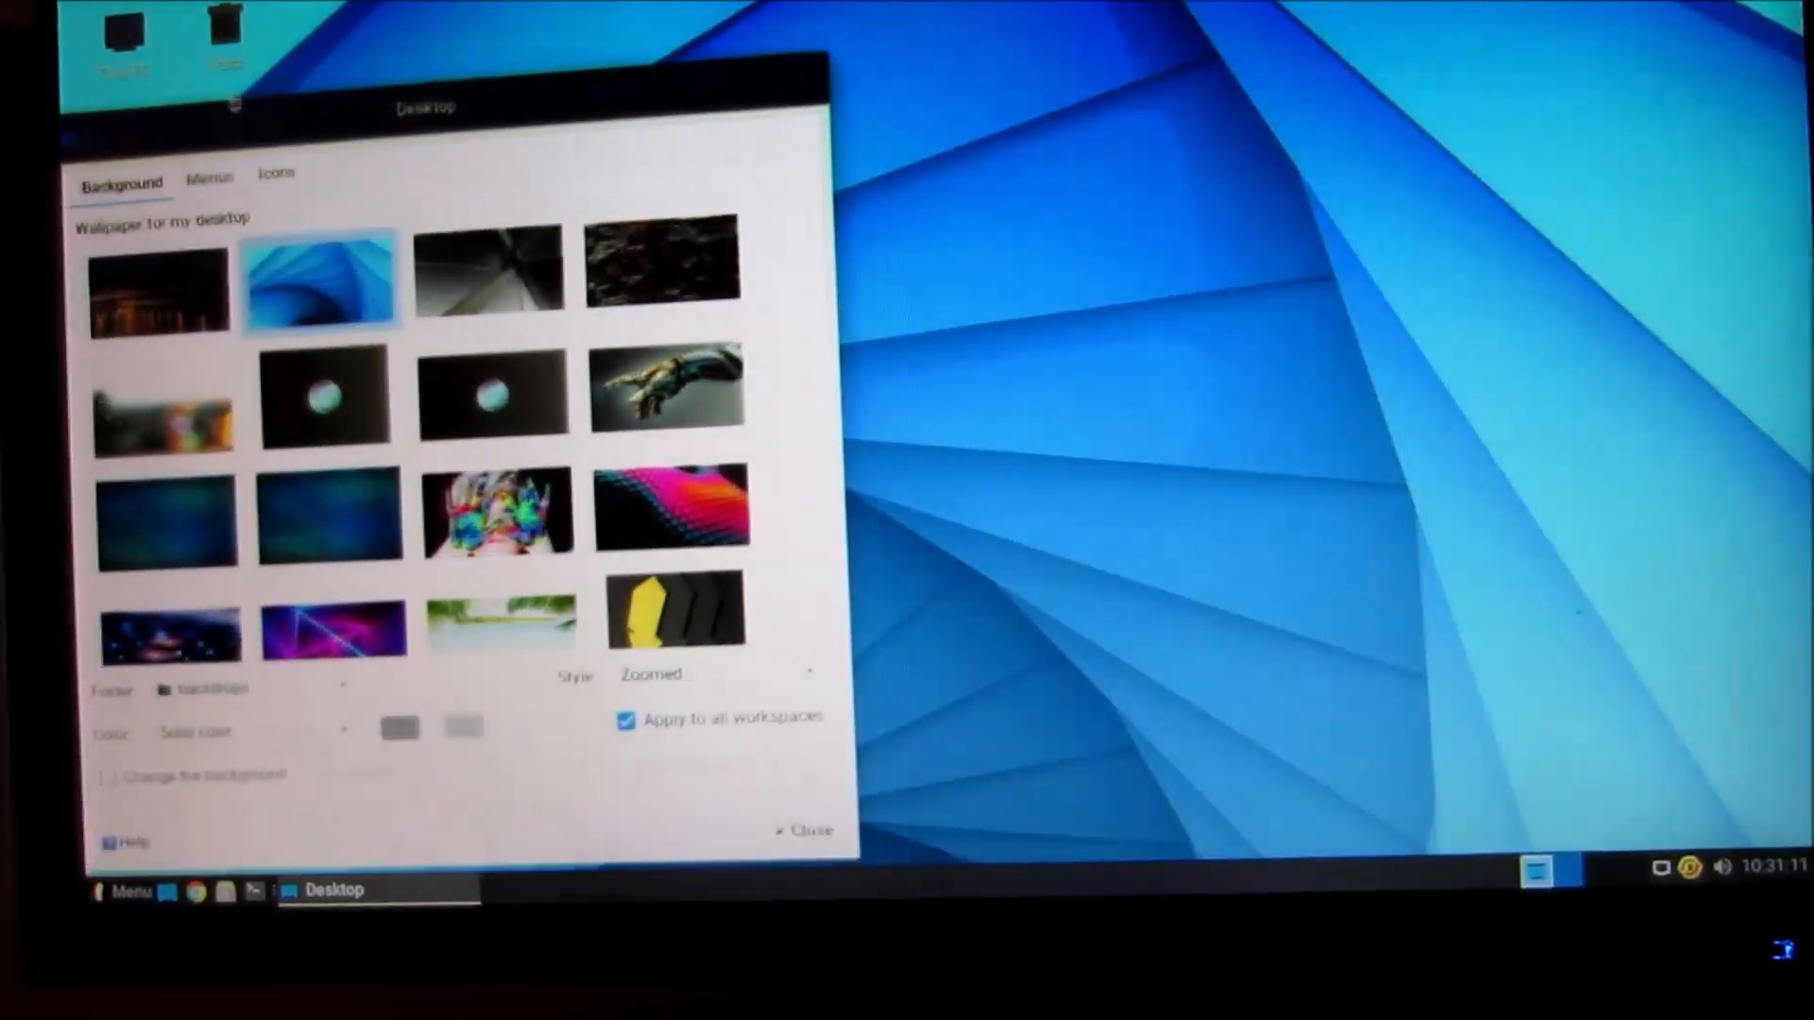
{"action": "left_click", "coordinate": [663, 480]}
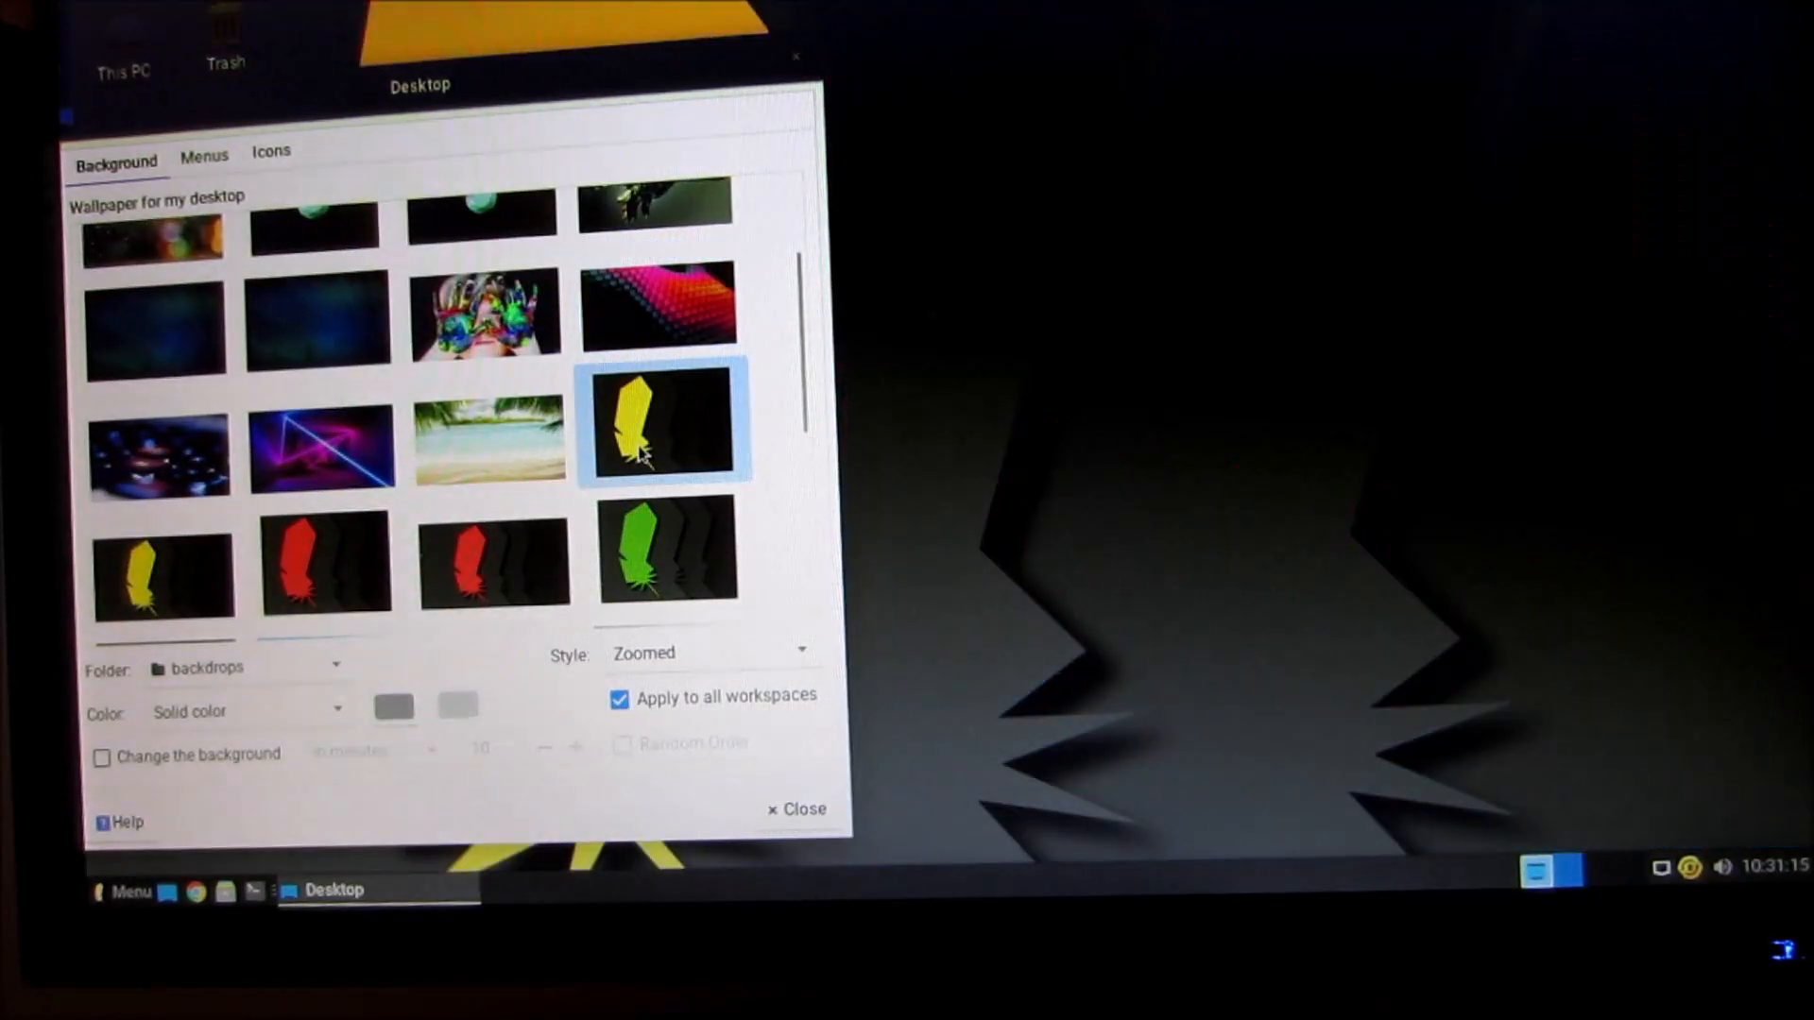
{"action": "scroll", "scroll_direction": "down", "scroll_amount": 3}
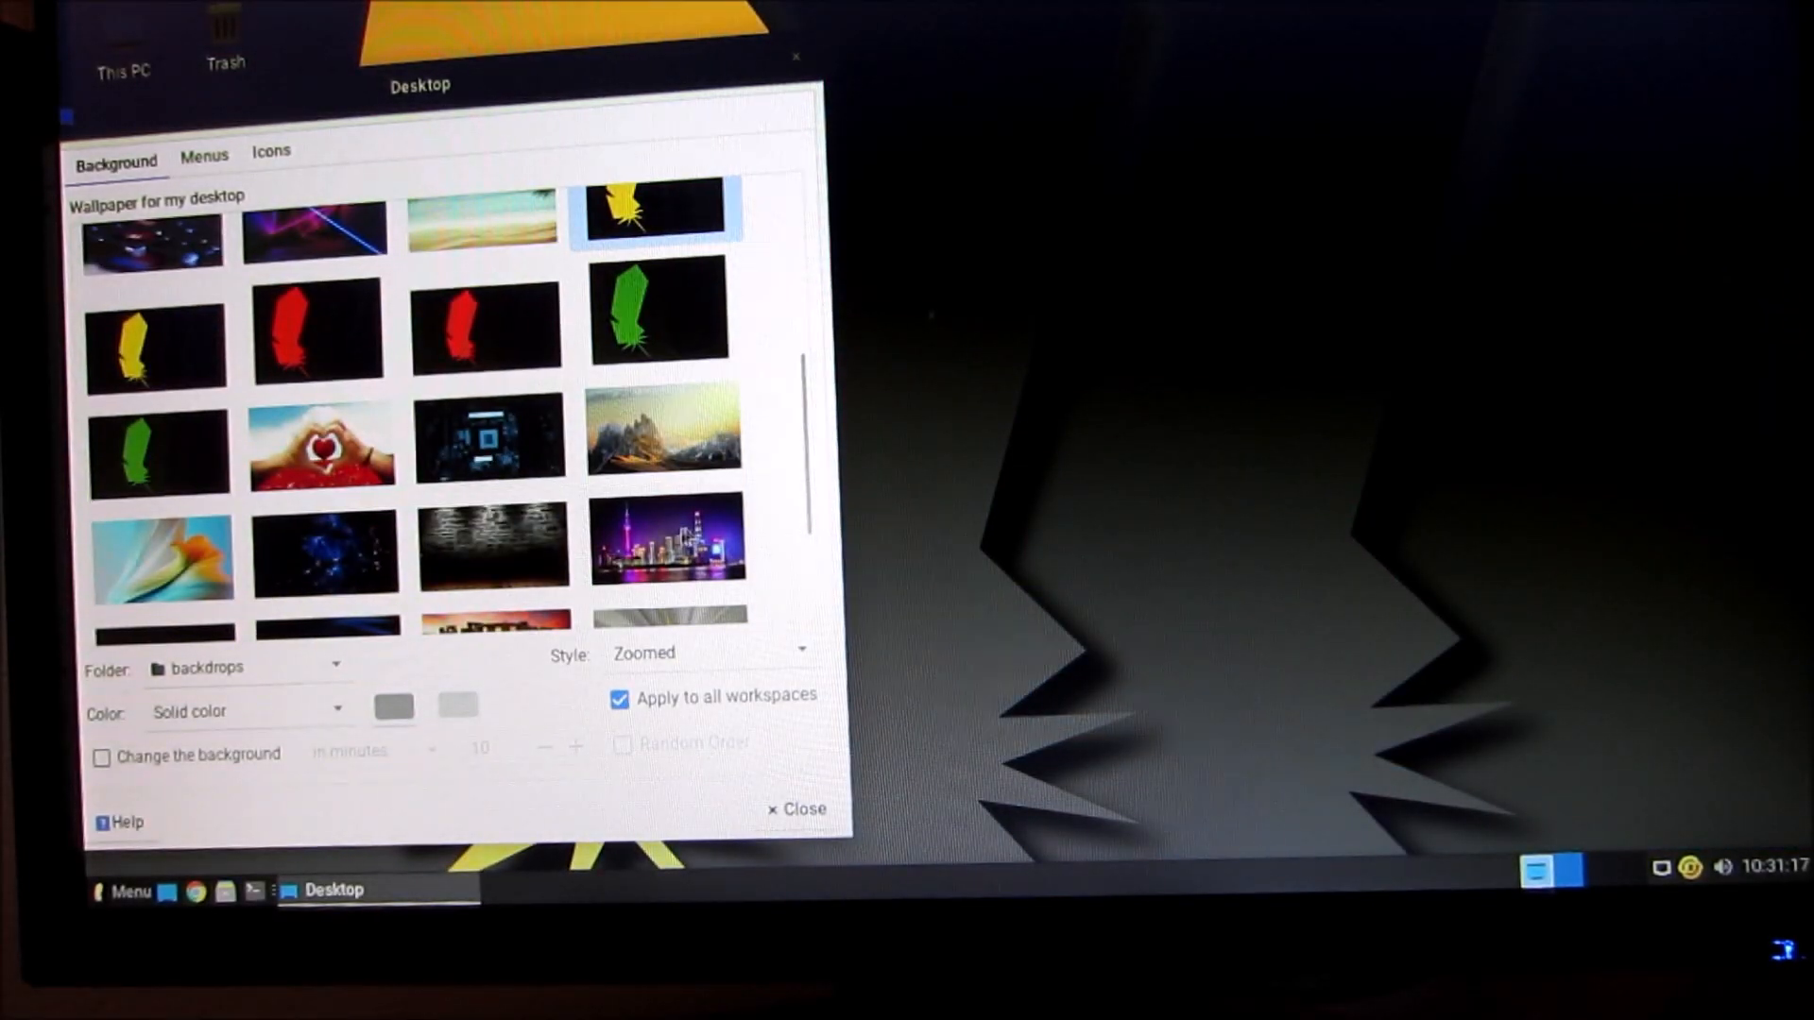
Preview the city skyline, subway tunnel and forest wallpapers, then apply the orange and blue swirl
{"action": "left_click", "coordinate": [663, 359]}
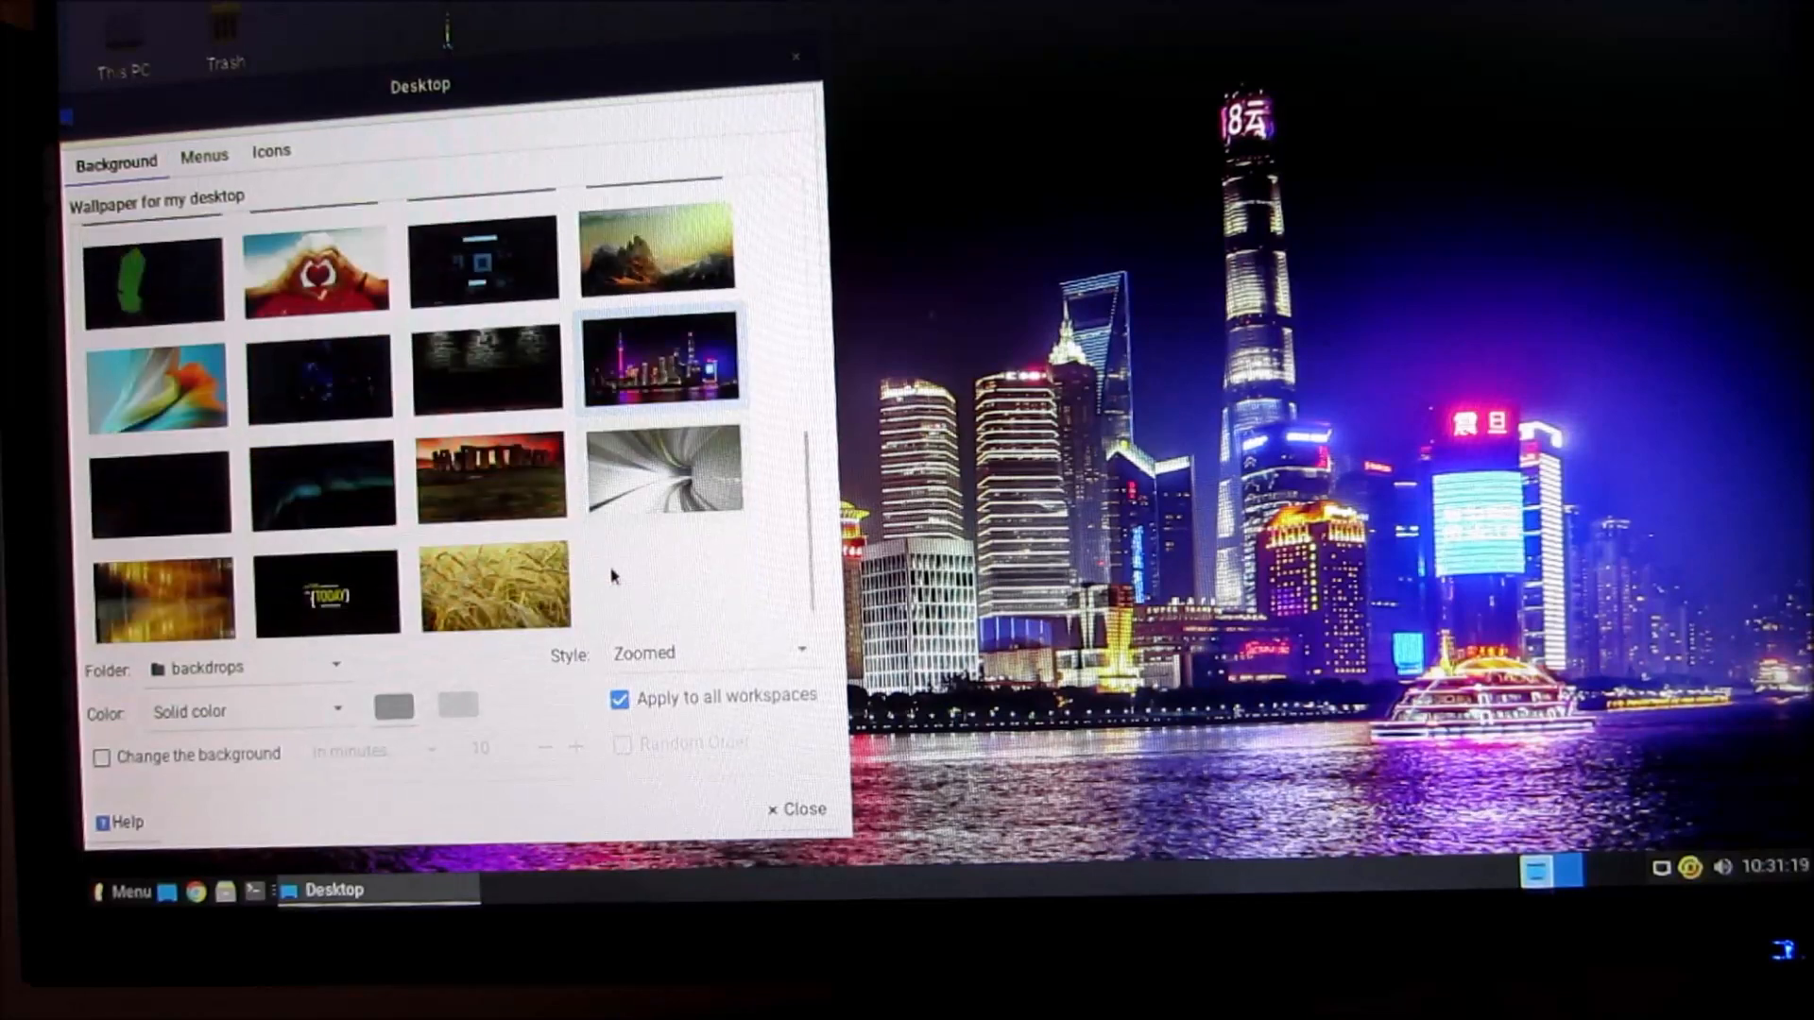
{"action": "left_click", "coordinate": [663, 477]}
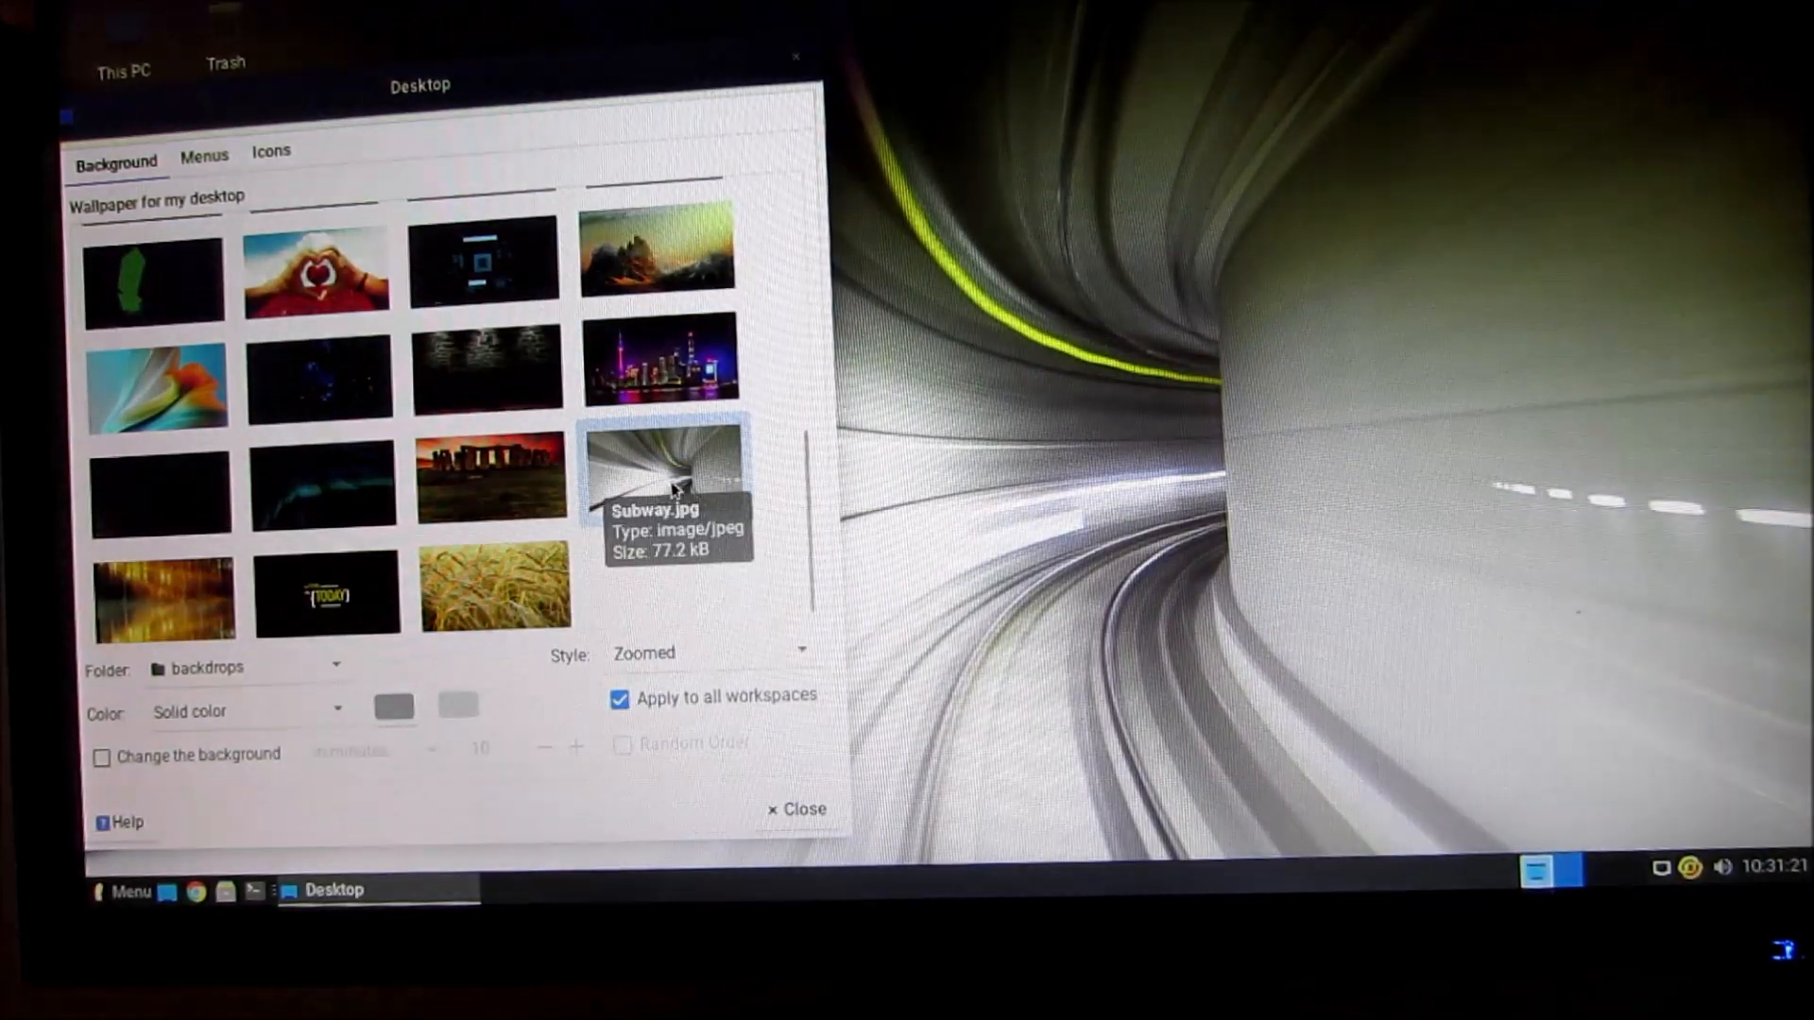
{"action": "left_click", "coordinate": [162, 590]}
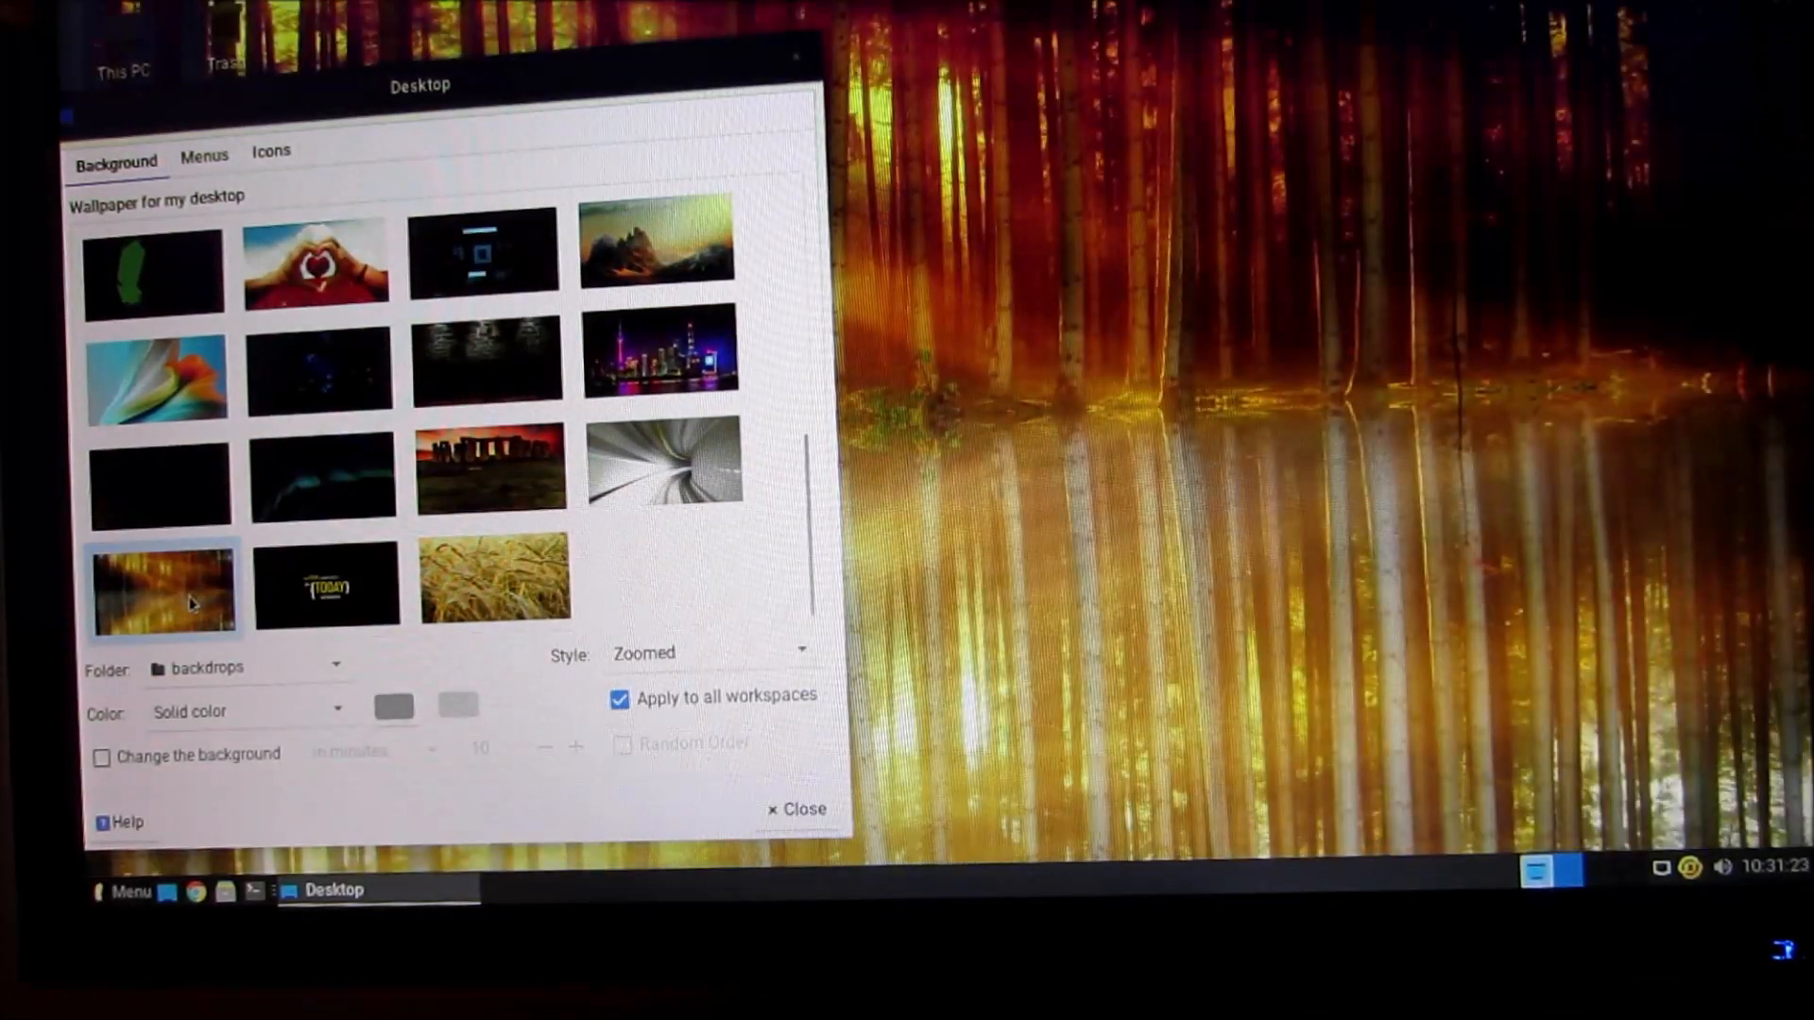
{"action": "left_click", "coordinate": [155, 380]}
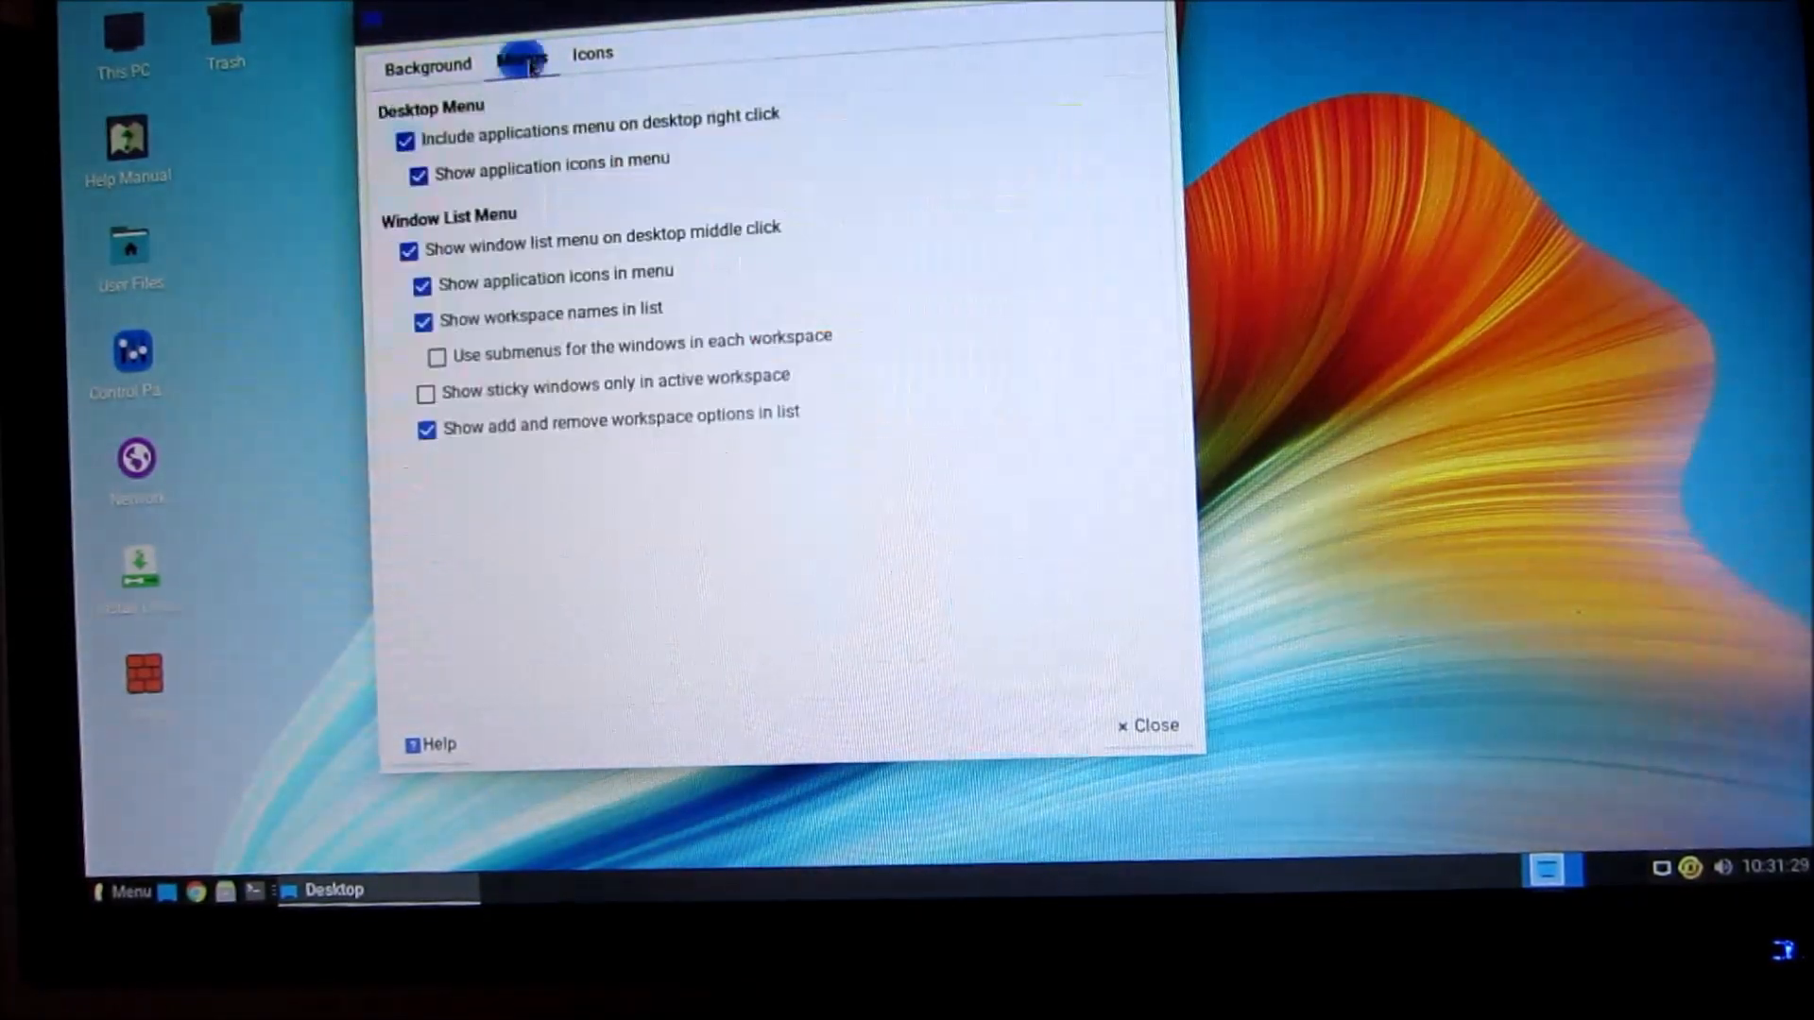
Show the Home icon on the desktop and enlarge the desktop icons two notches
{"action": "left_click", "coordinate": [591, 53]}
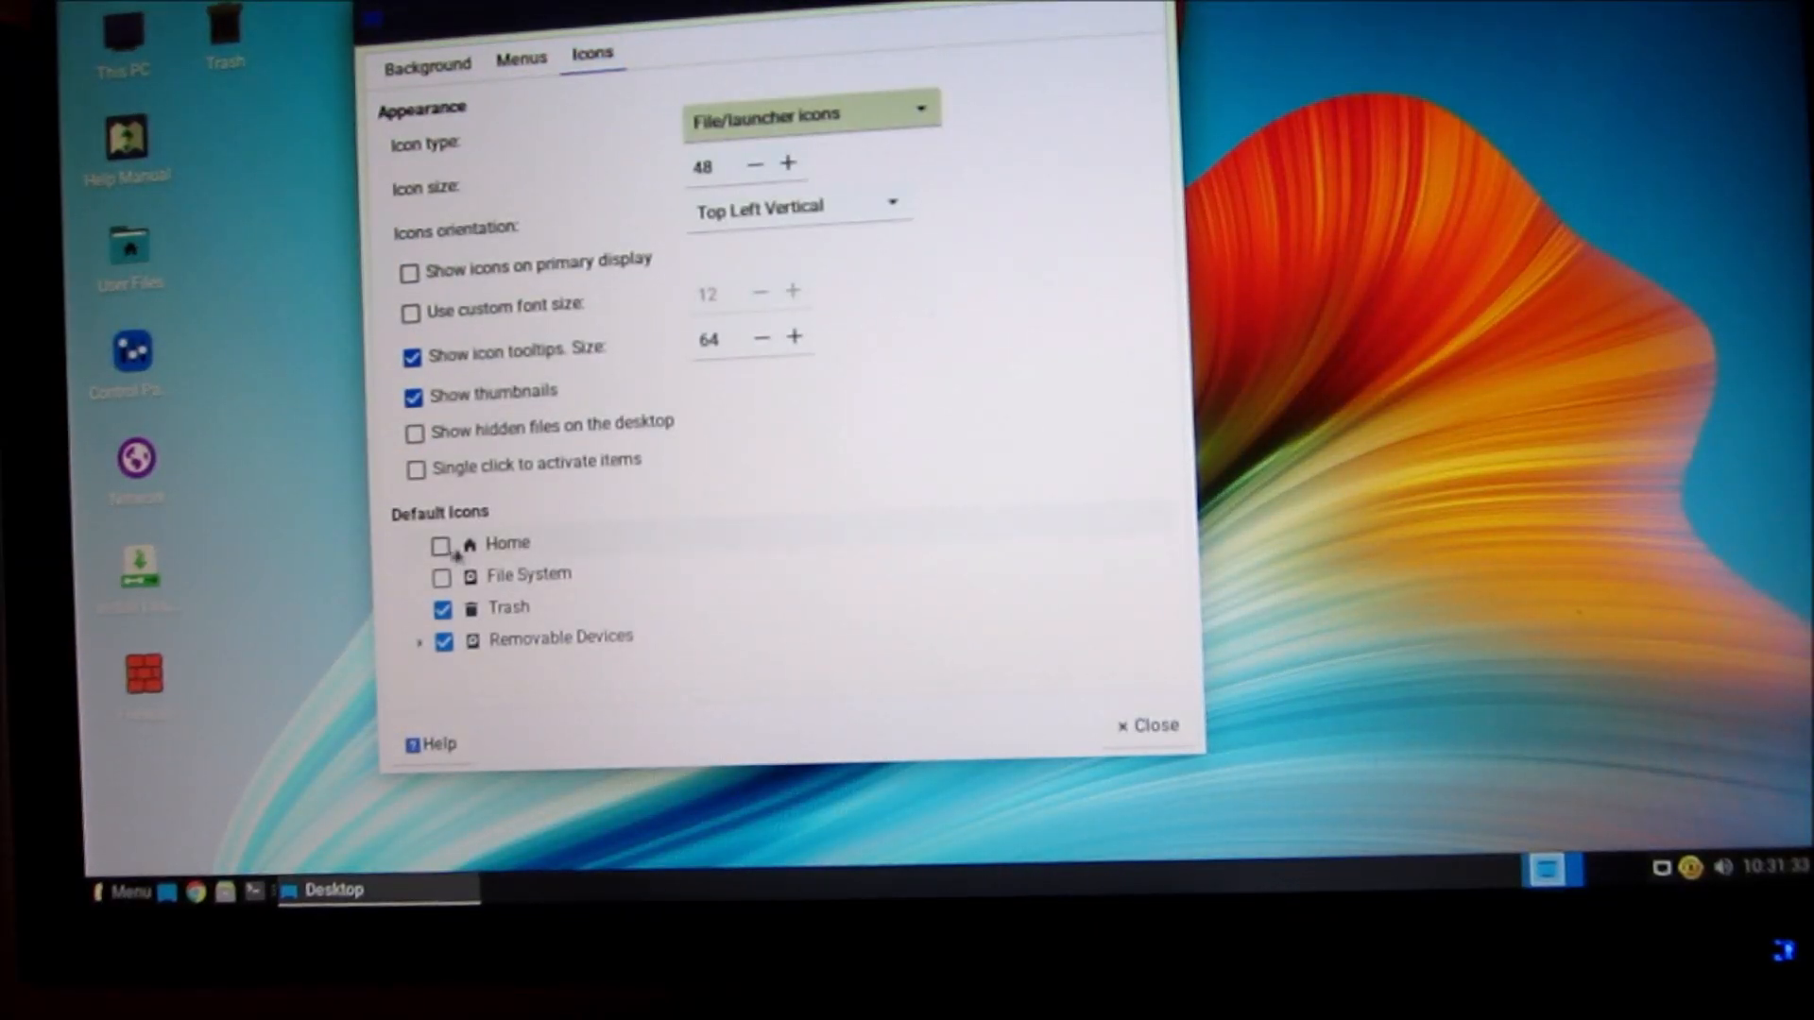
{"action": "left_click", "coordinate": [443, 577]}
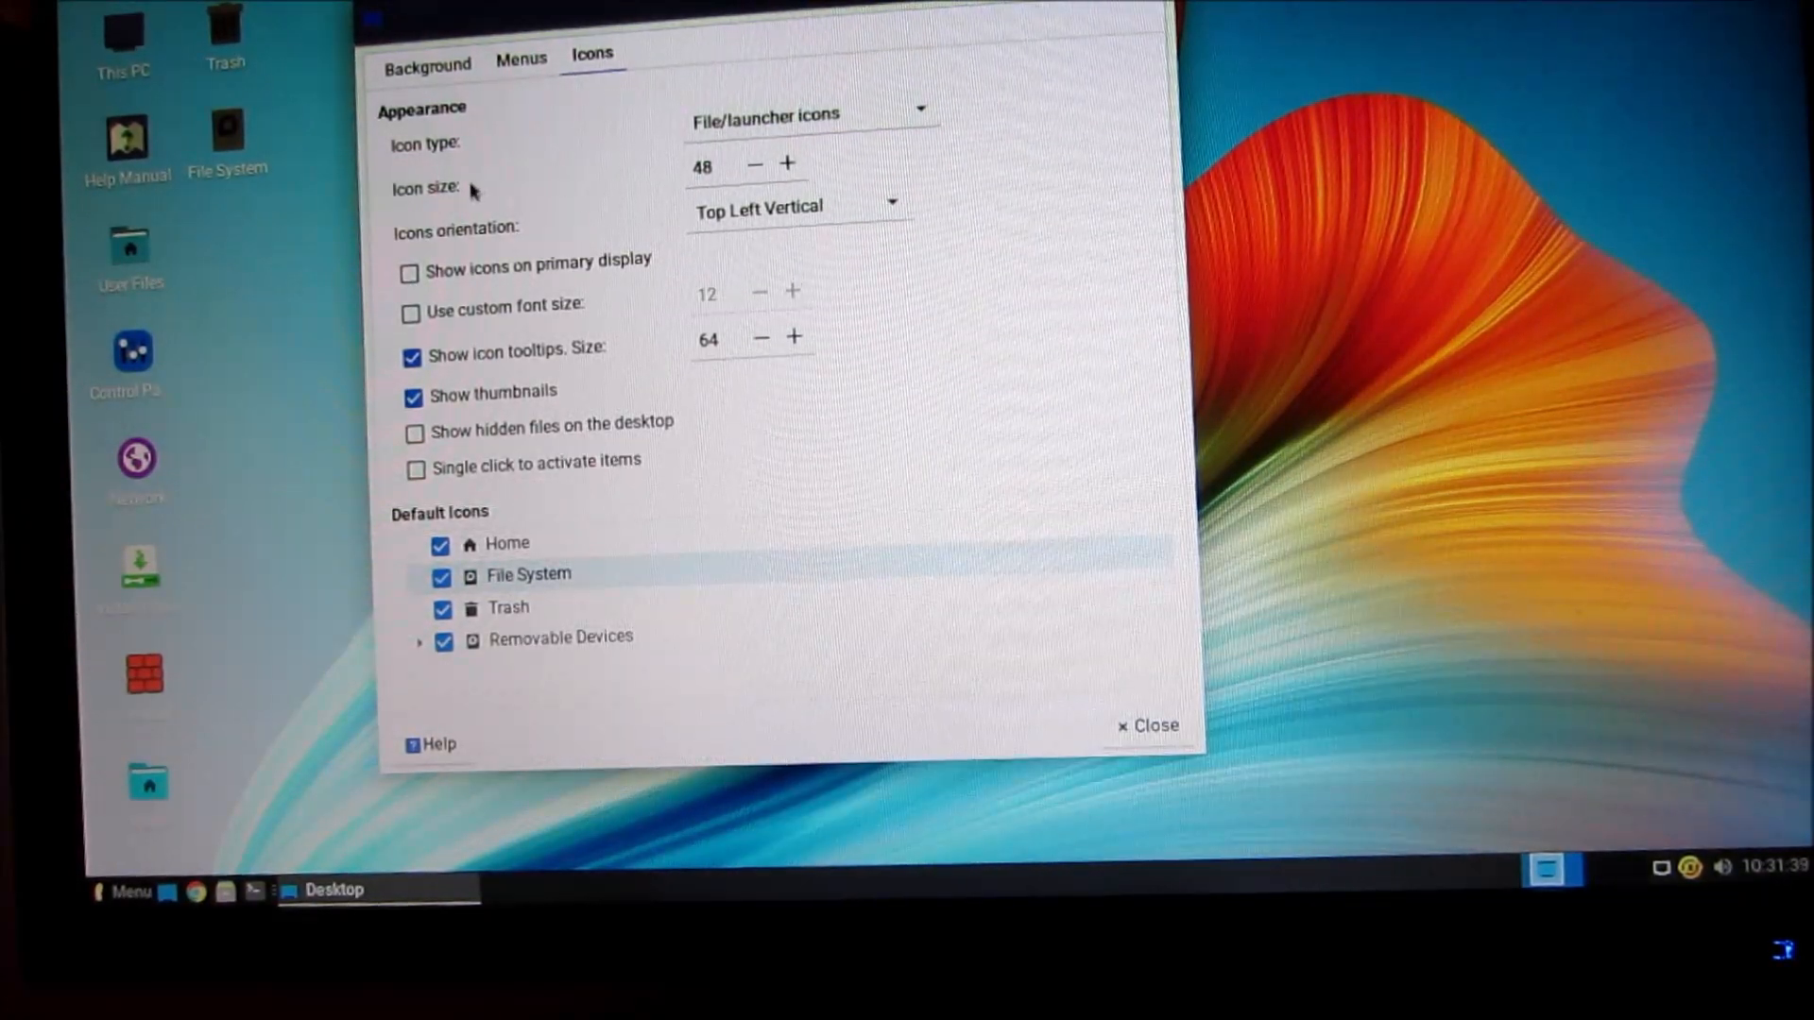
{"action": "left_click", "coordinate": [787, 164]}
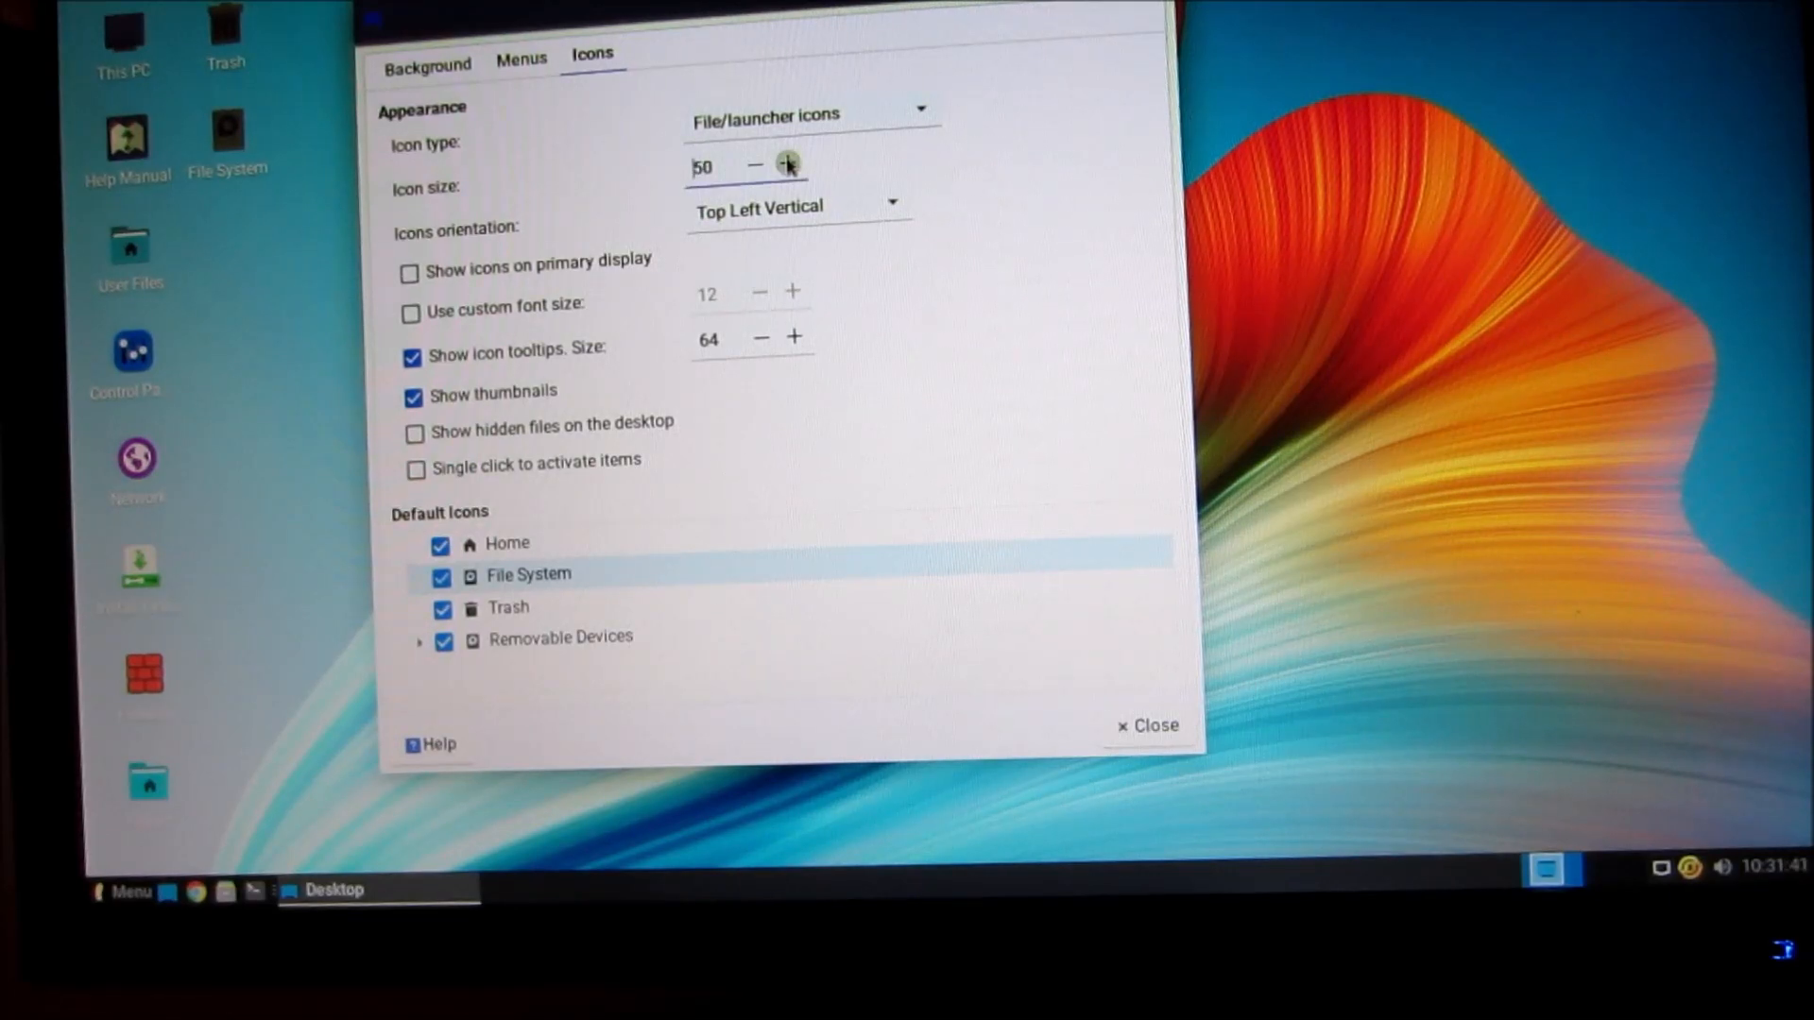
{"action": "left_click", "coordinate": [788, 164]}
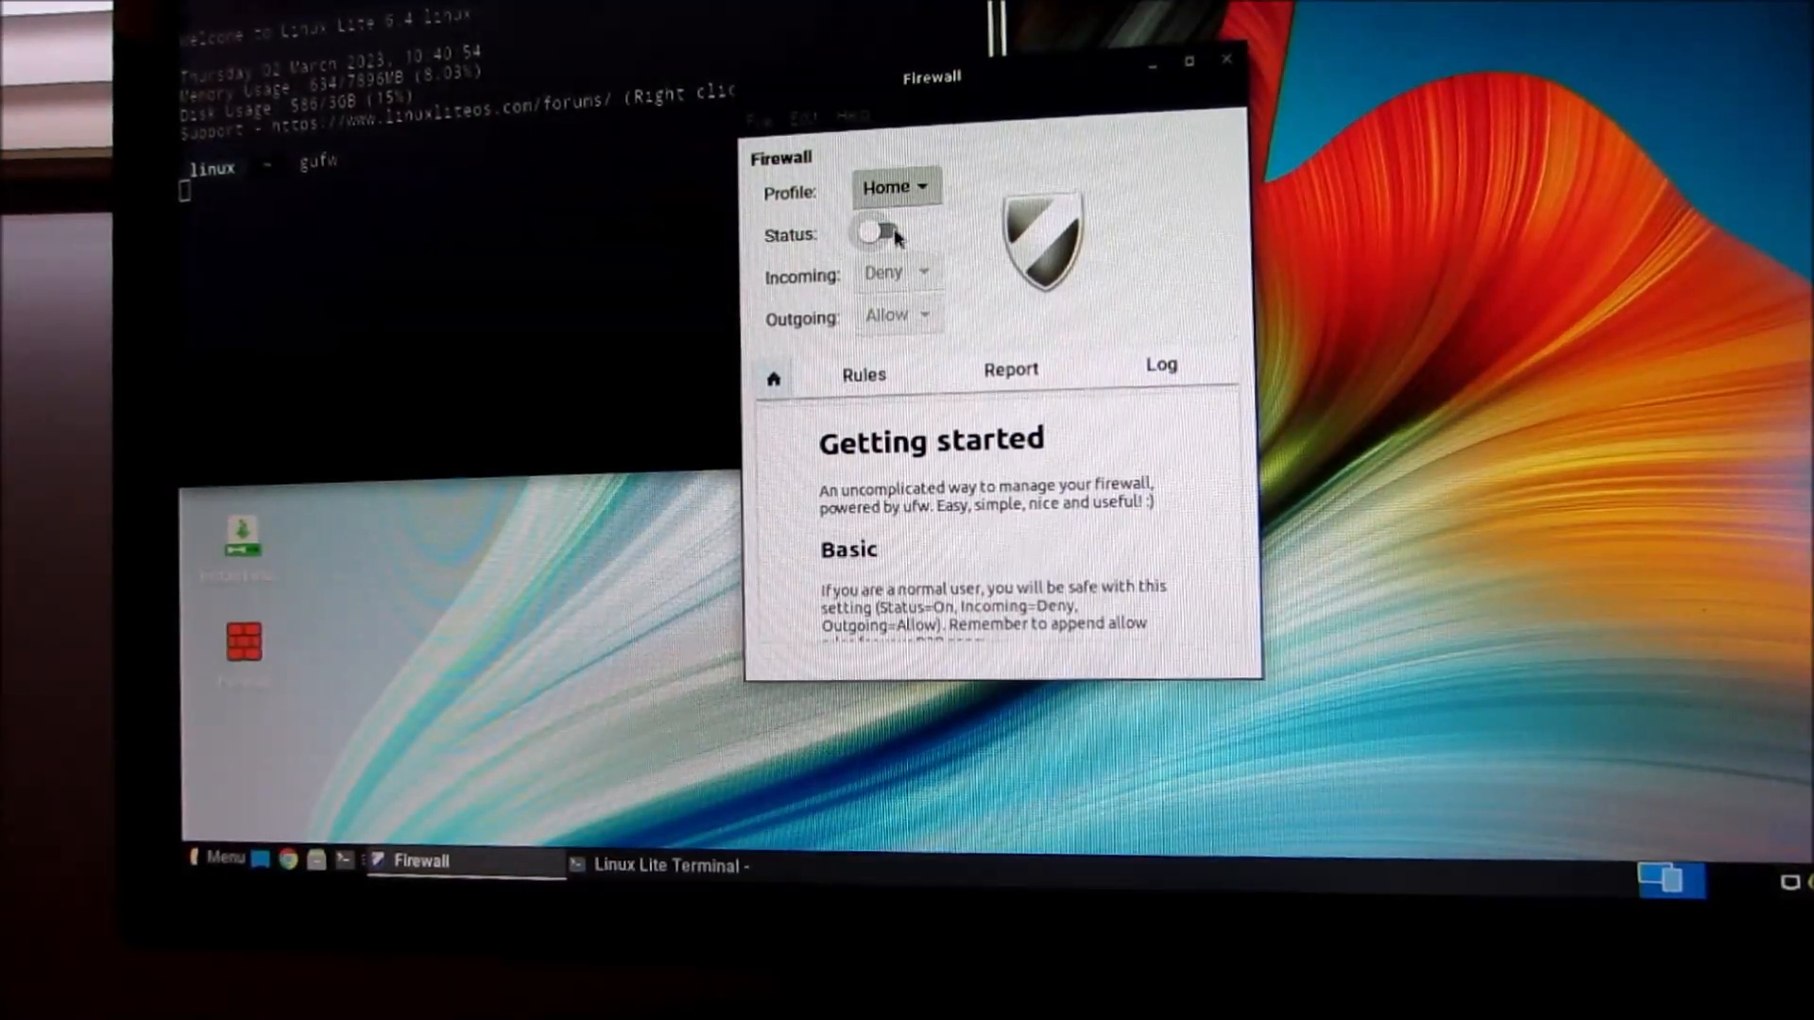
Switch the gufw Status toggle on so the firewall reports enabled, incoming denied, outgoing allowed
{"action": "left_click", "coordinate": [877, 232]}
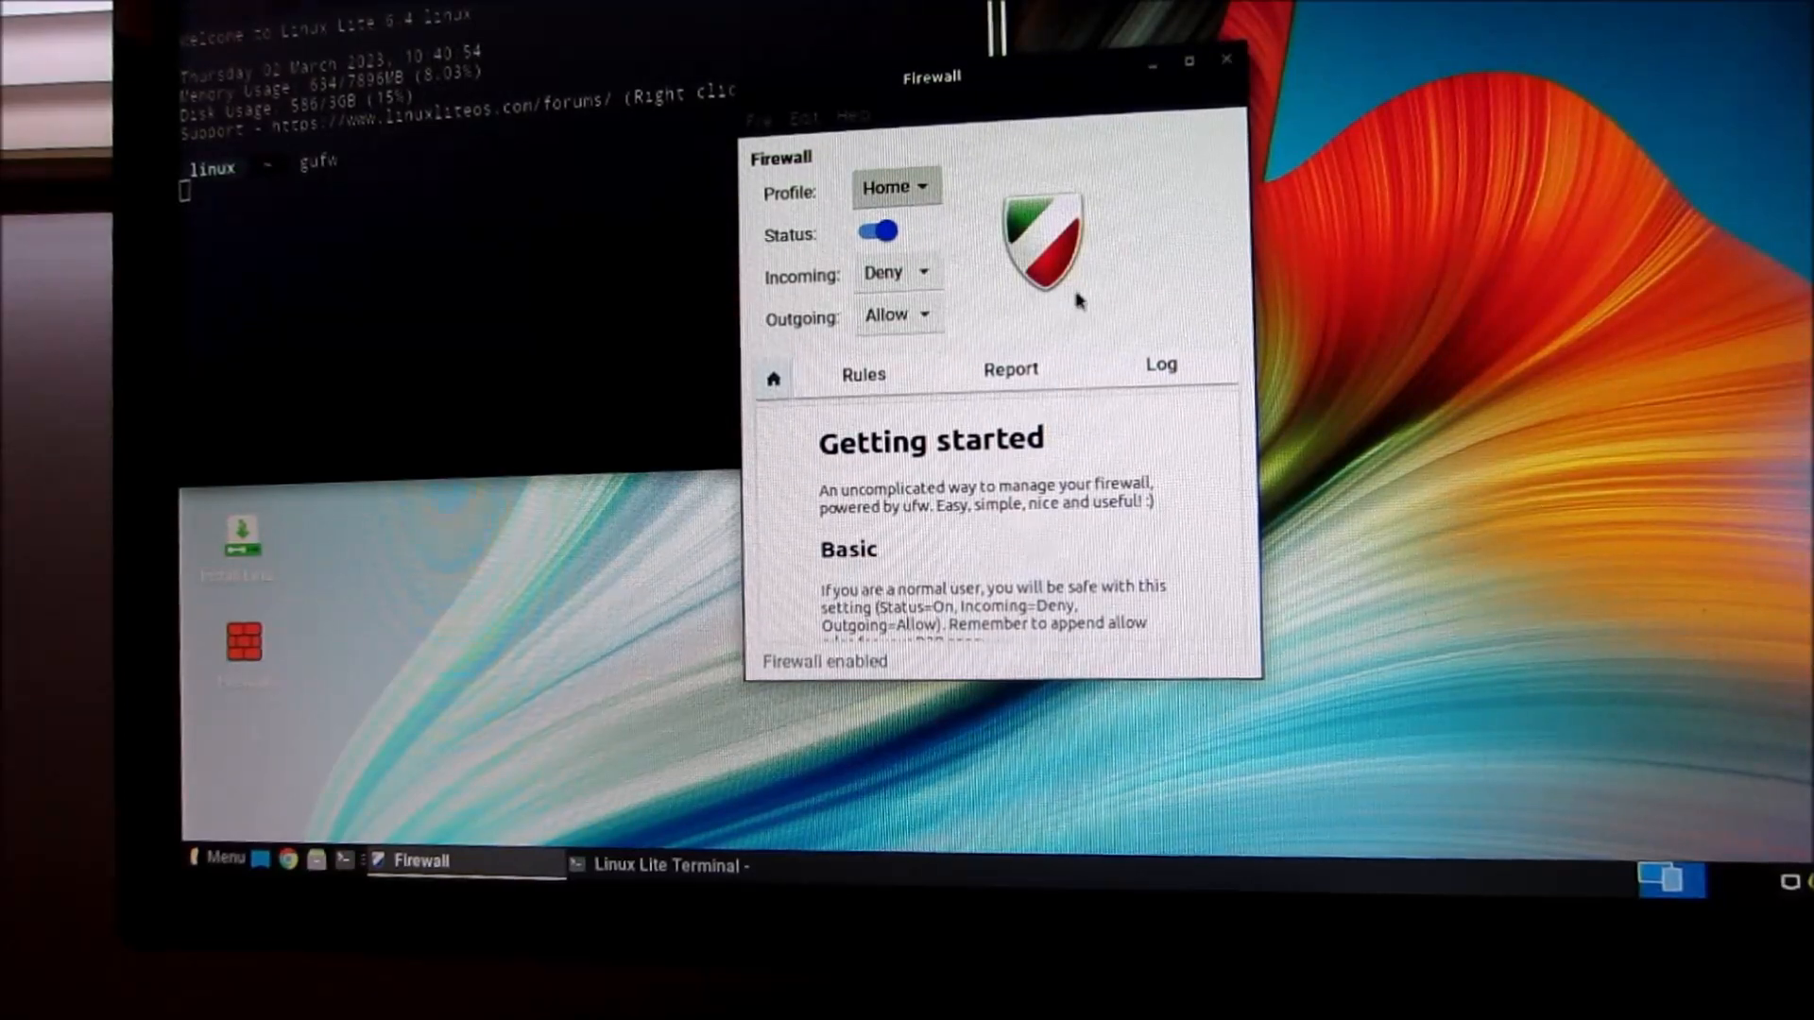
{"action": "mouse_move", "coordinate": [1173, 297]}
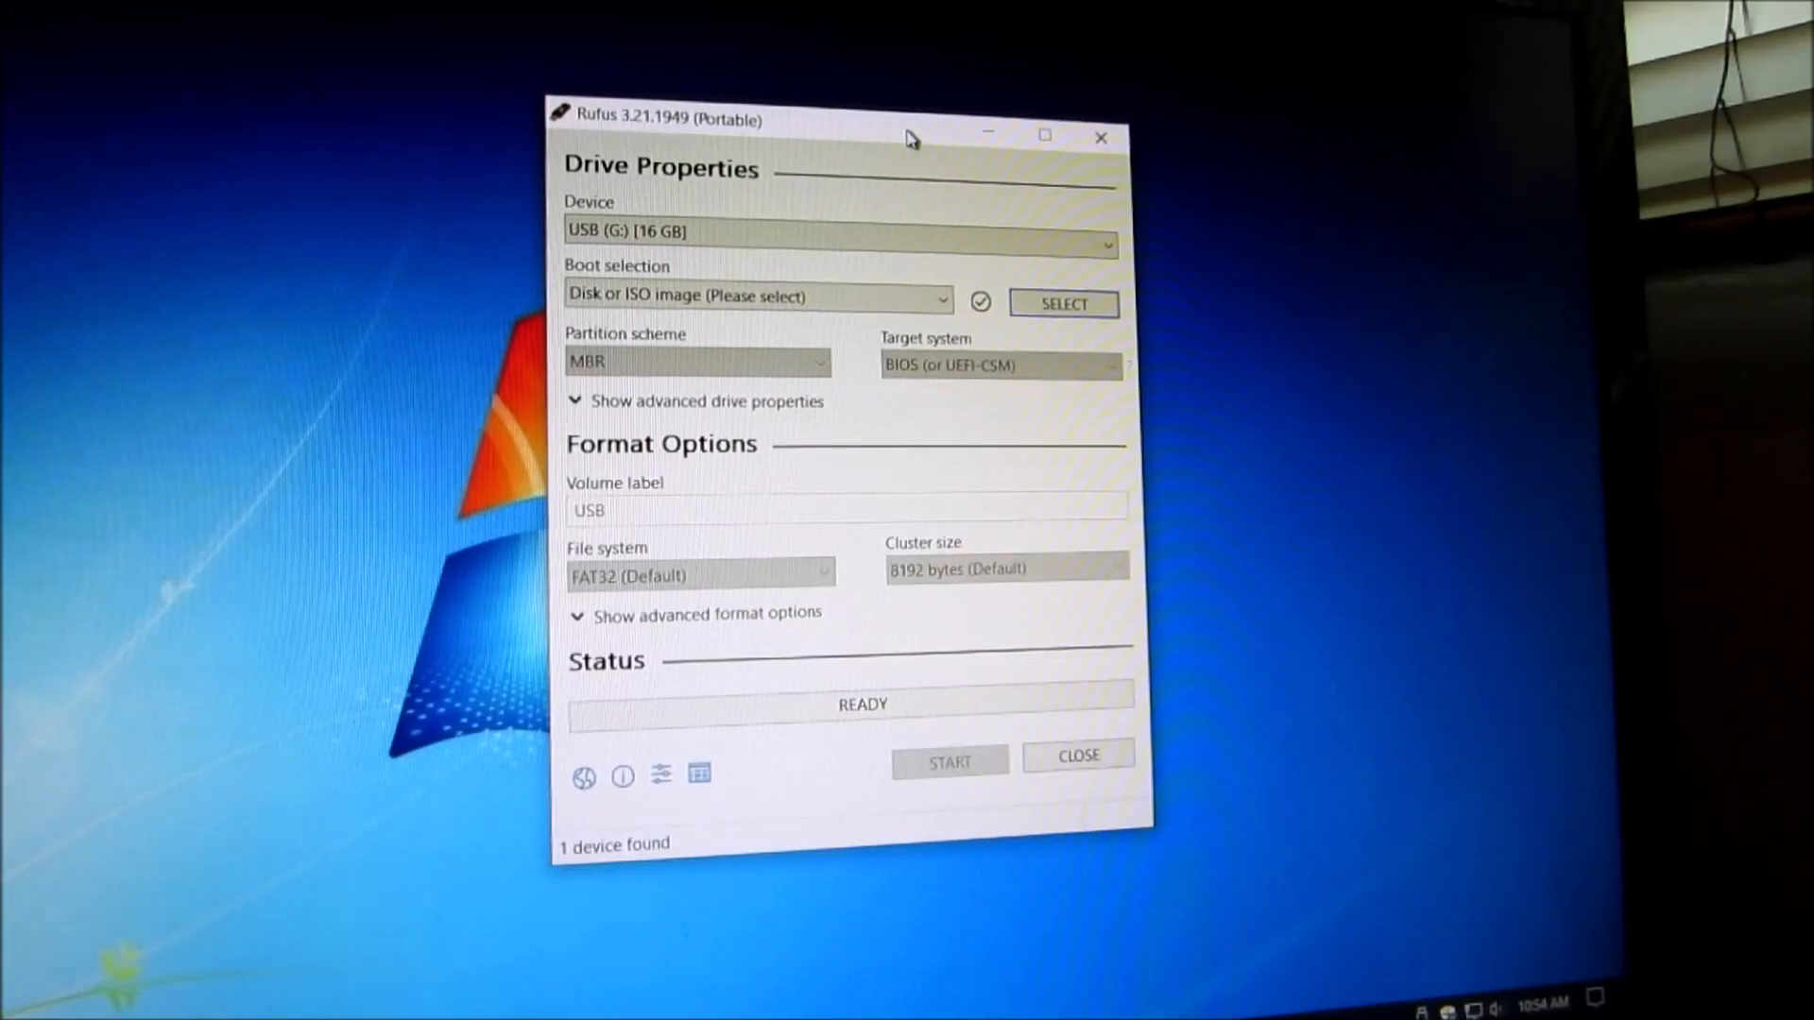
Choose the linux-lite-6.4-rc1-64bit ISO from Downloads as Rufus's boot image
{"action": "left_click", "coordinate": [839, 230]}
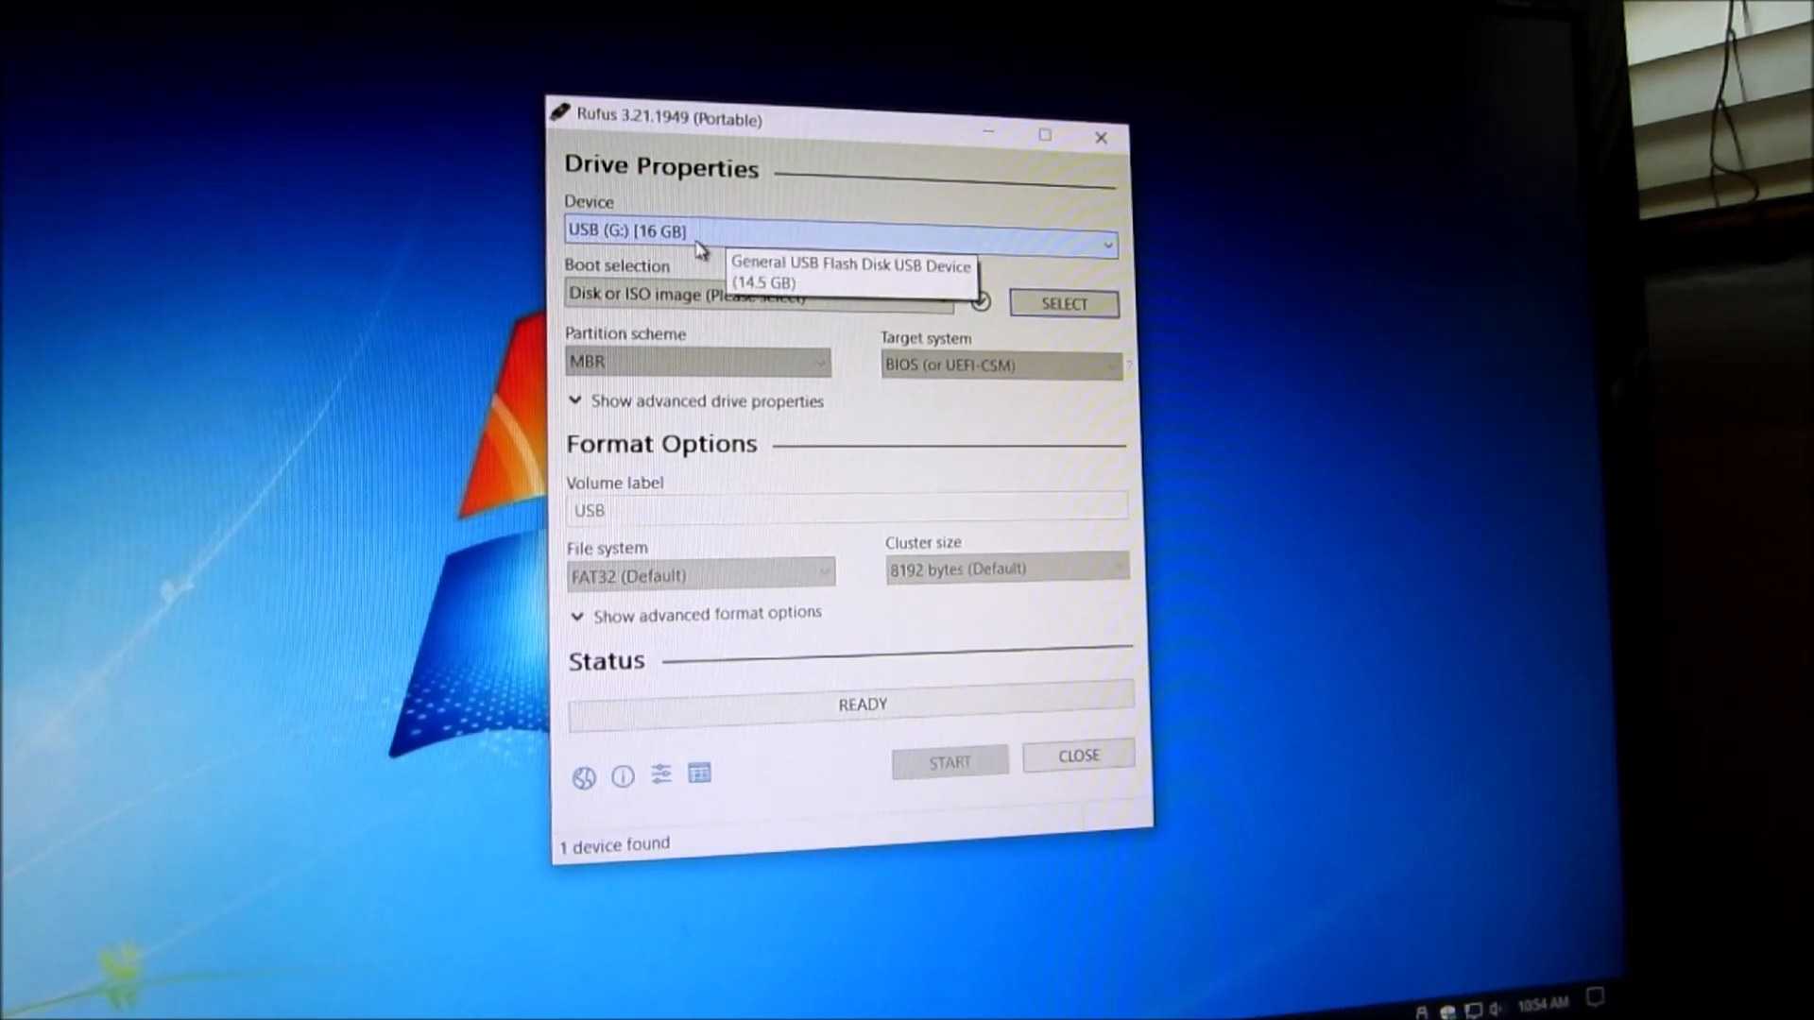
{"action": "mouse_move", "coordinate": [665, 238]}
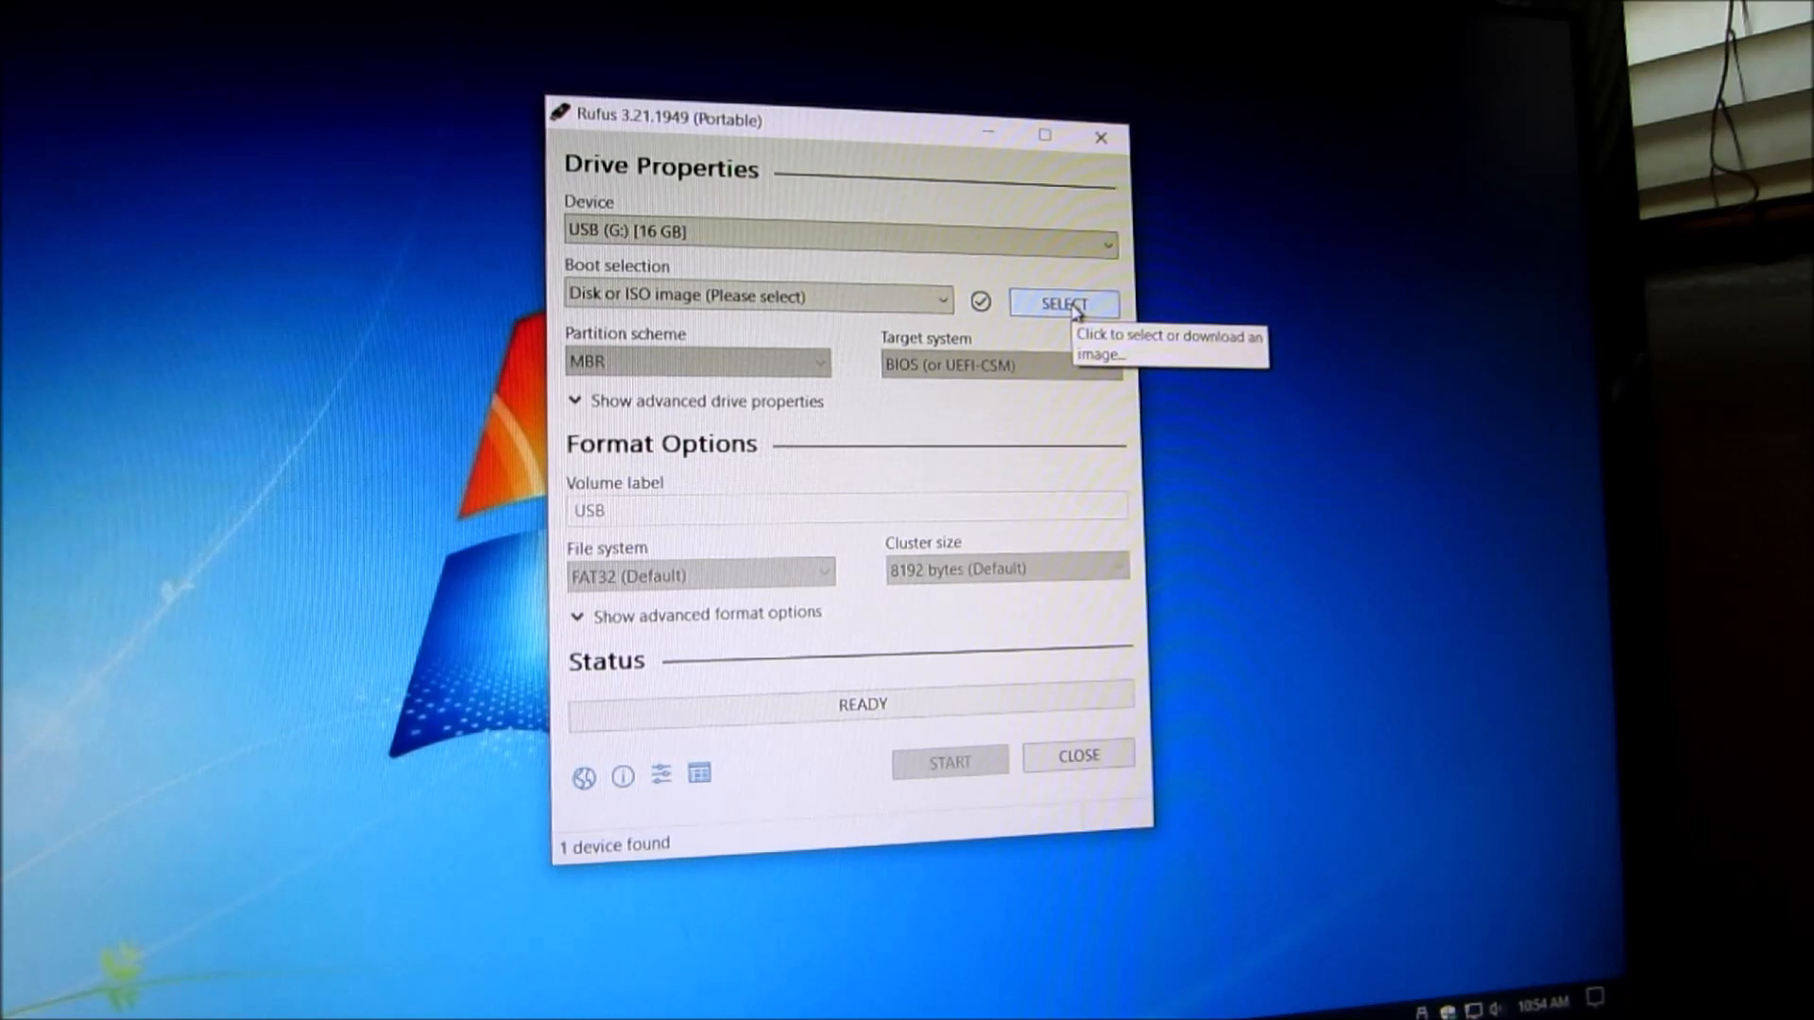
{"action": "left_click", "coordinate": [1060, 302]}
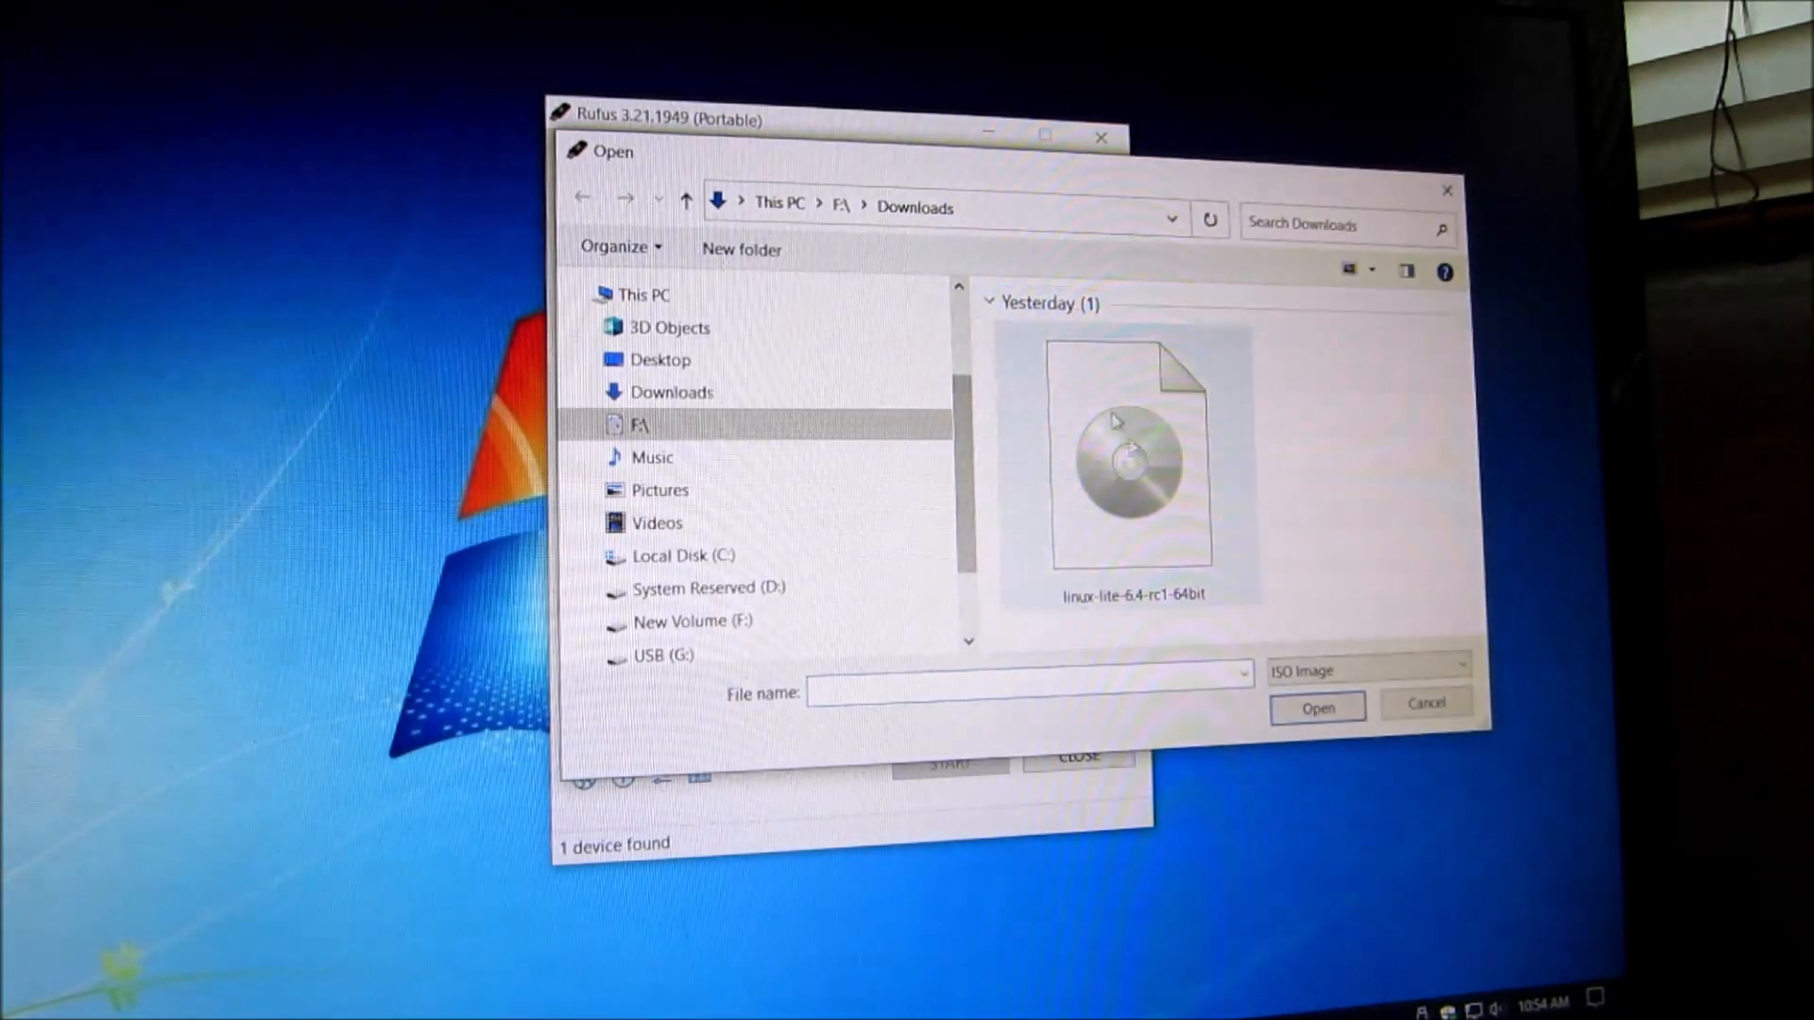
{"action": "left_click", "coordinate": [1131, 458]}
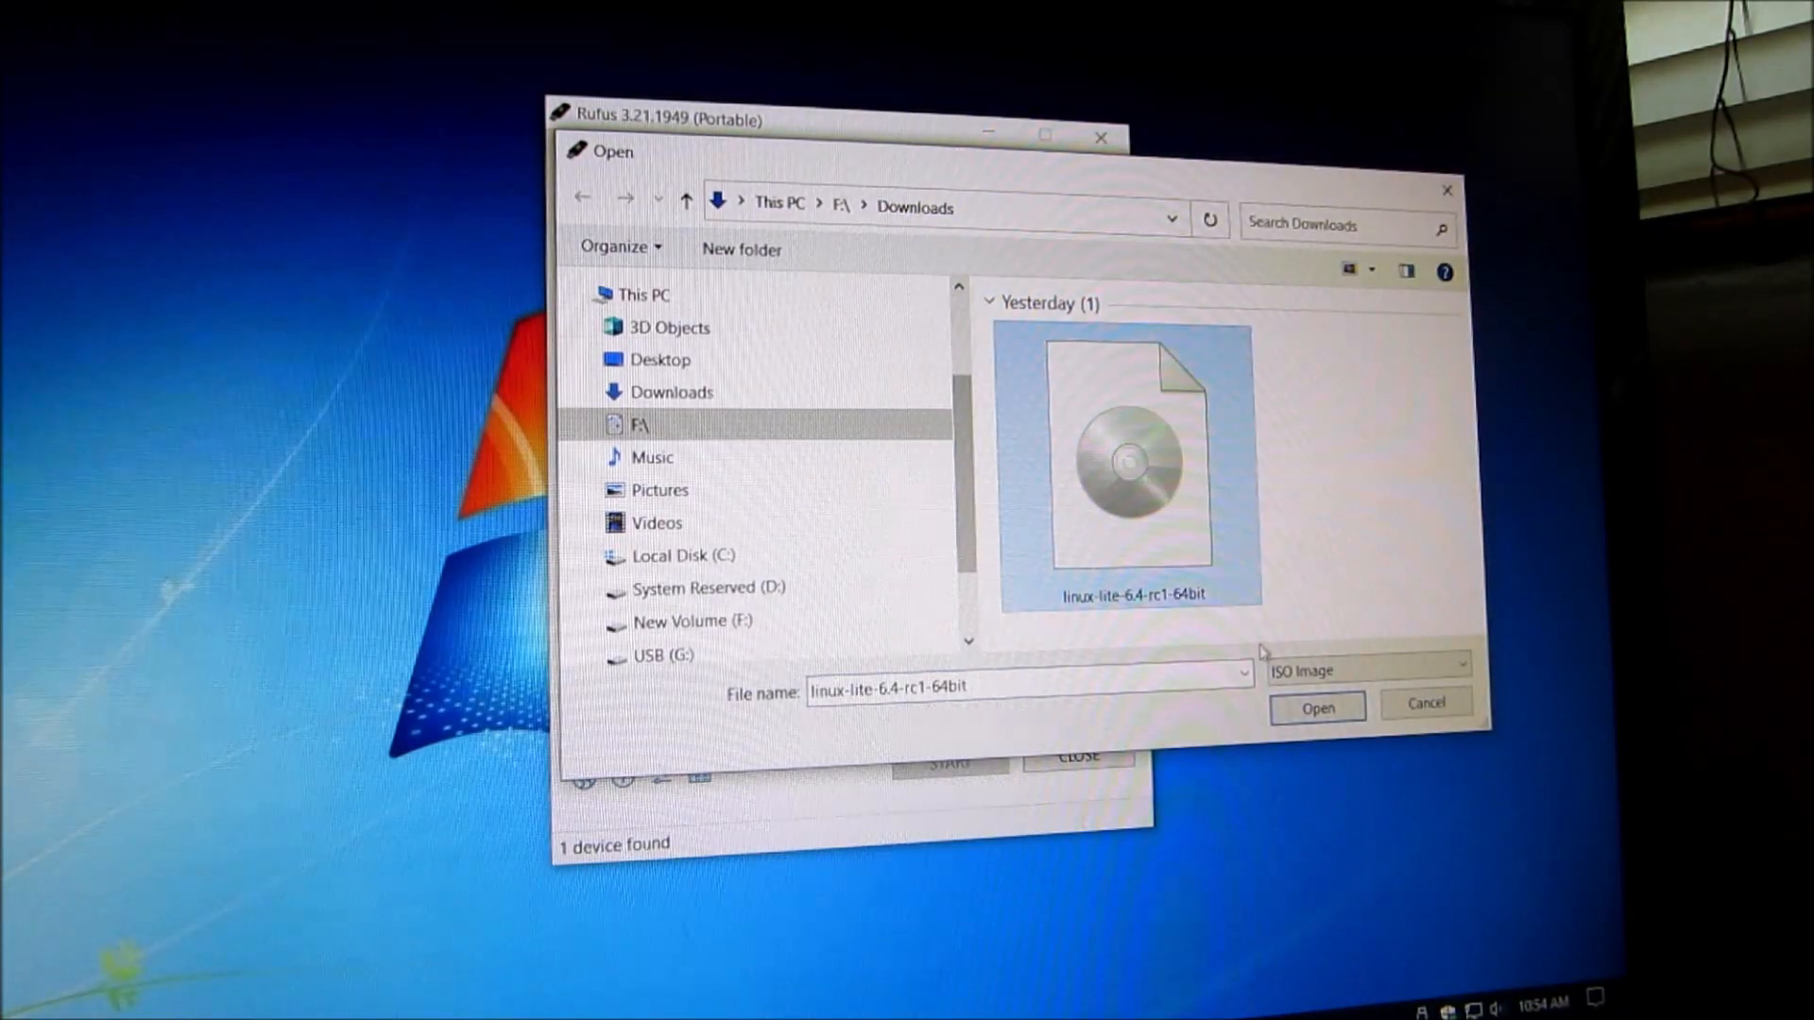
{"action": "left_click", "coordinate": [1317, 707]}
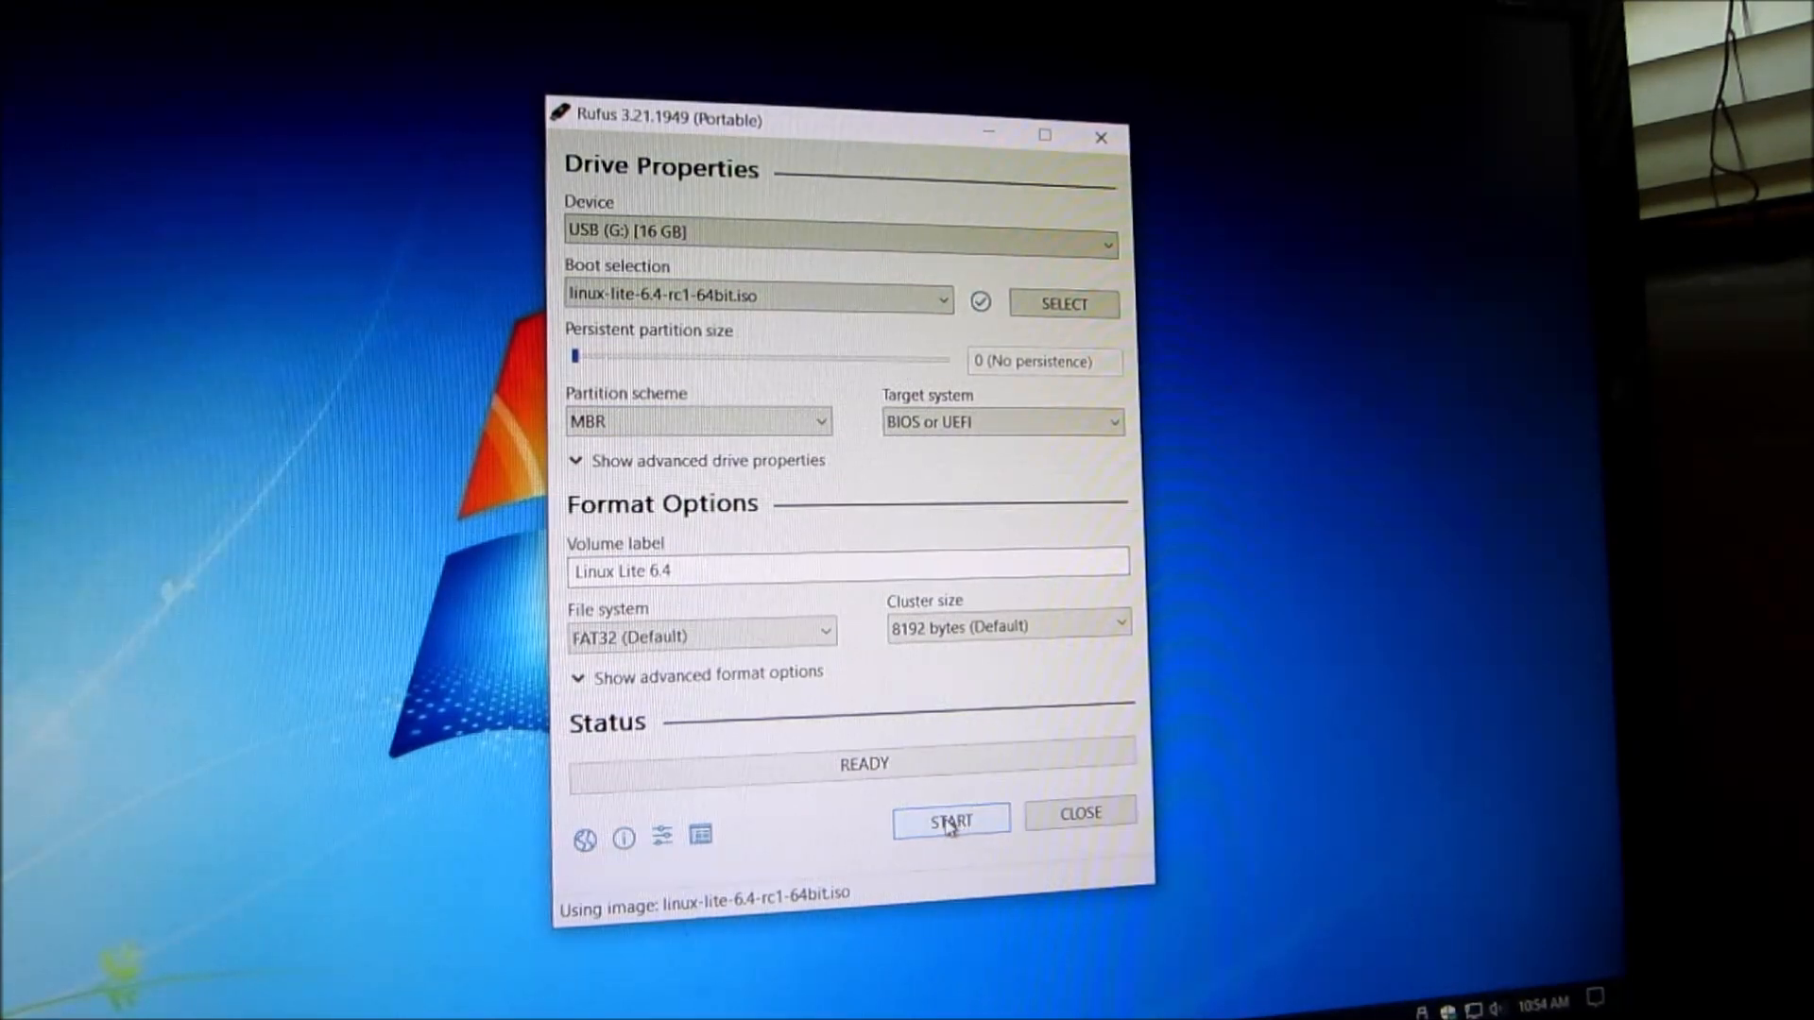
Start the write in ISO Image mode and accept the data-destruction warning for the USB drive
{"action": "left_click", "coordinate": [950, 820]}
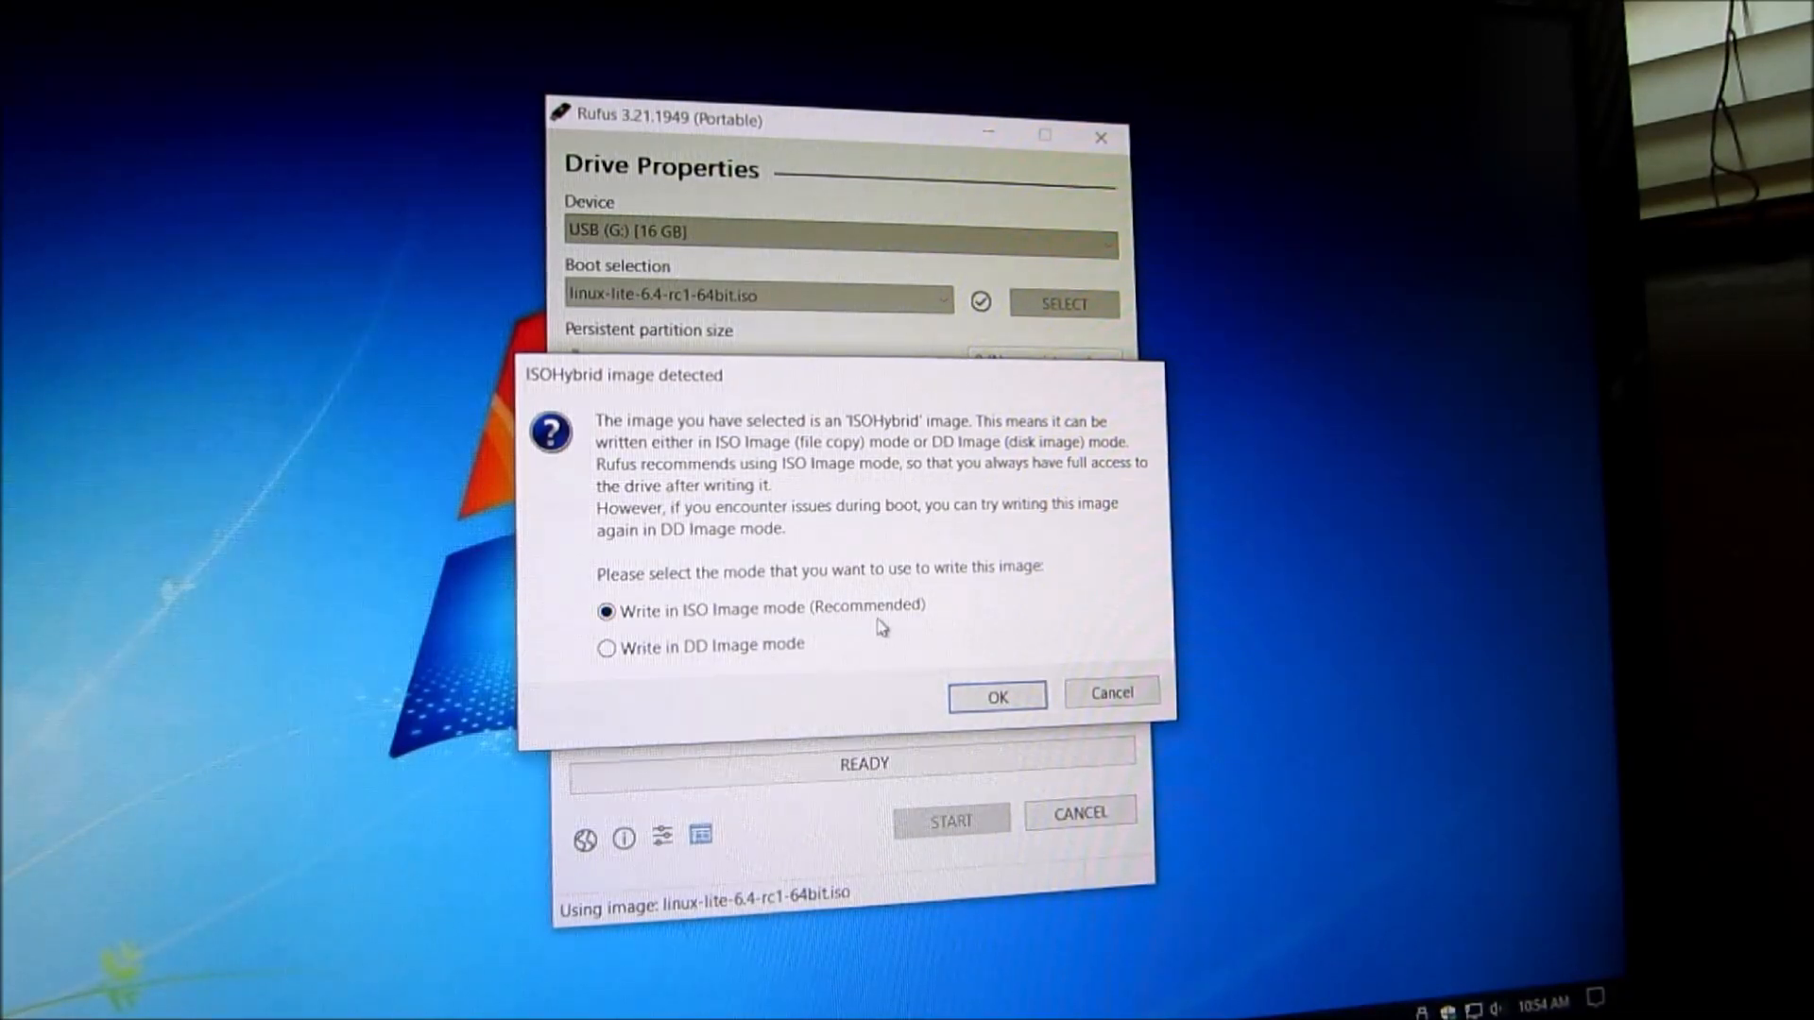
{"action": "left_click", "coordinate": [995, 695]}
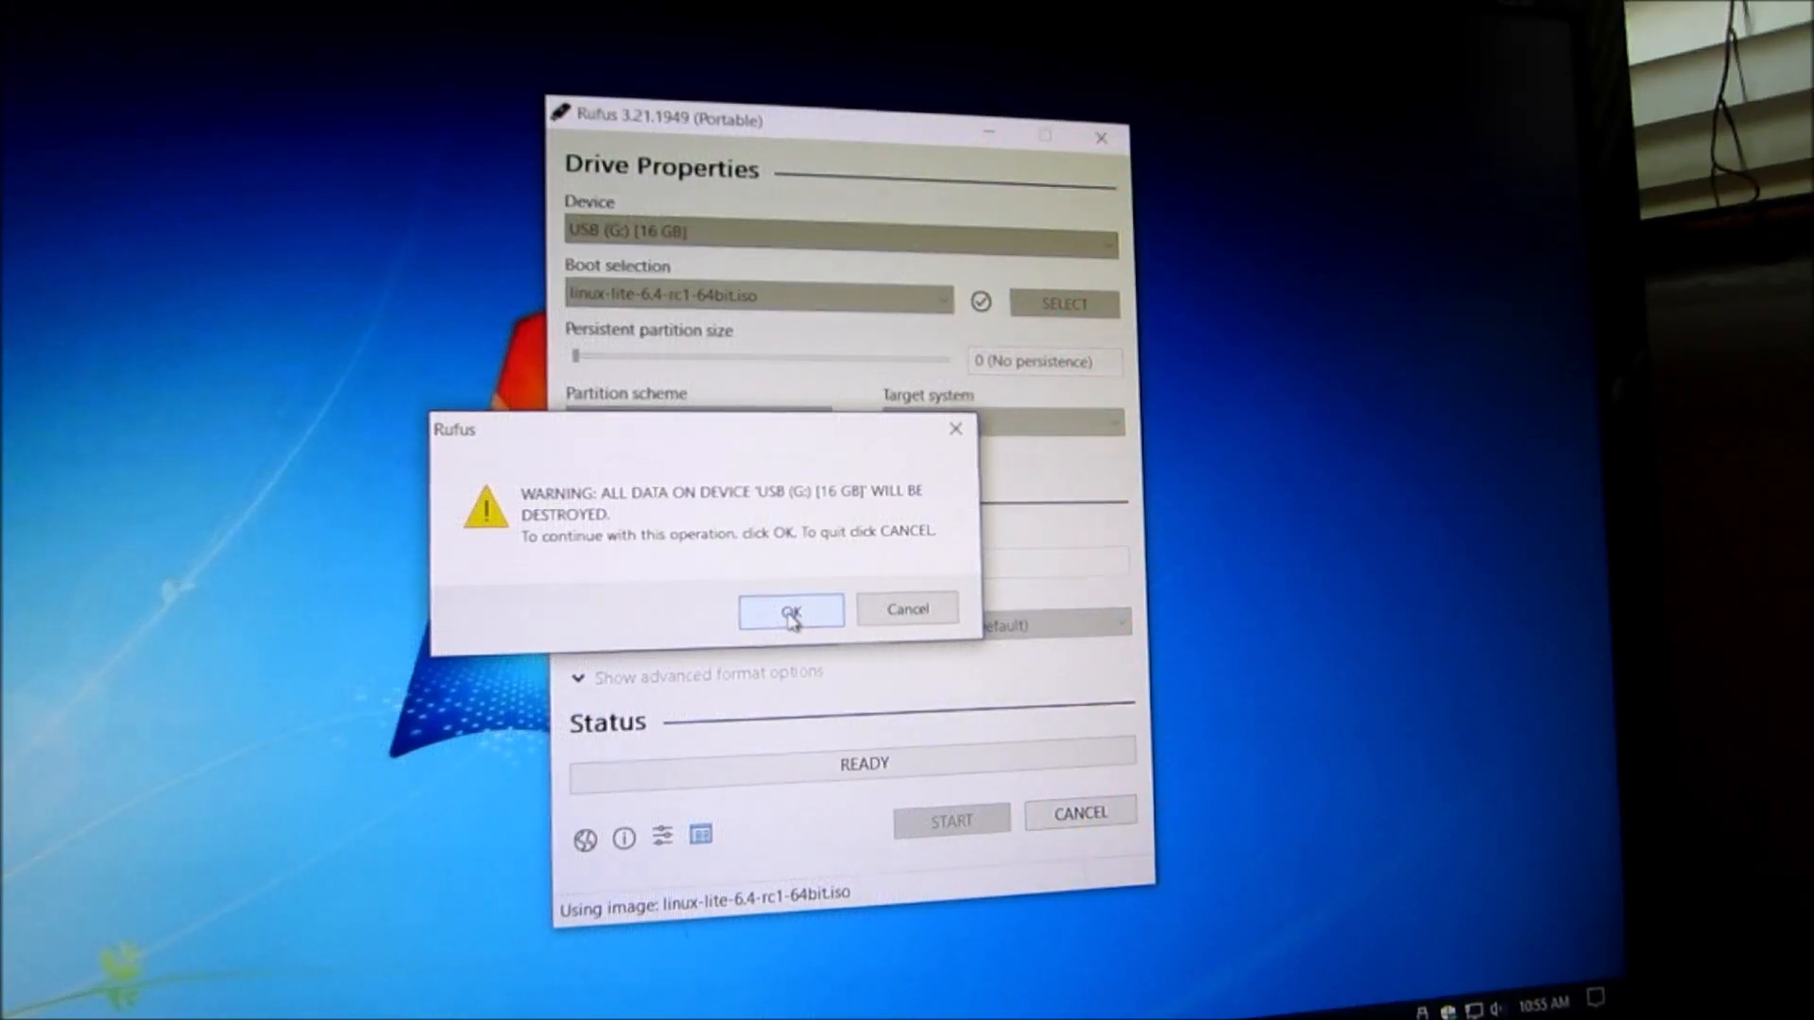
{"action": "left_click", "coordinate": [790, 611]}
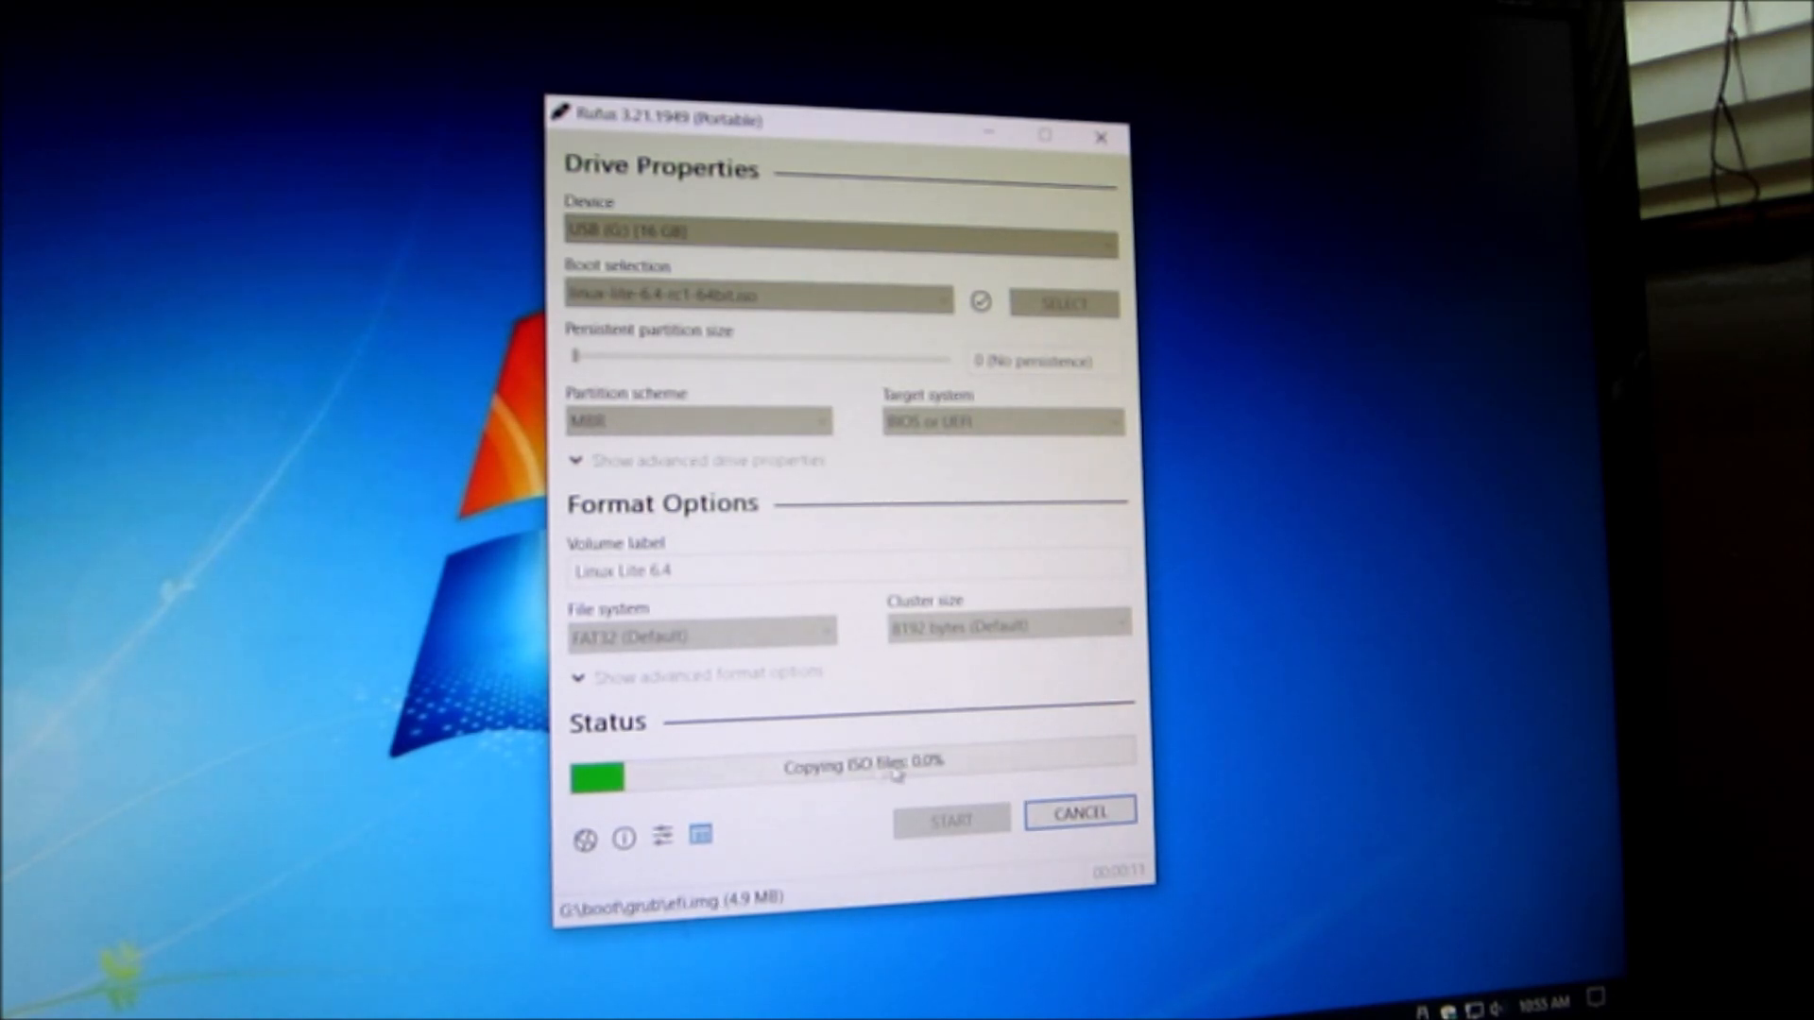
{"action": "mouse_move", "coordinate": [1036, 775]}
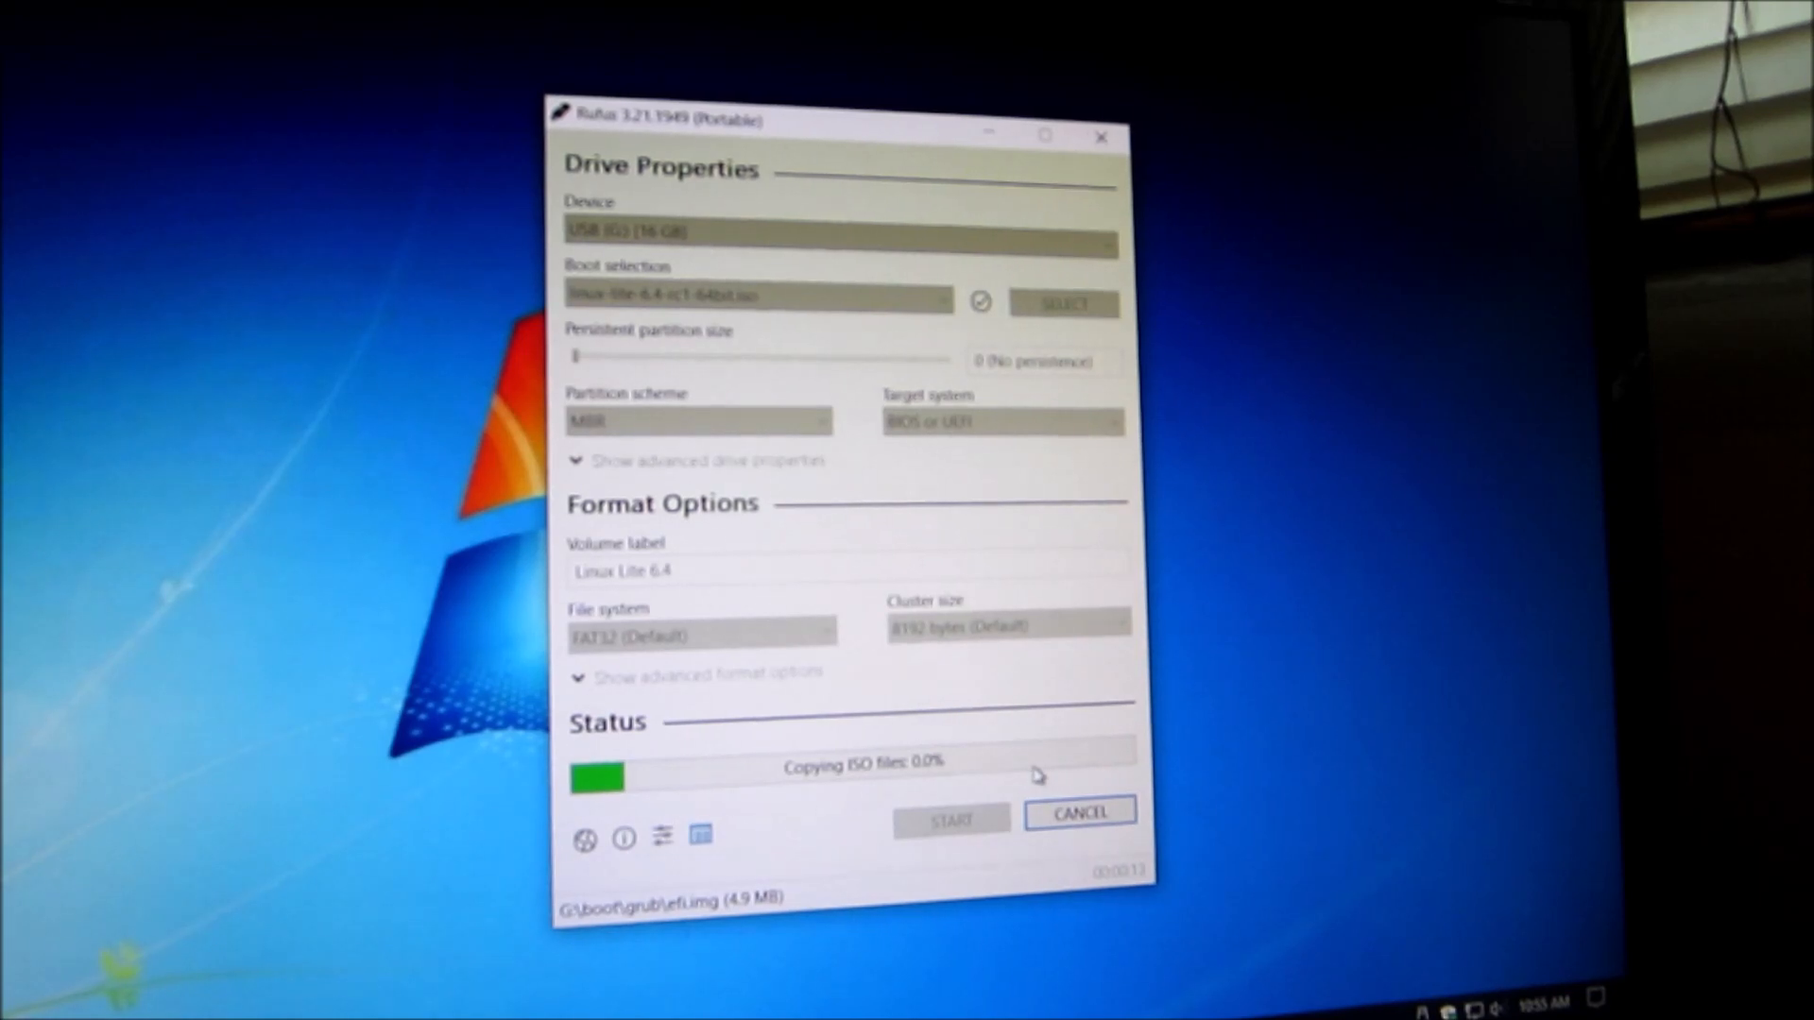